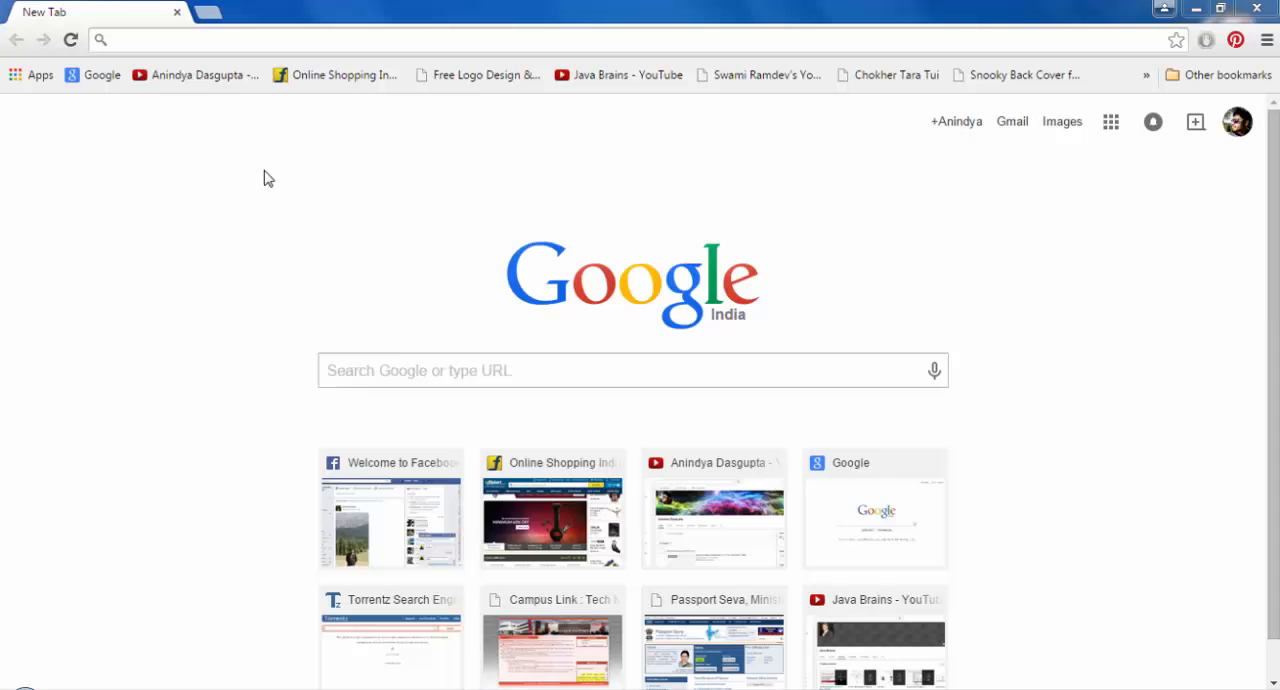
mouse_move(1080, 511)
text(goog)
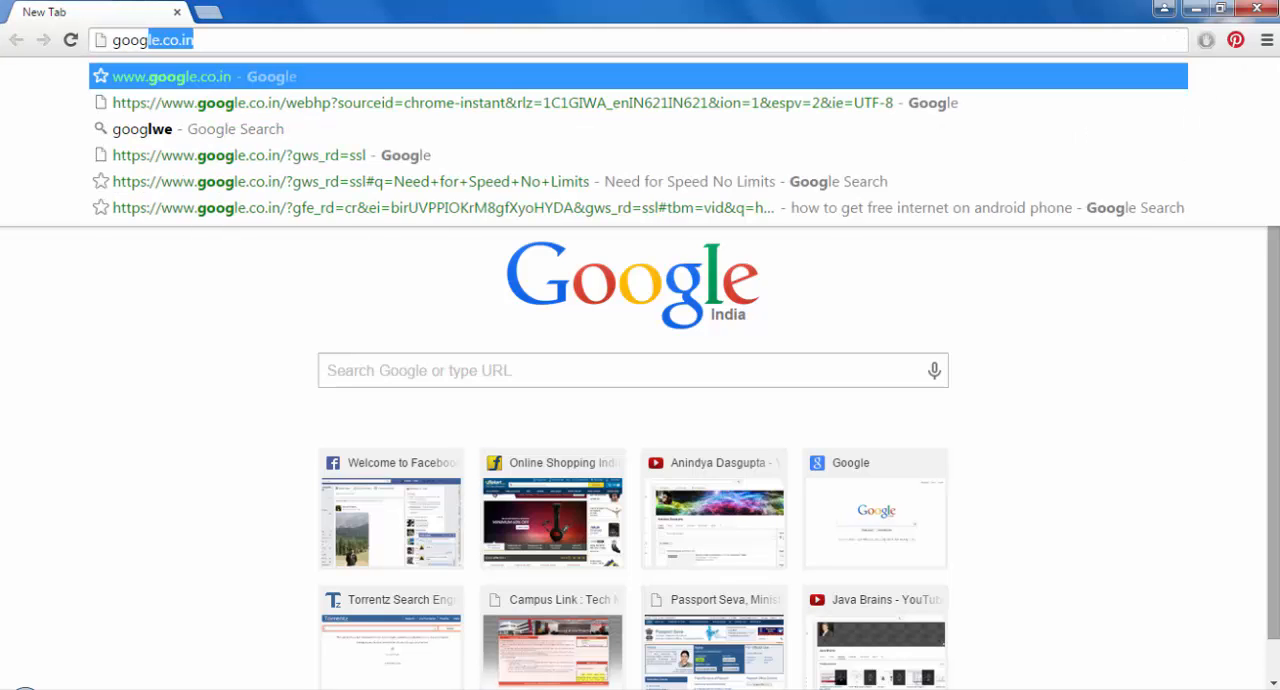
Step: Search Google India for 'faststone capture' and bring up options for the top download result
click(172, 76)
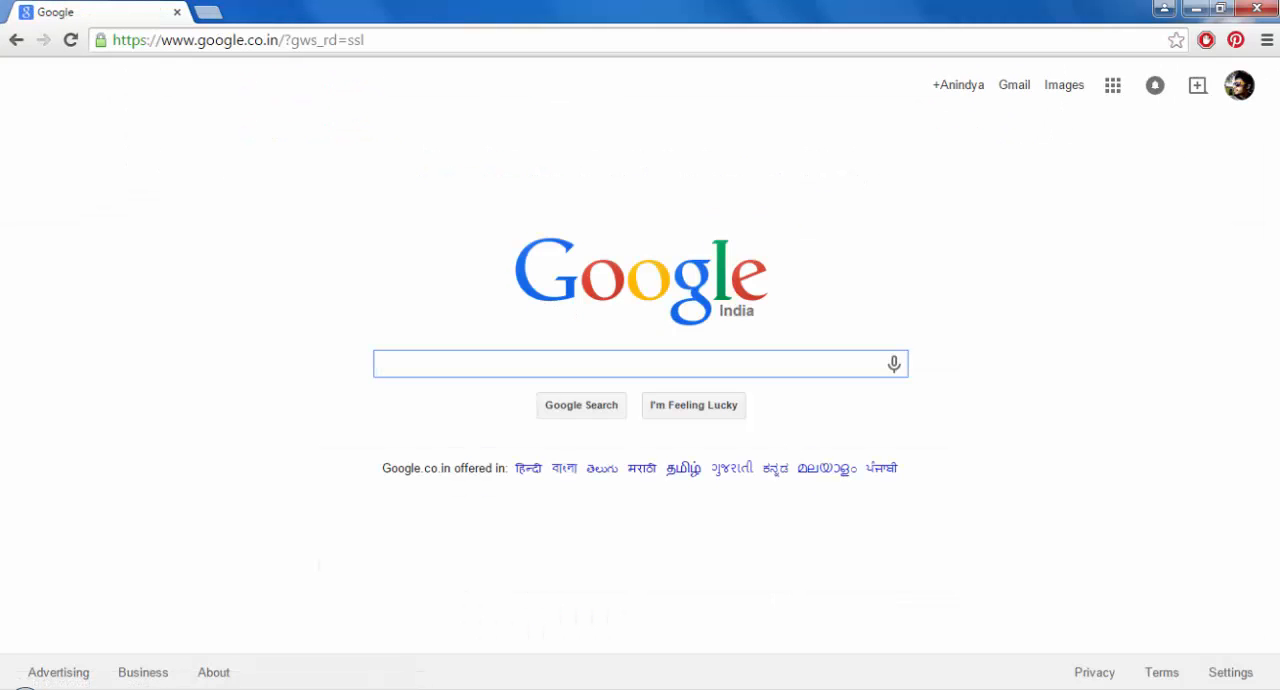
text(fast)
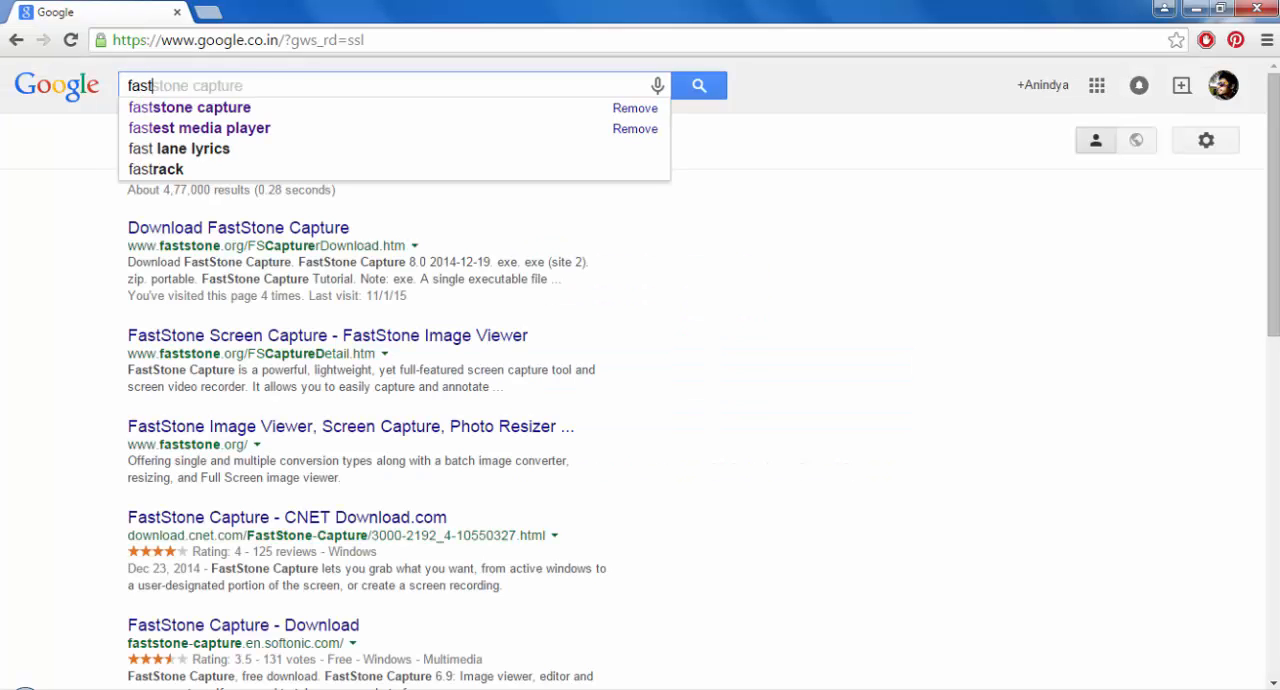
click(189, 107)
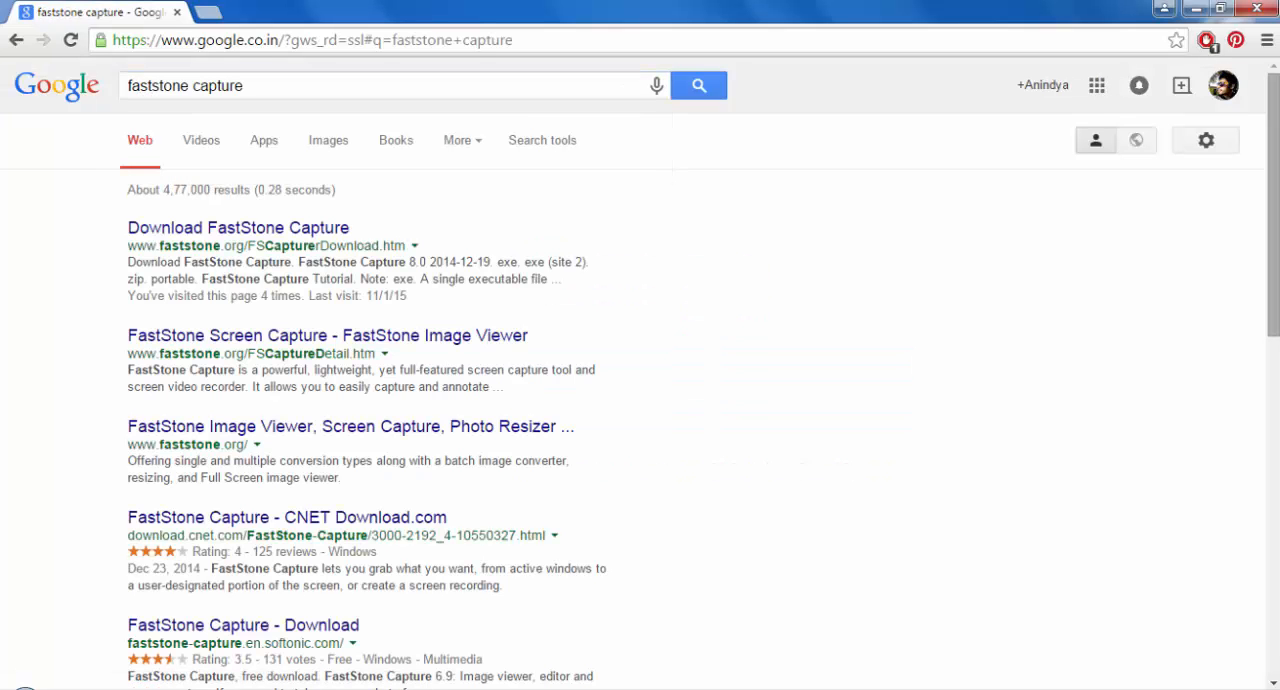
right_click(238, 227)
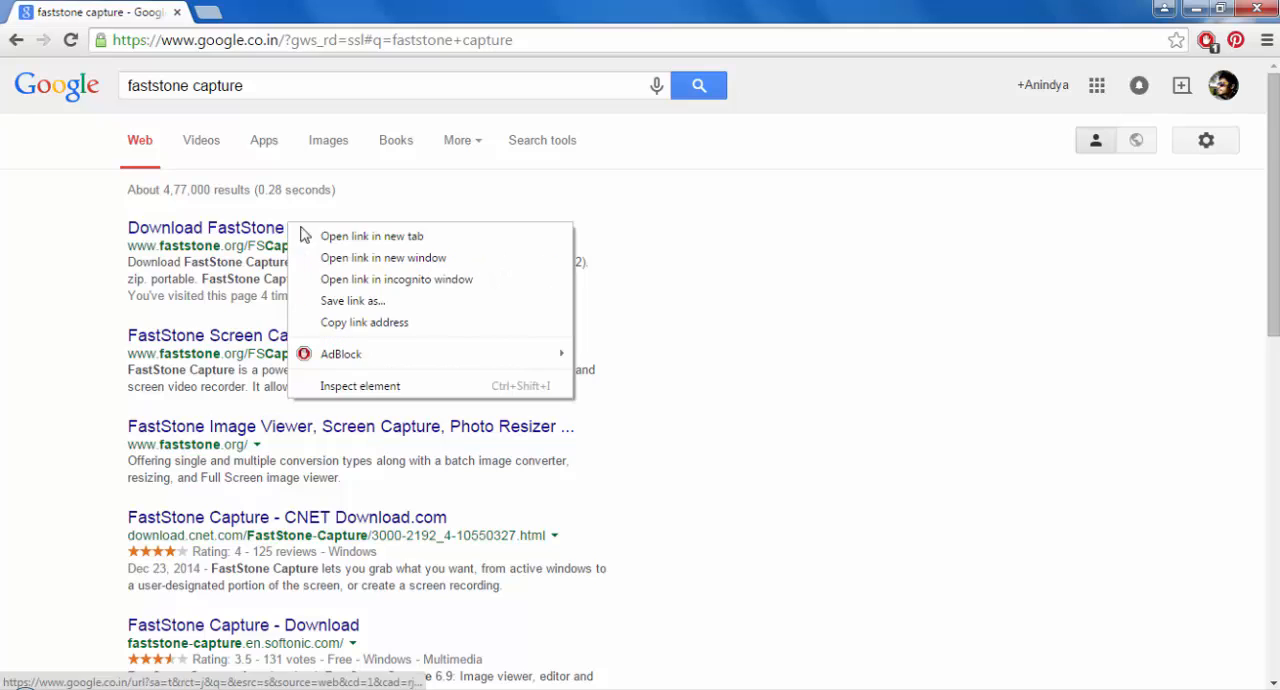
Step: Open the download result in a new tab and download the FSCaptureSetup80.exe installer
click(371, 236)
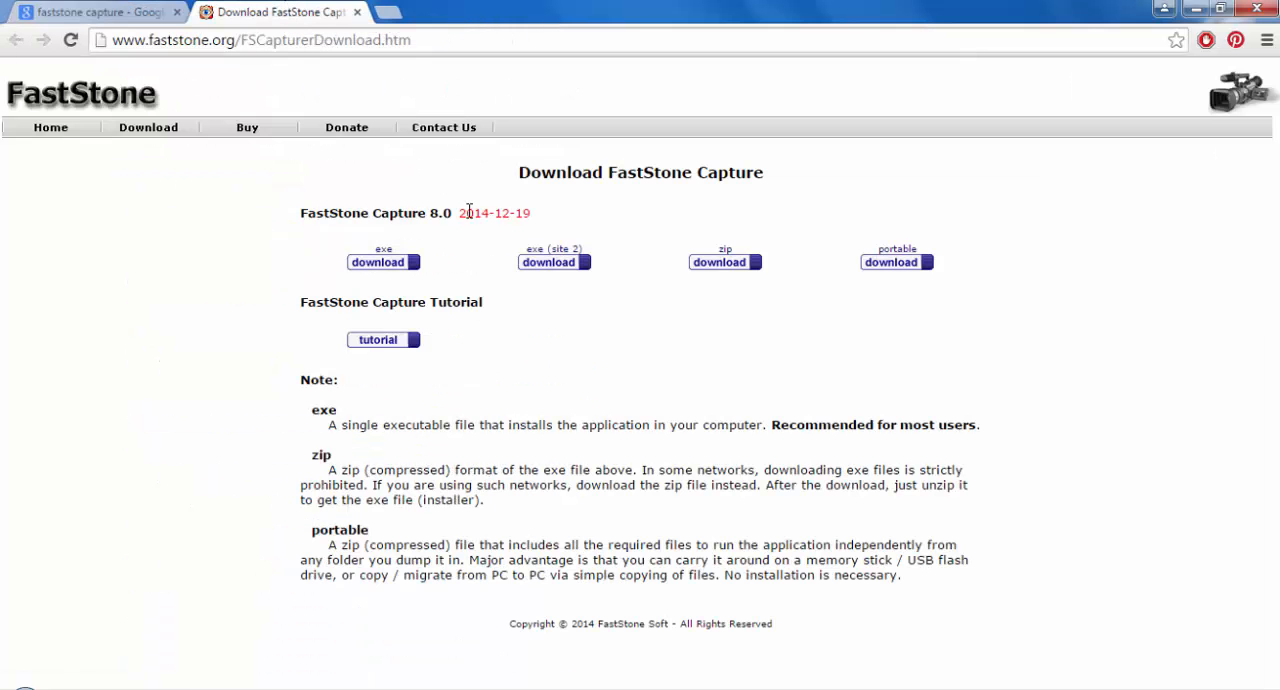
mouse_move(390, 388)
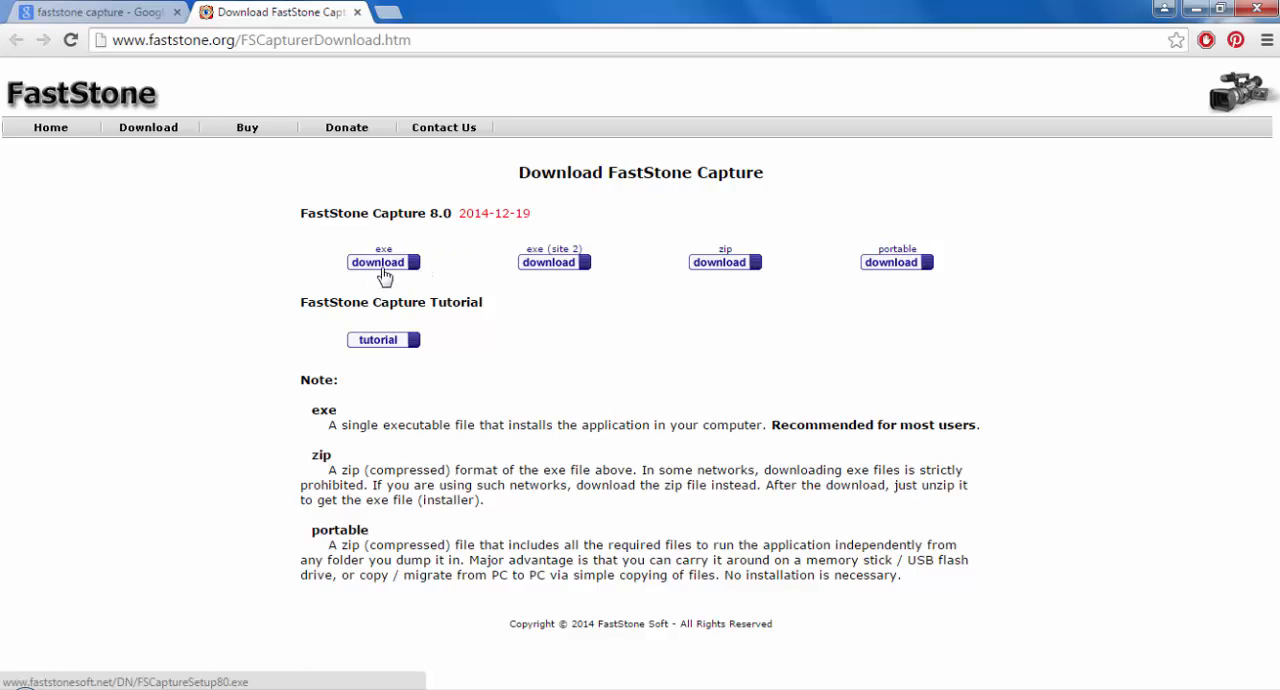
click(378, 262)
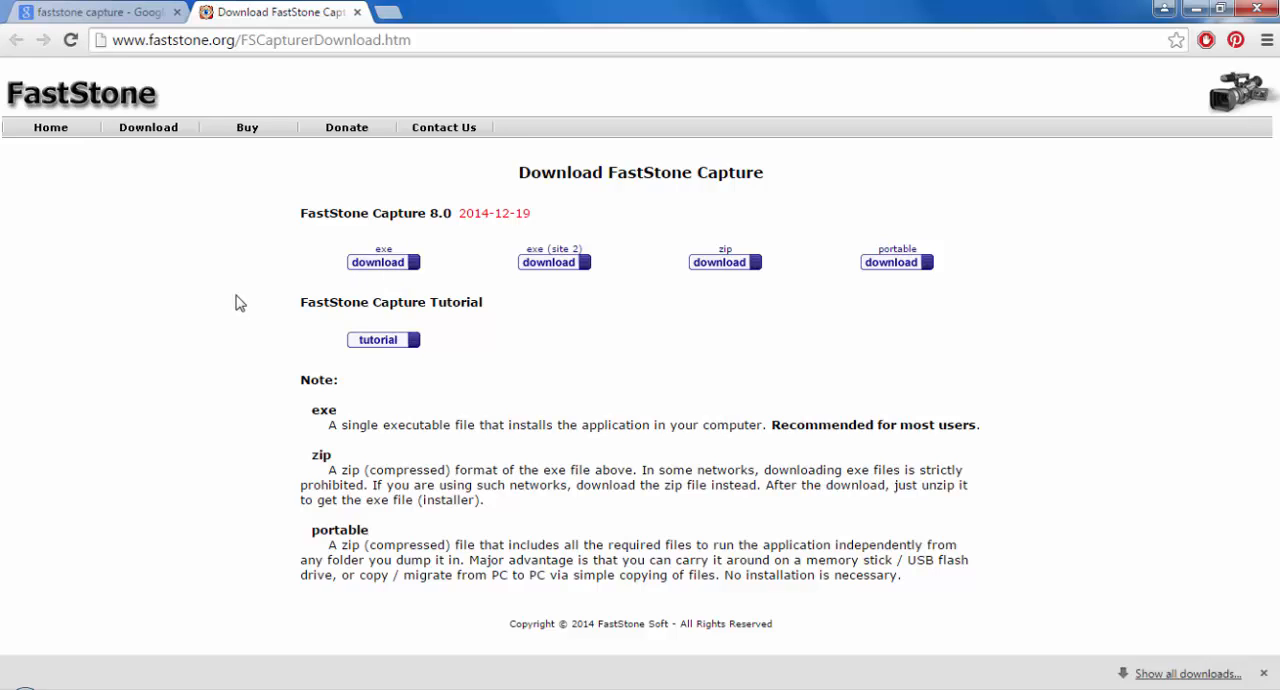
click(383, 262)
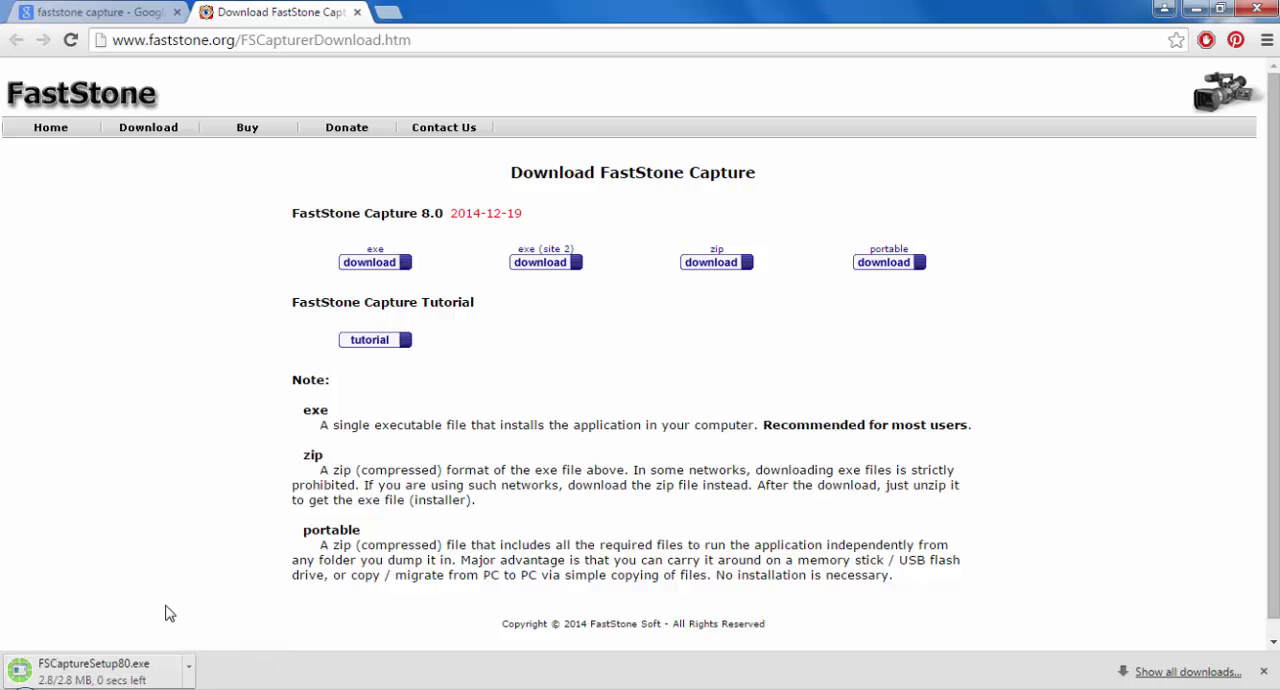
mouse_move(211, 596)
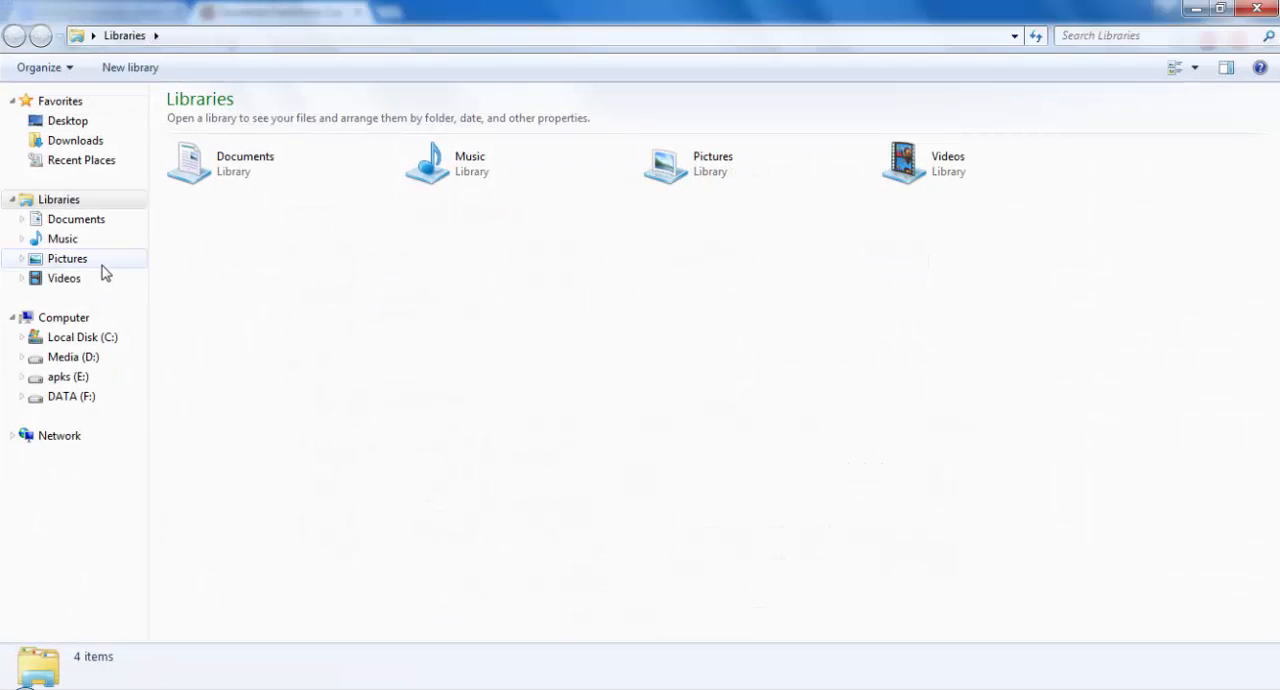
Step: Browse to Local Disk (C:) and open the fastStone folder
click(83, 337)
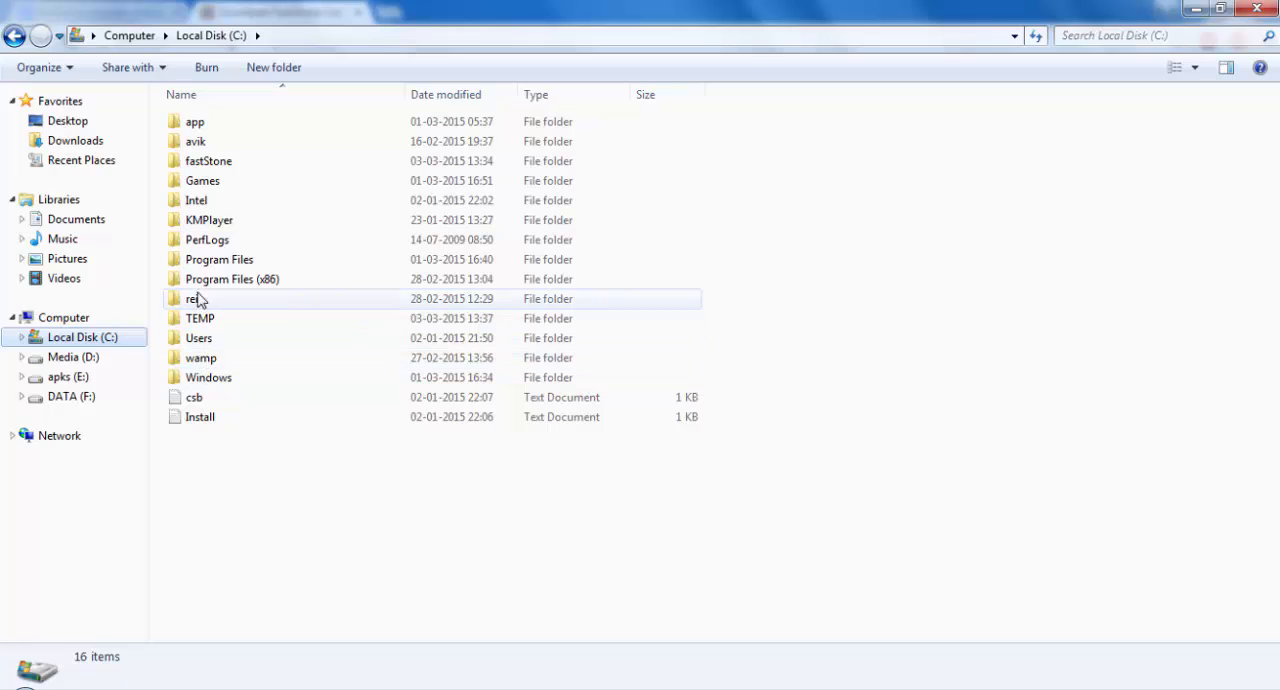
double_click(208, 160)
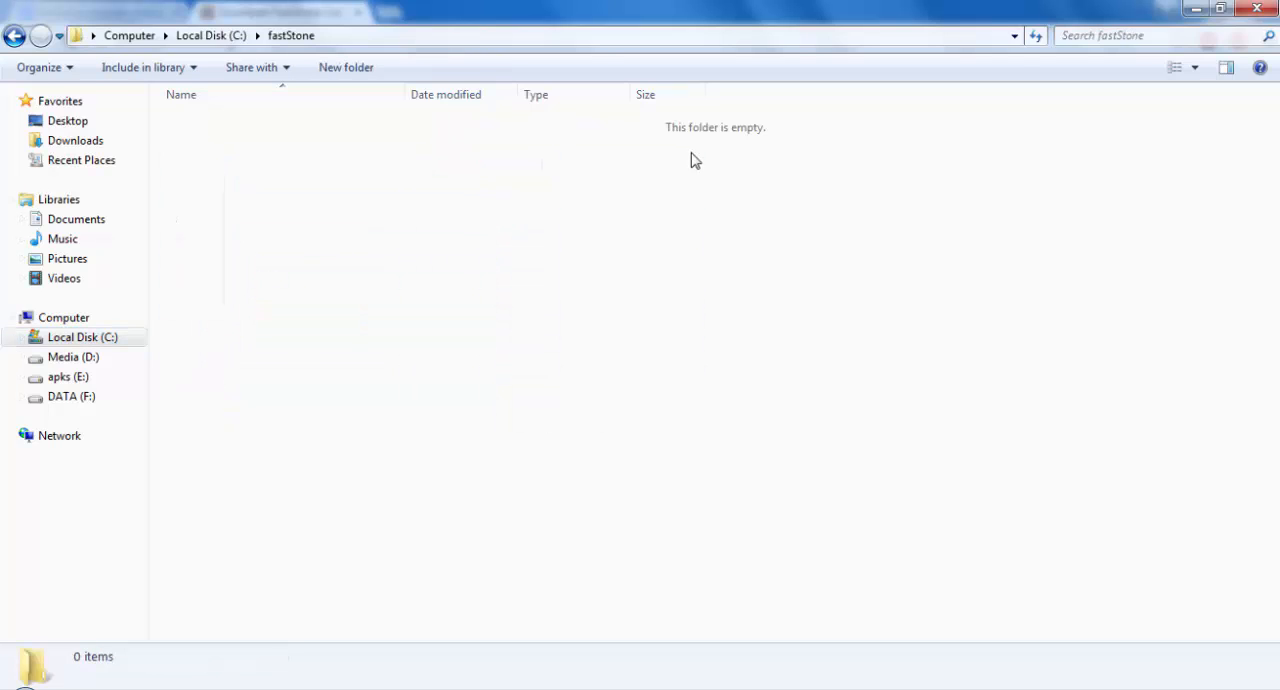
mouse_move(390, 309)
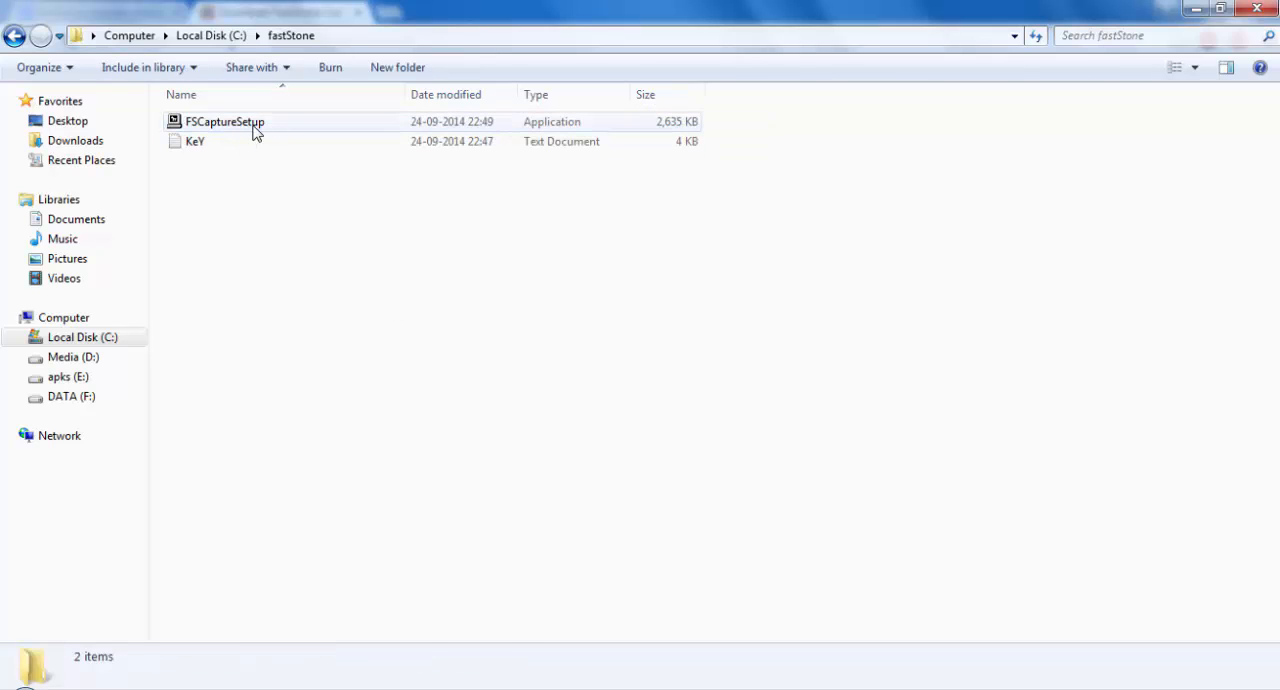
Step: Run FSCaptureSetup, accept the license, and install FastStone Capture 7.6 to the default folder
double_click(225, 121)
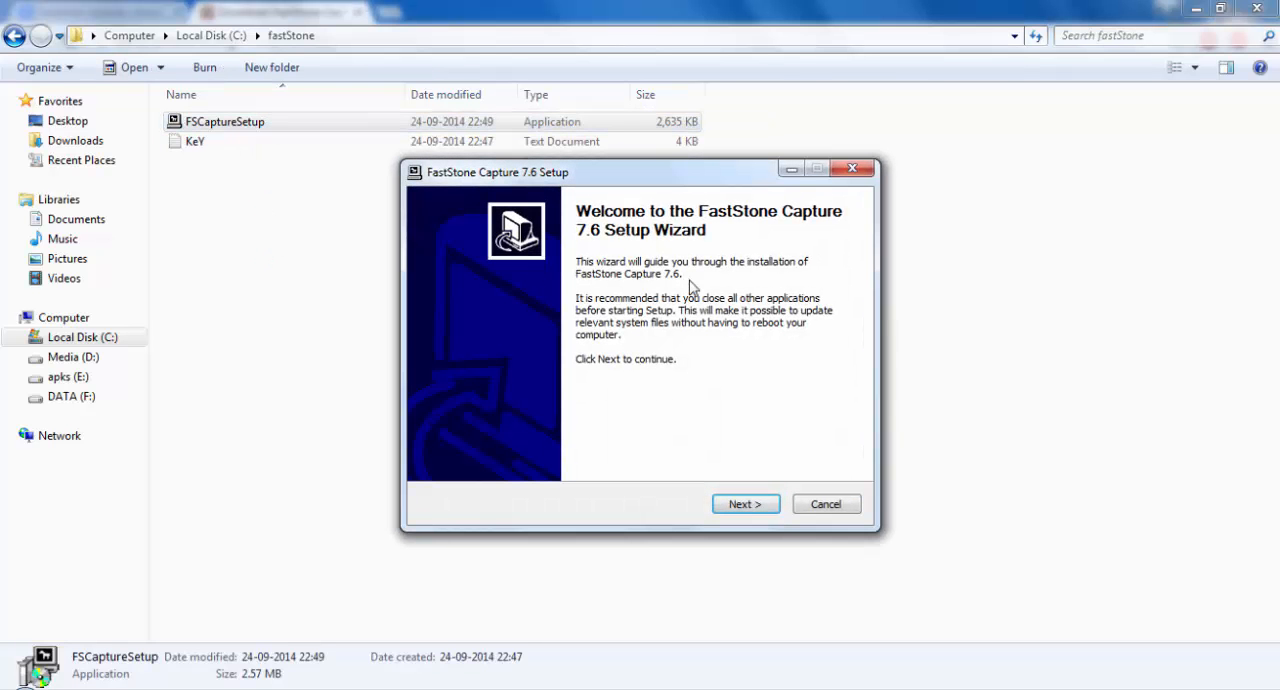
click(745, 503)
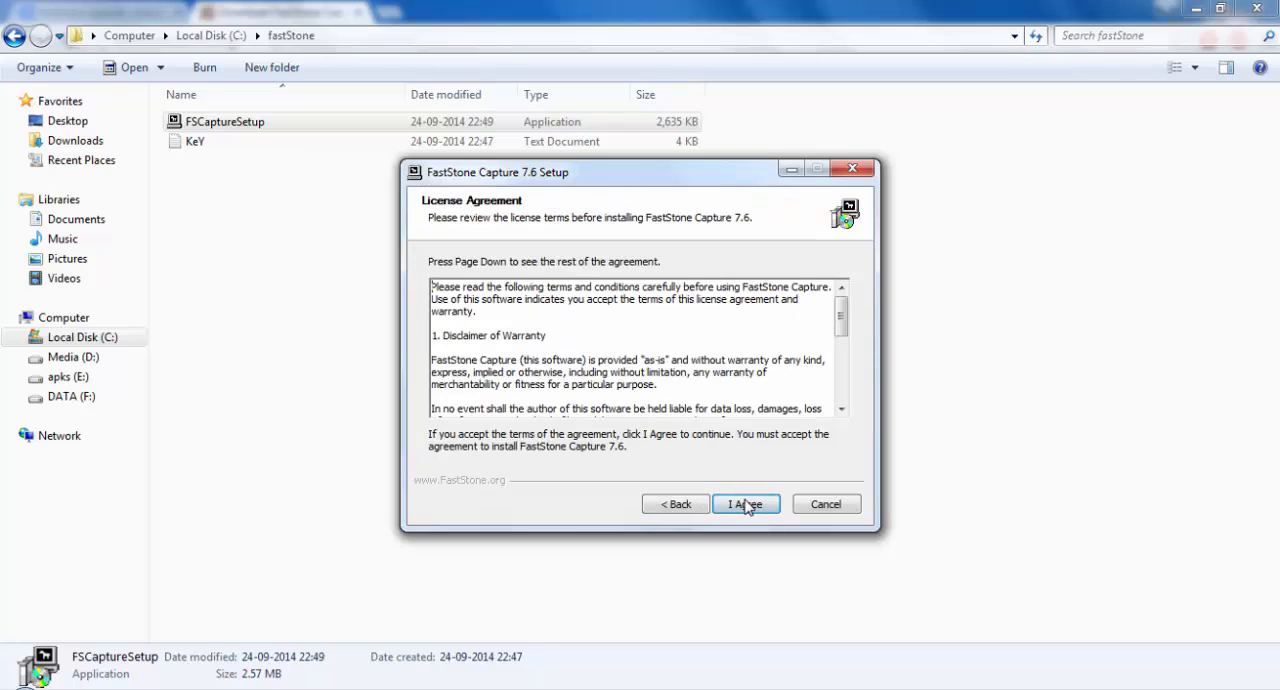
click(745, 504)
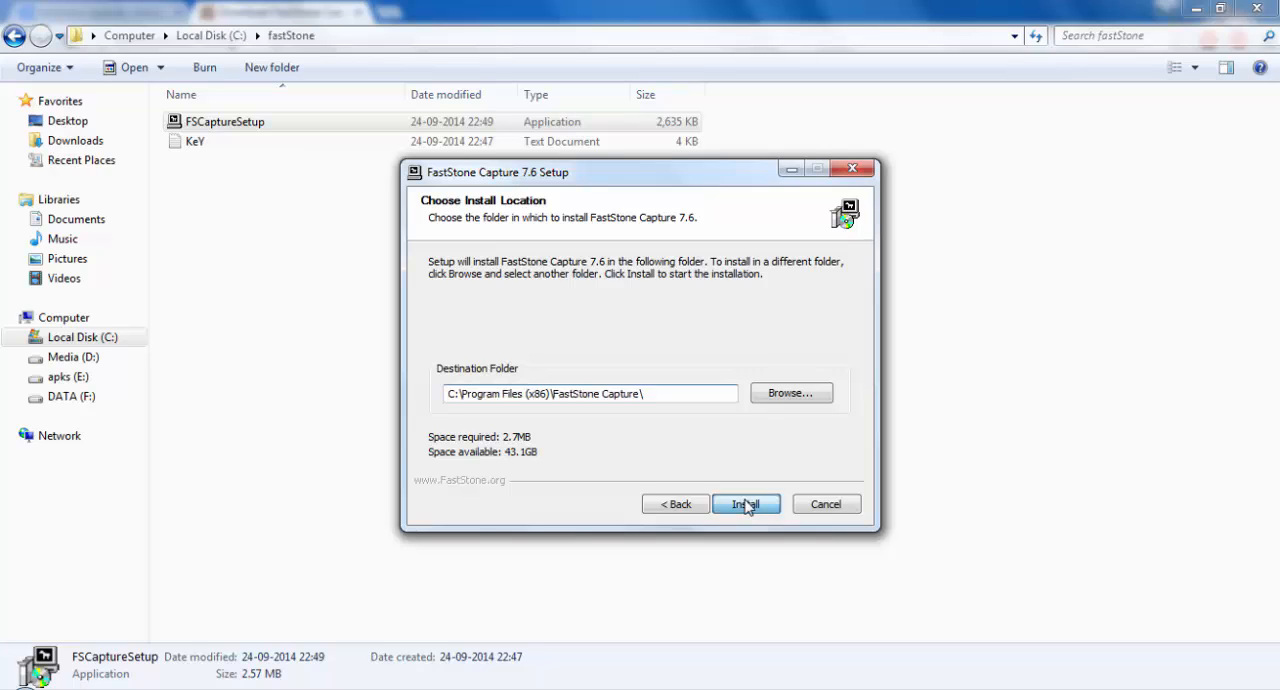
click(745, 503)
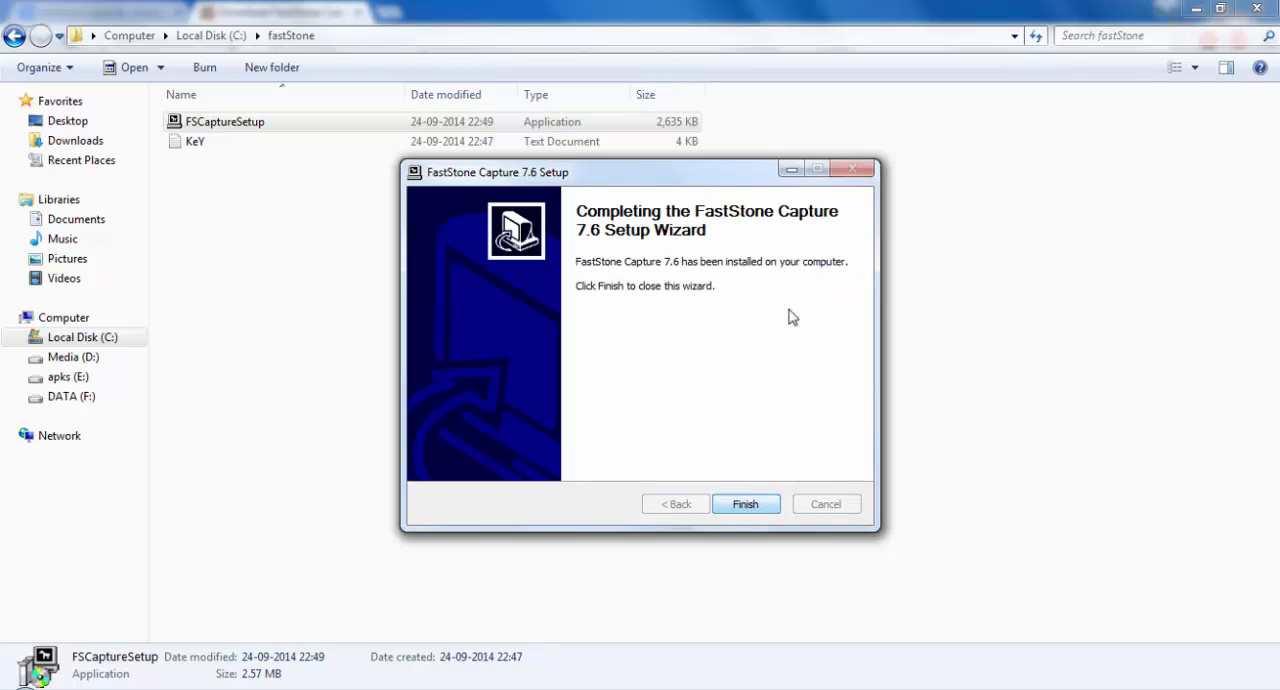
click(745, 503)
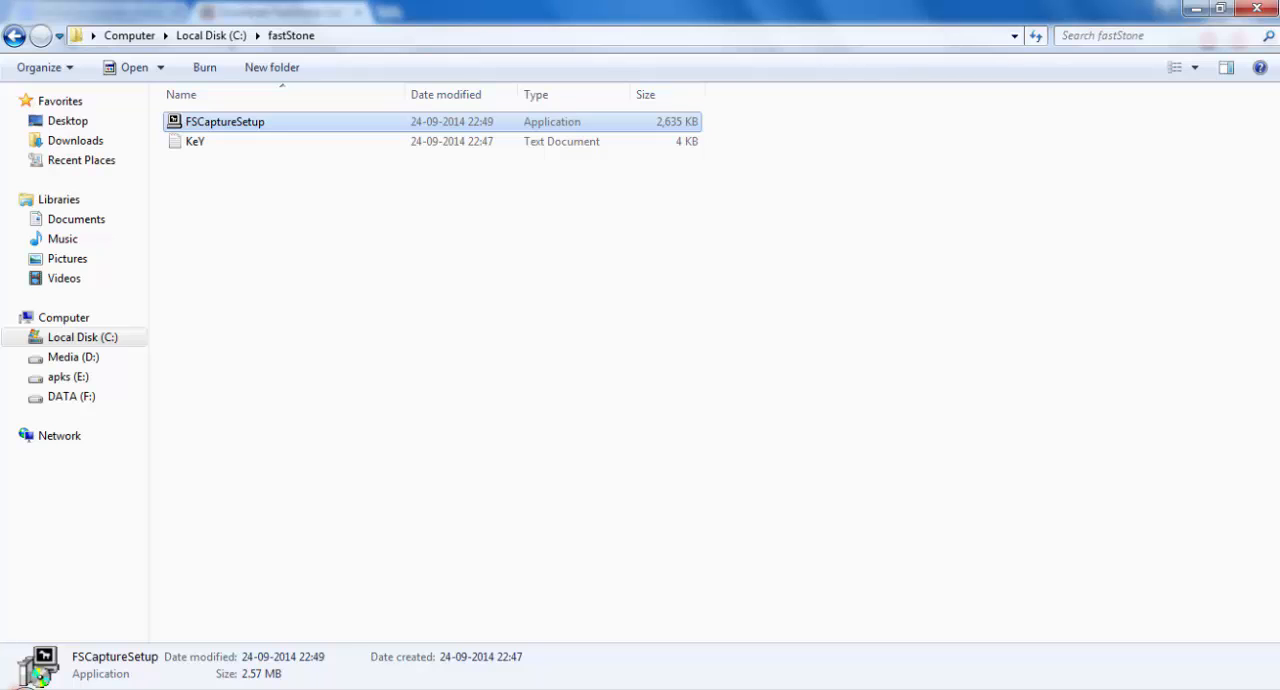
Step: Search the Start Menu for 'fast' and launch FastStone Capture
click(15, 685)
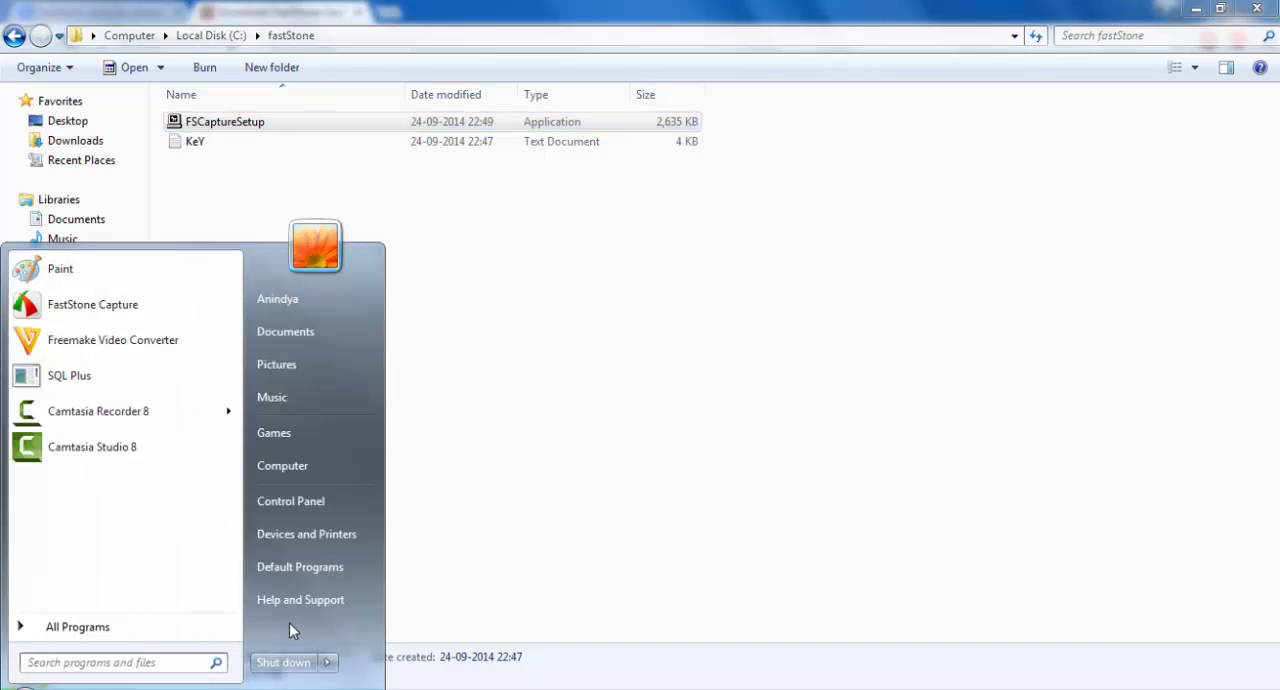
text(fast)
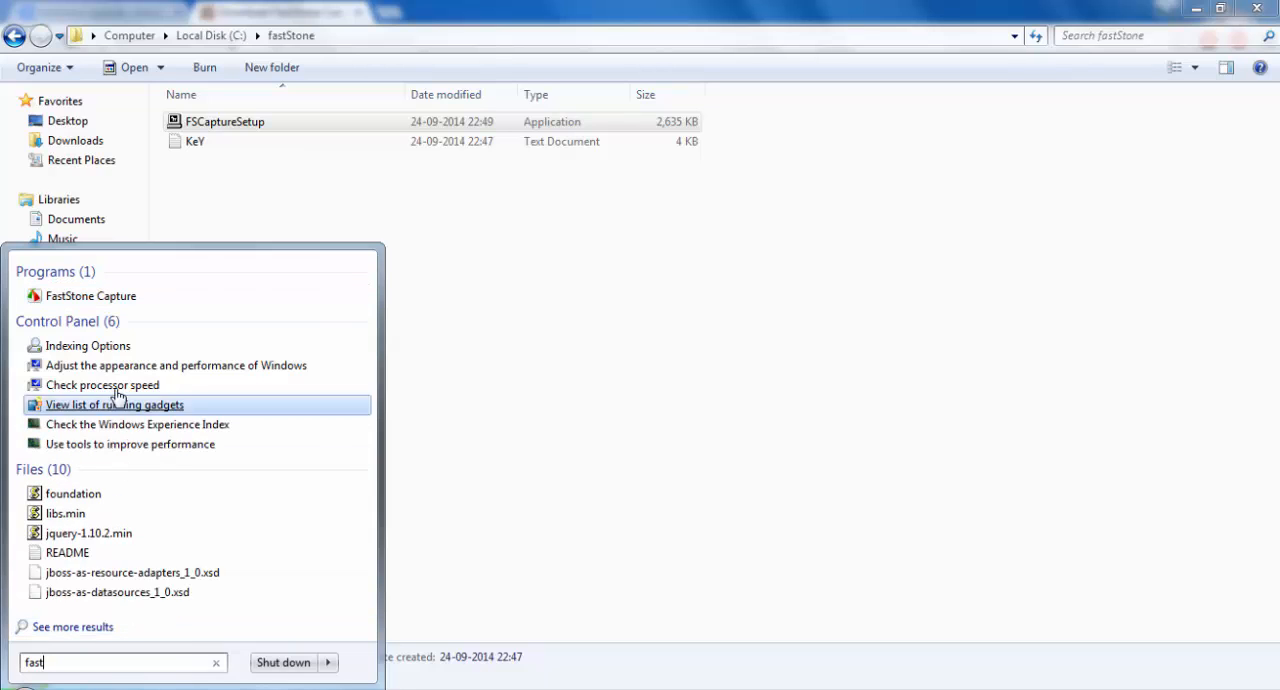
mouse_move(90, 296)
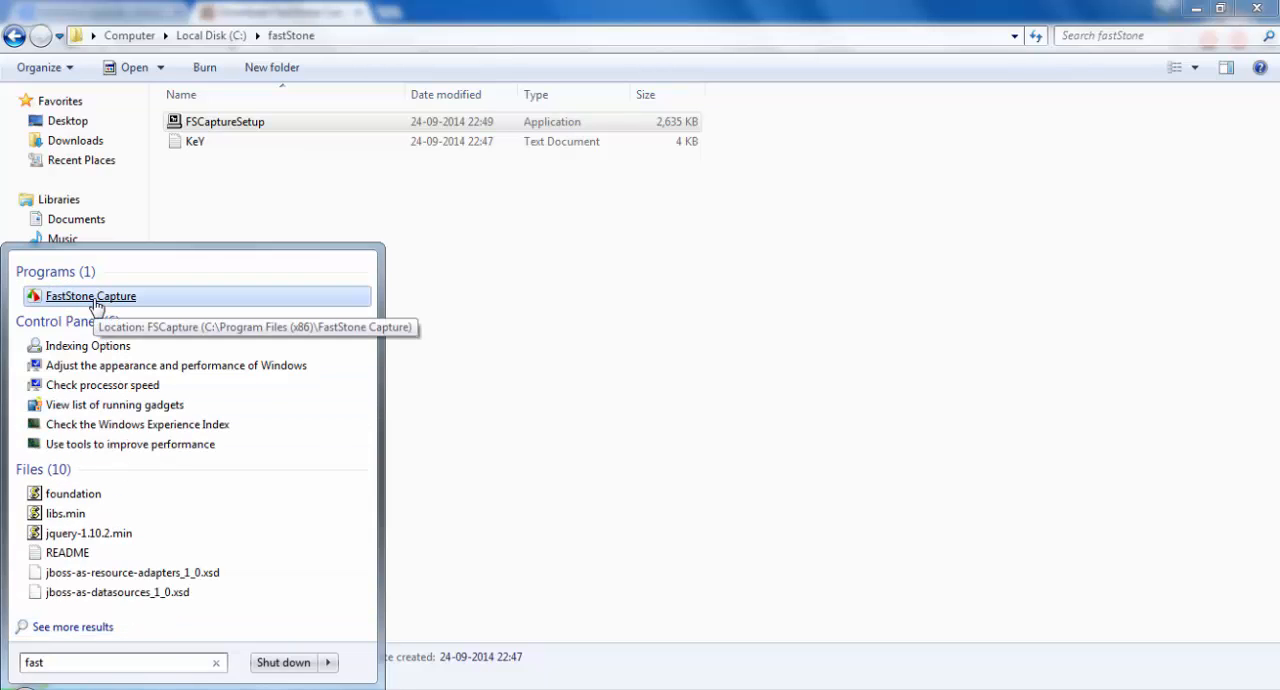
click(90, 296)
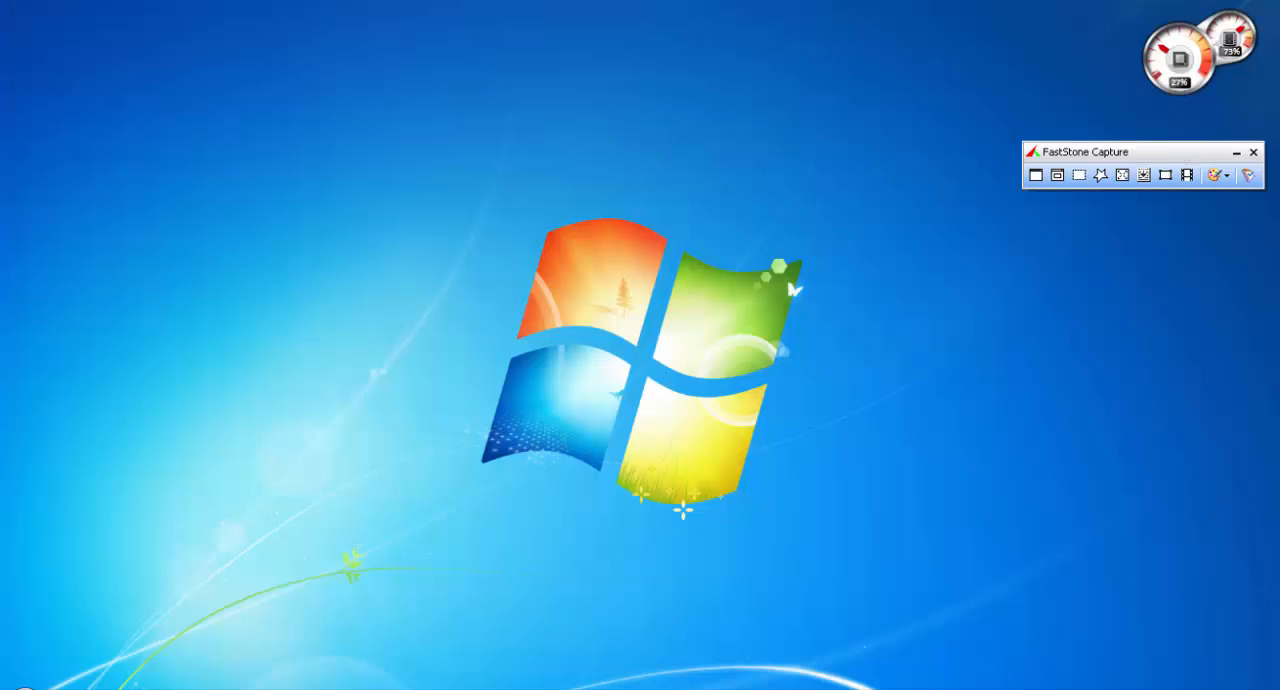
drag(1100, 151, 810, 186)
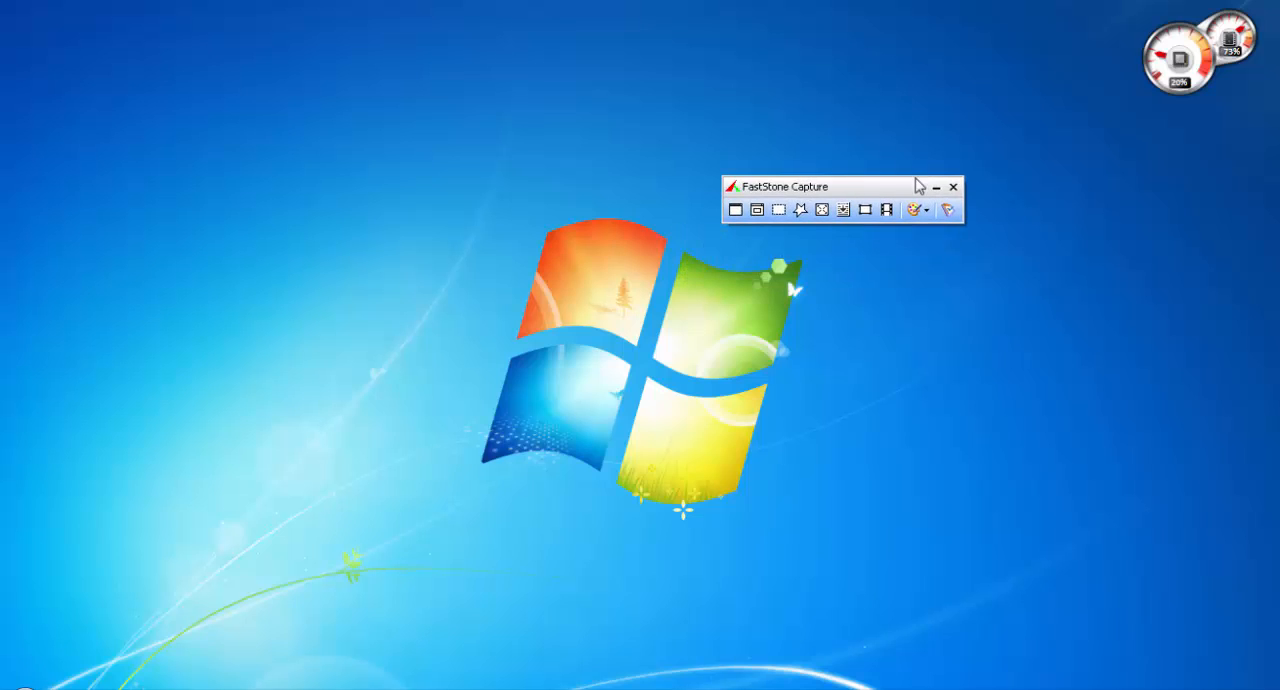
mouse_move(930, 267)
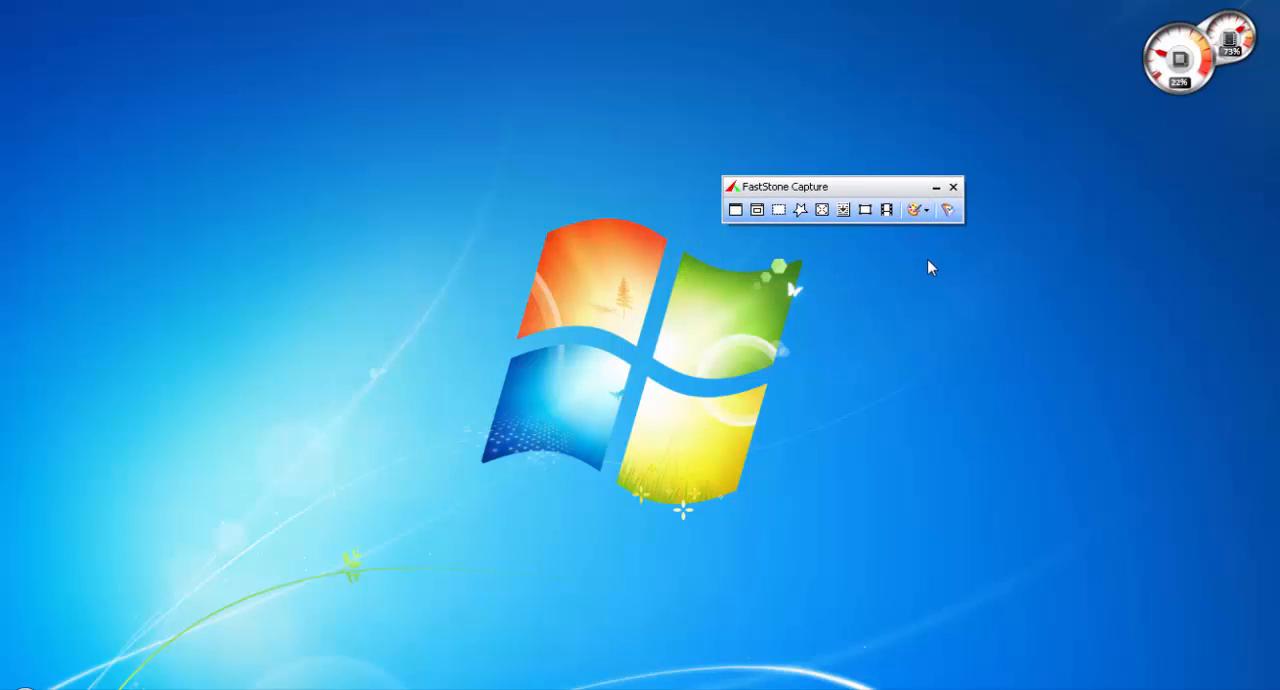
mouse_move(511, 597)
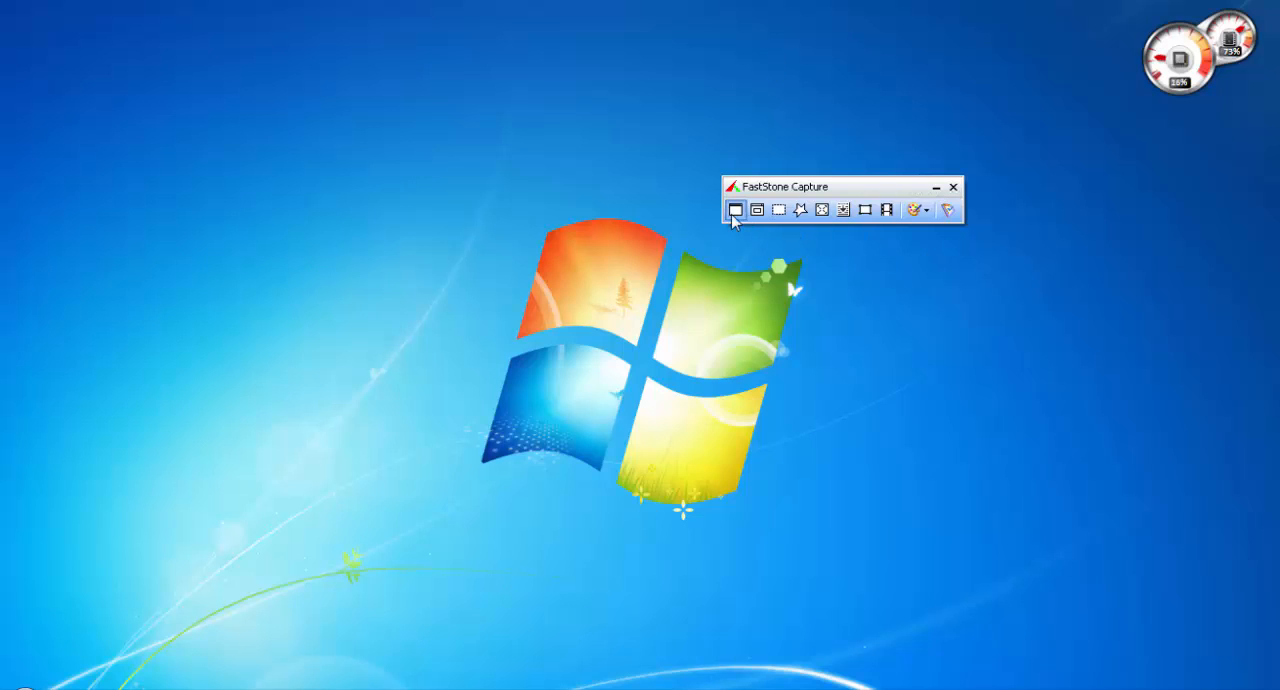
mouse_move(753, 299)
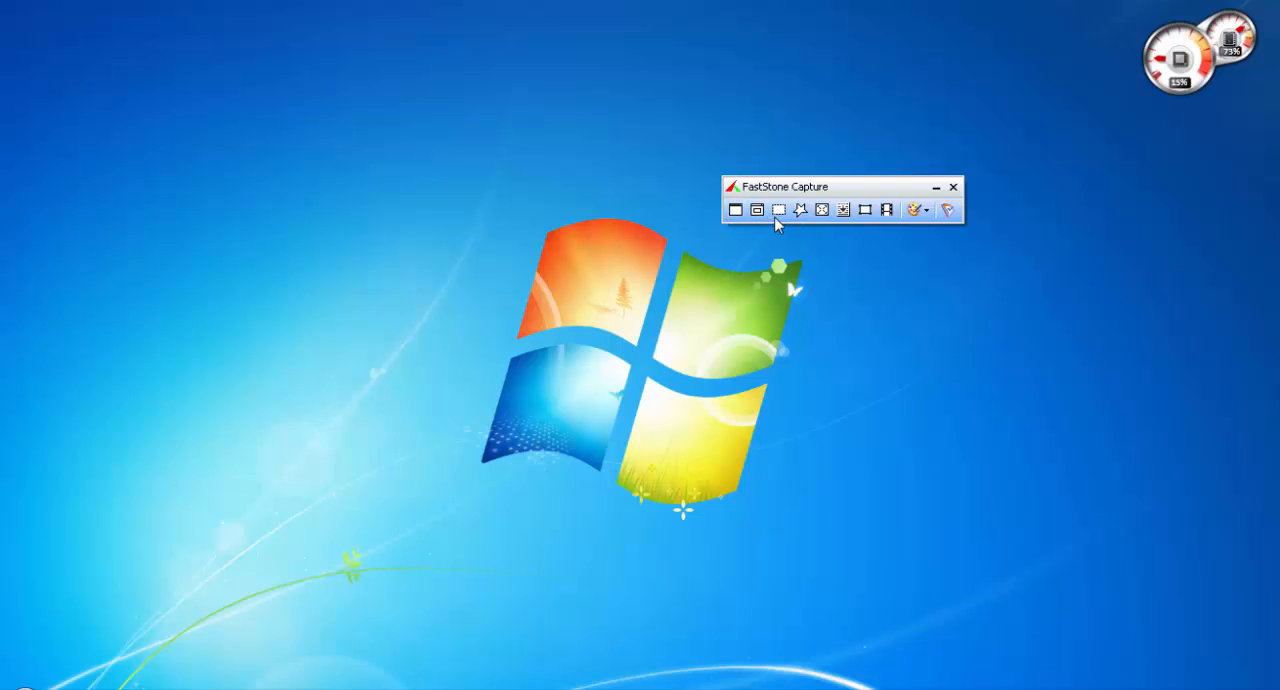
mouse_move(736, 209)
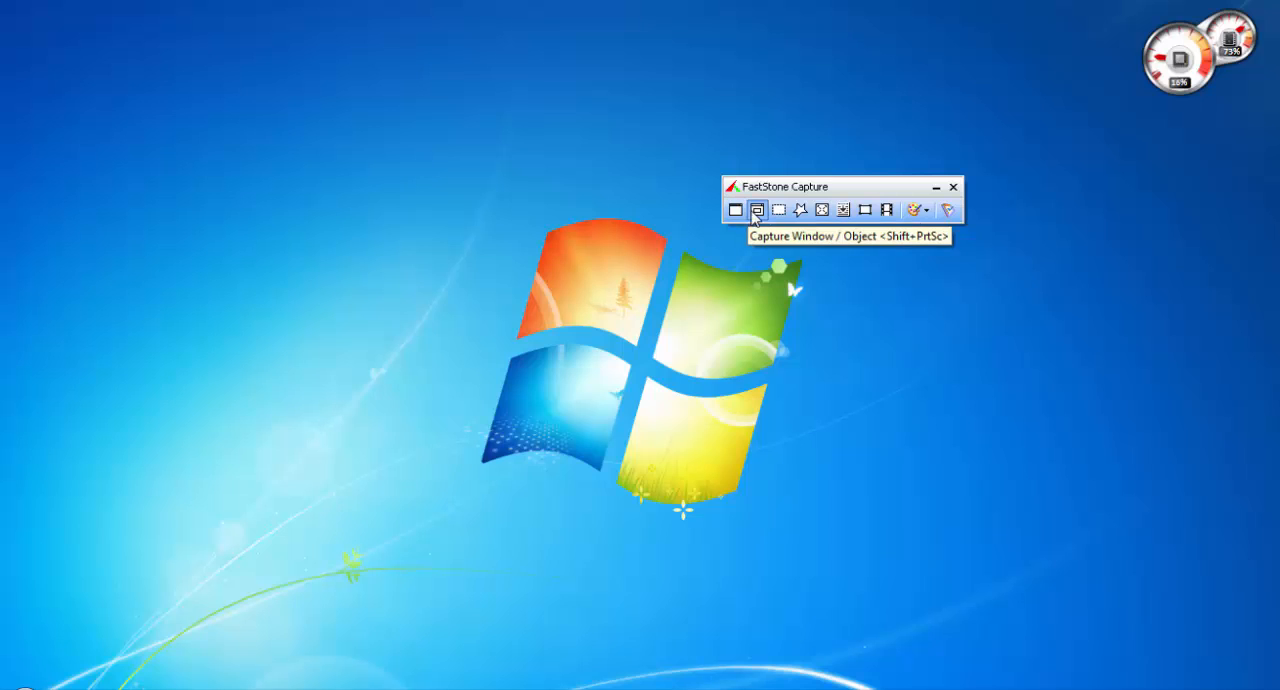
mouse_move(800, 209)
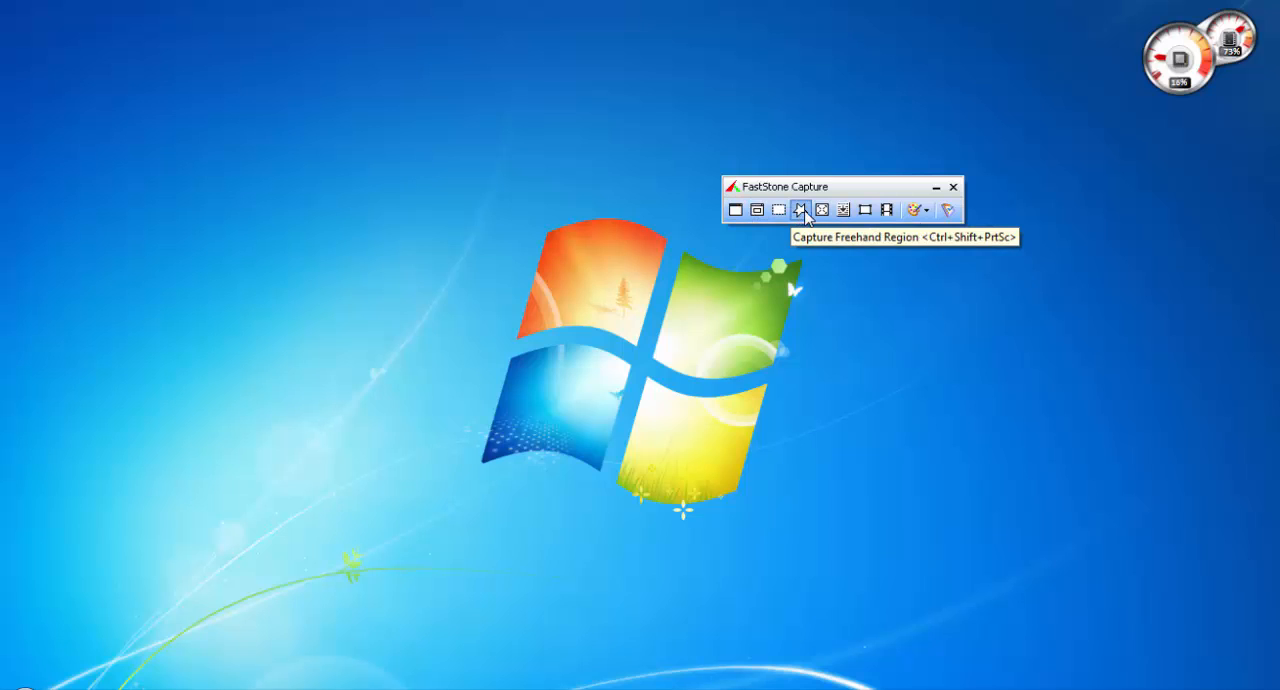
mouse_move(822, 209)
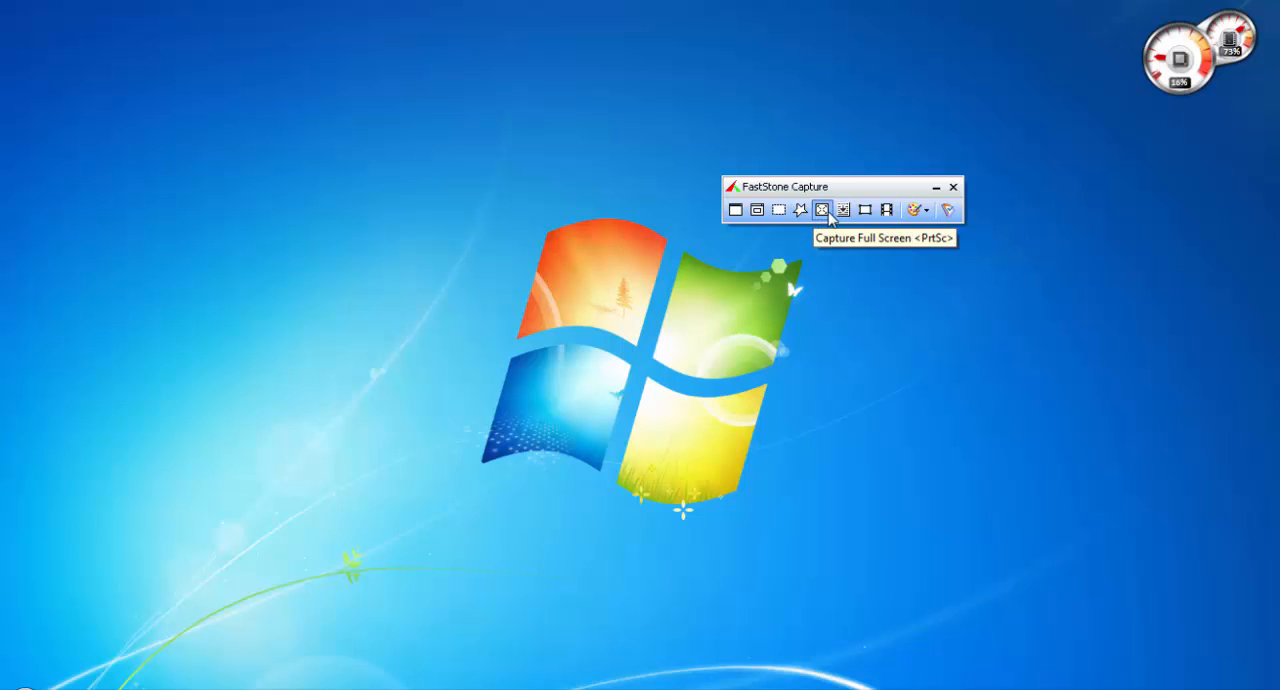
mouse_move(843, 209)
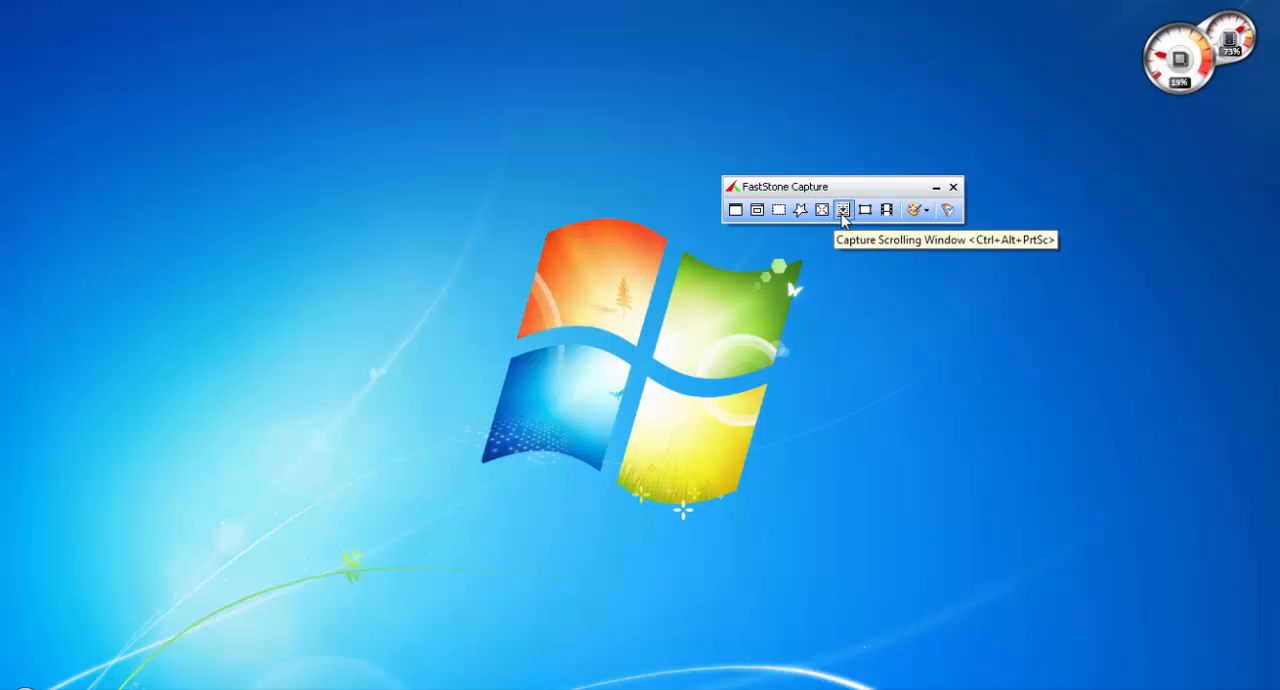
mouse_move(864, 209)
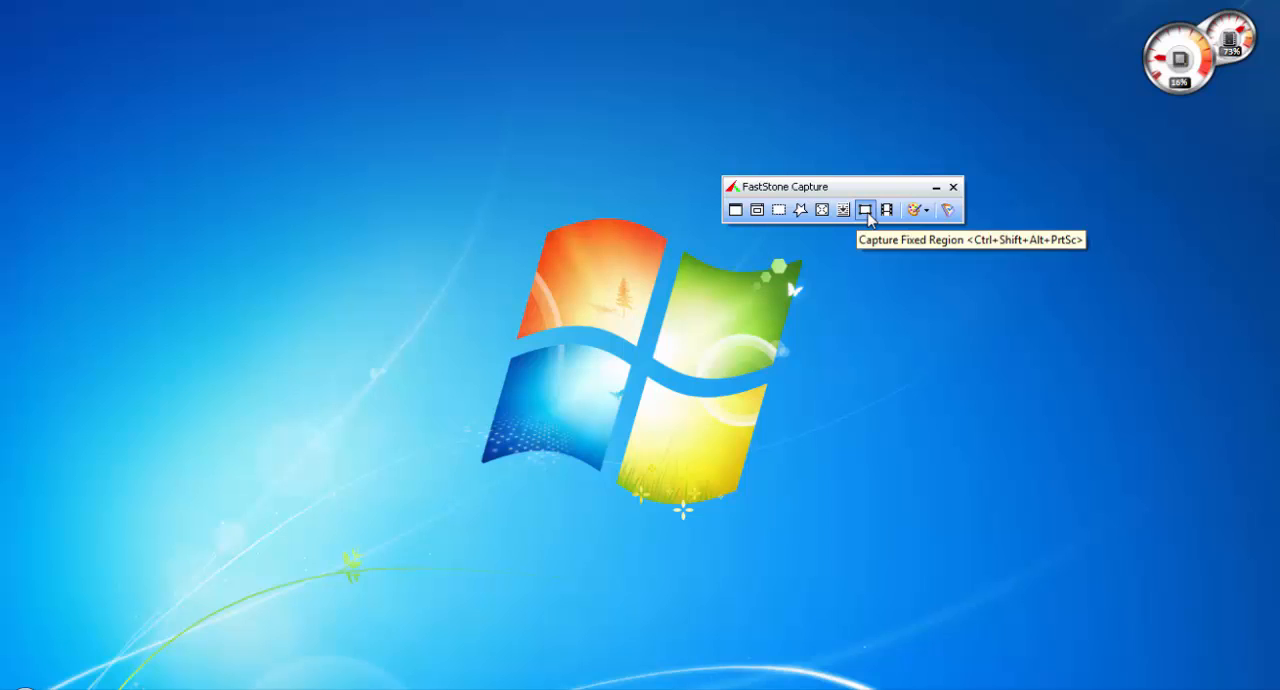
mouse_move(886, 209)
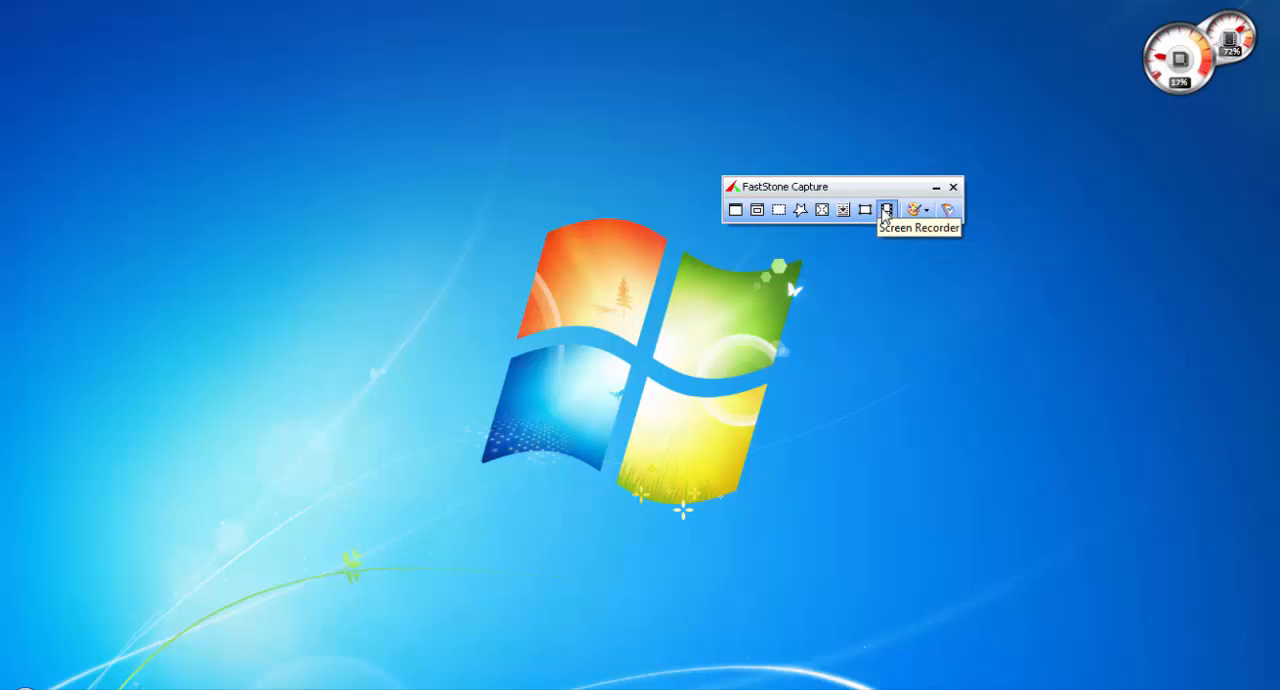
mouse_move(884, 270)
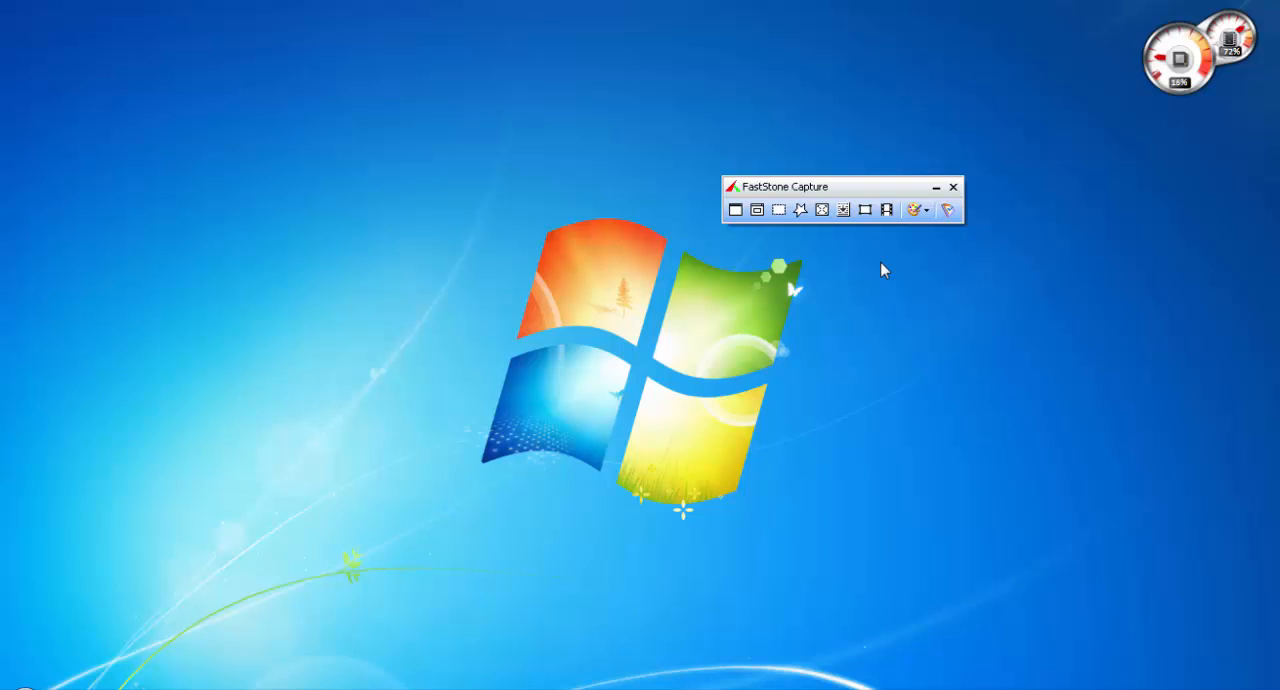
mouse_move(886, 247)
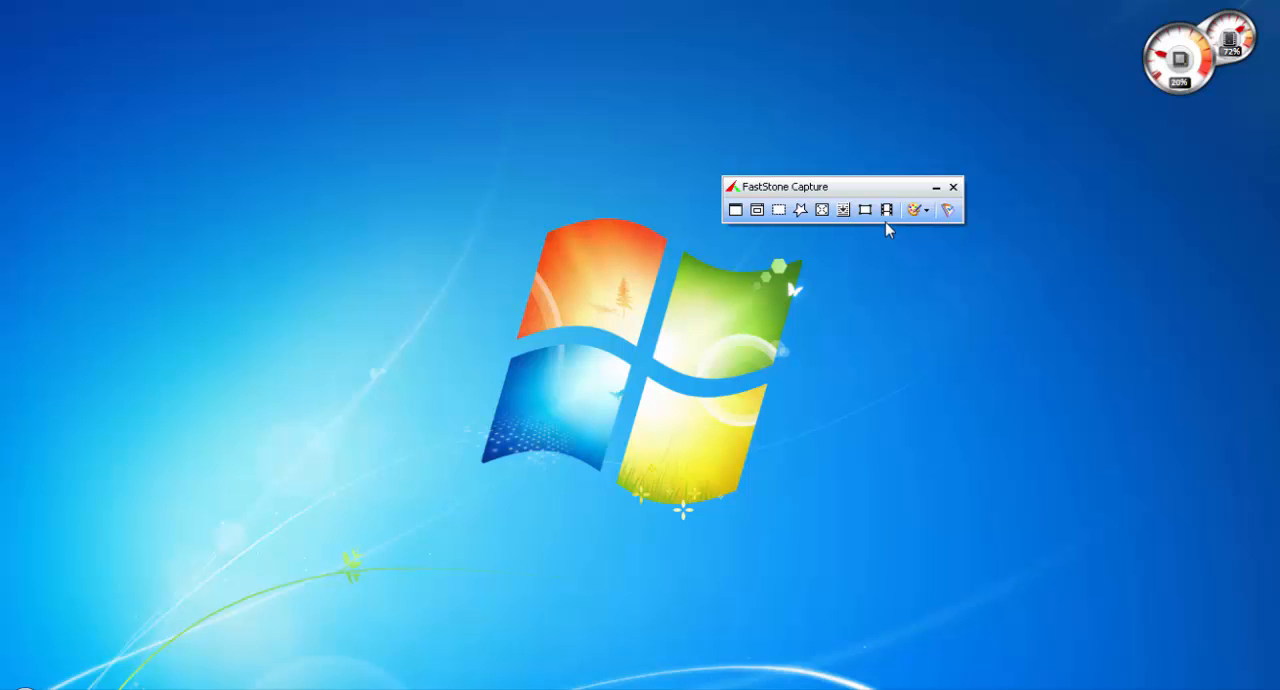
Step: Open the Screen Recorder from the FastStone Capture toolbar
click(951, 187)
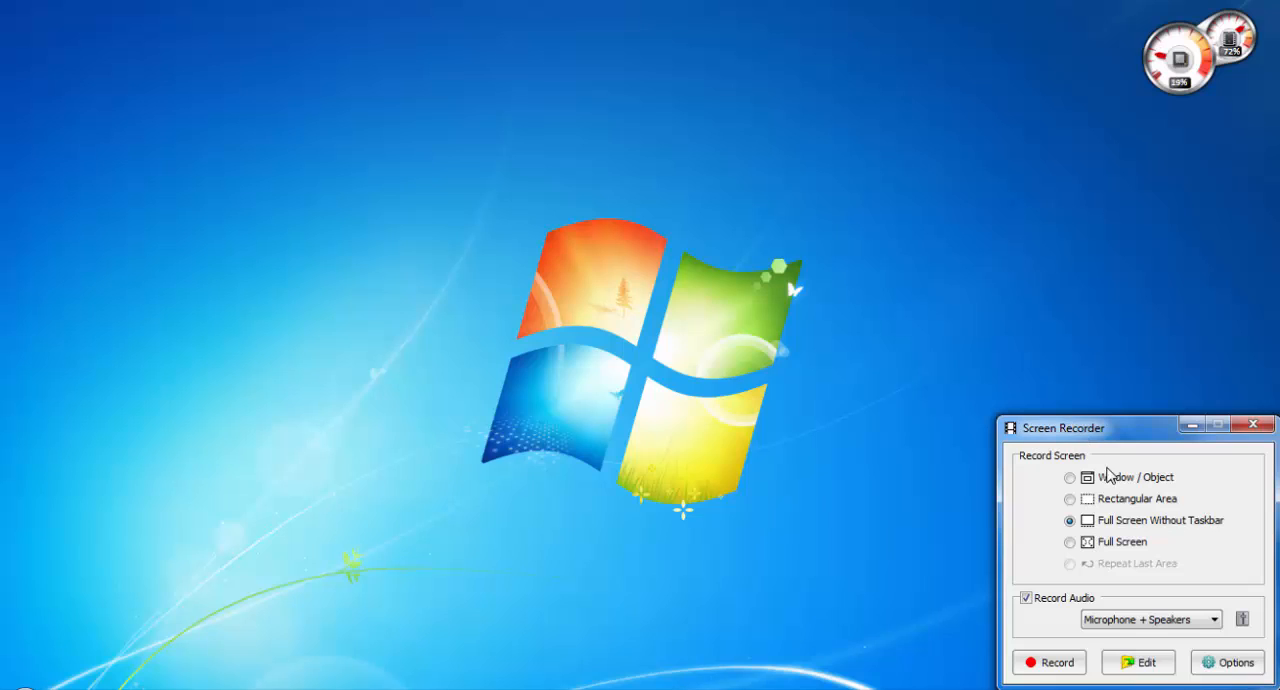
mouse_move(1100, 541)
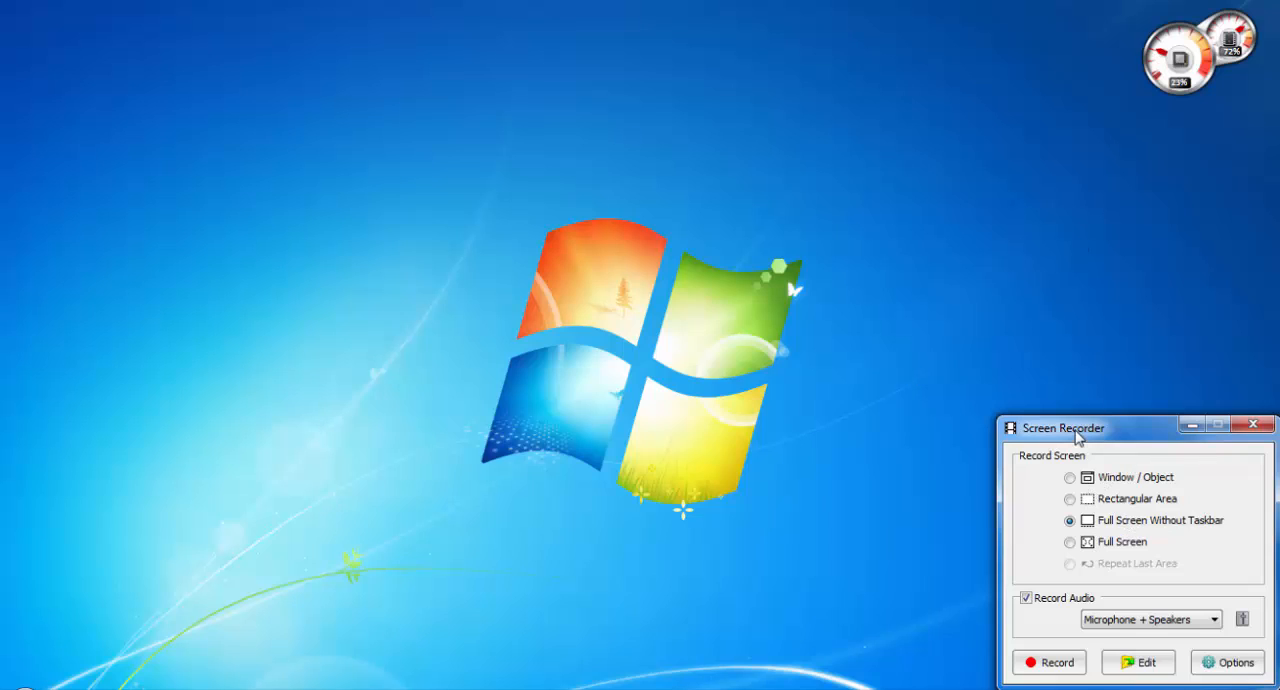
mouse_move(712, 256)
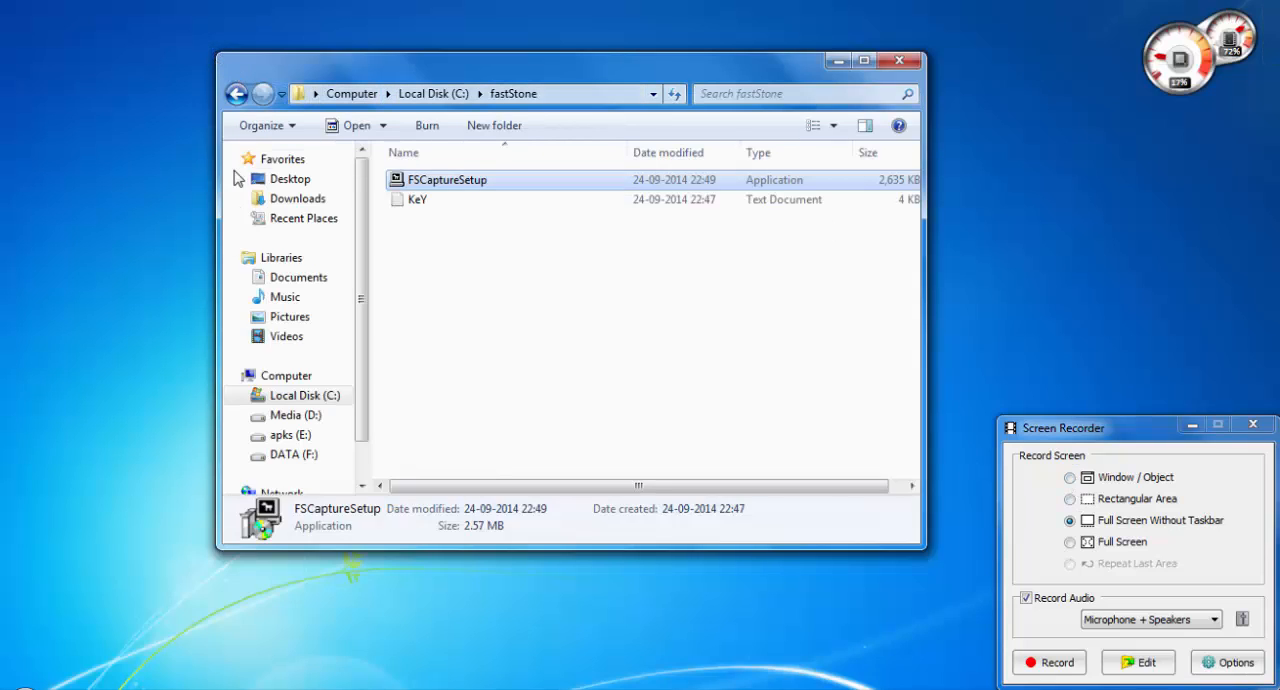
mouse_move(881, 134)
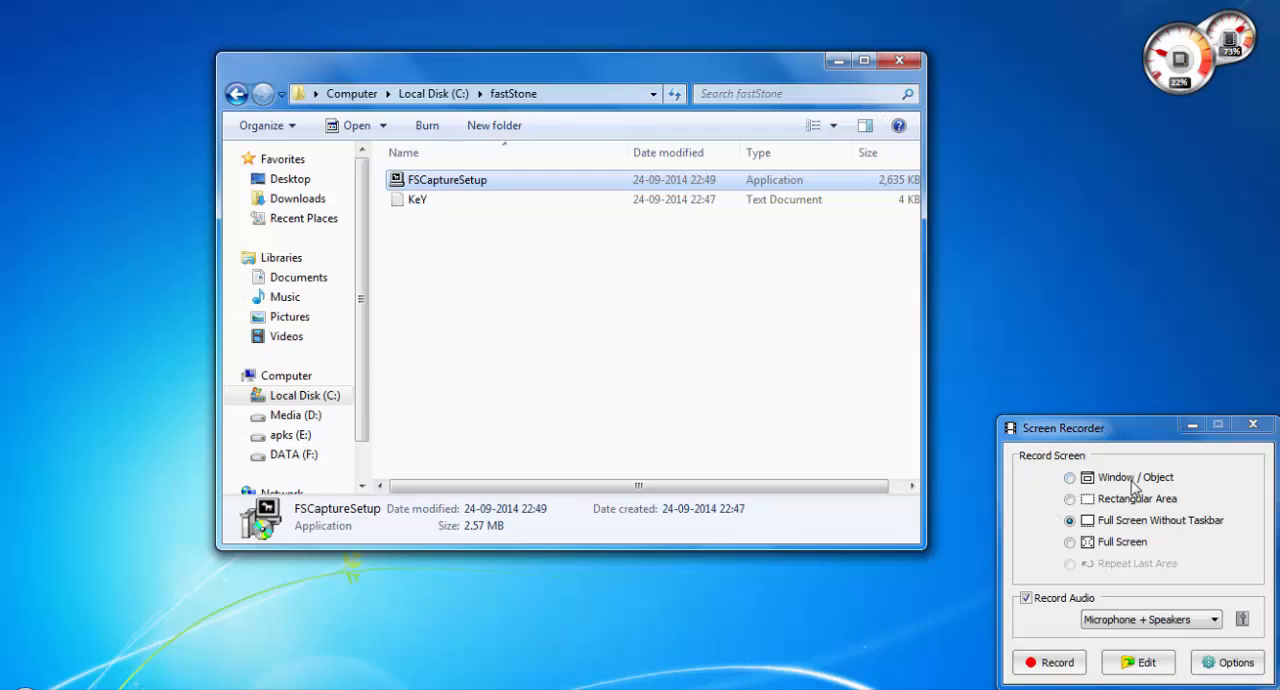
mouse_move(1160, 533)
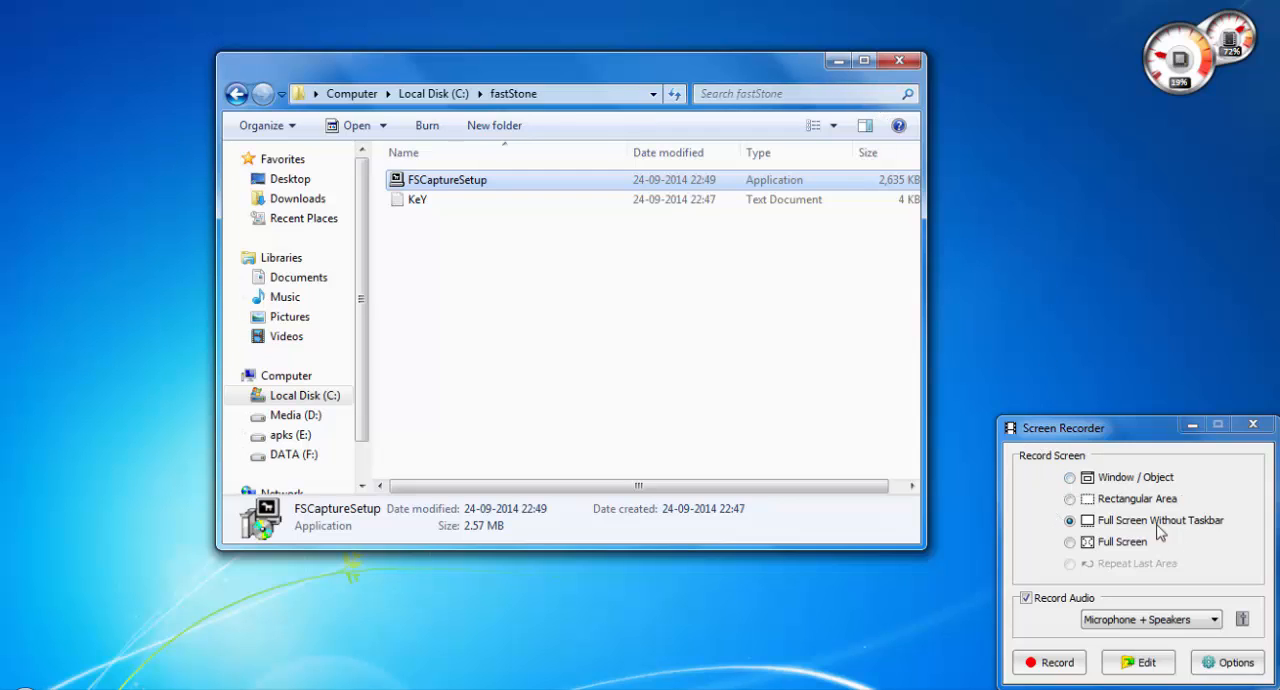
mouse_move(1120, 508)
text(y)
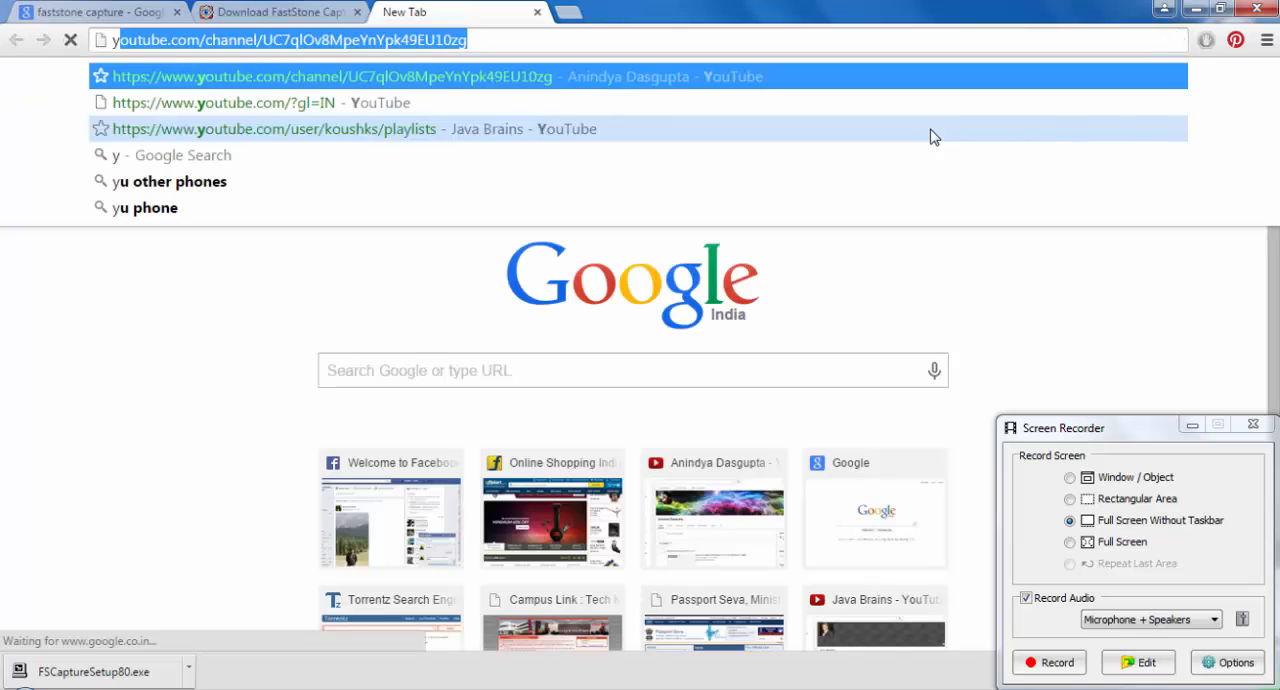
Step: Go to youtube.com and bring up link options for the Crazy Skills 2014-15 HD video
text(outube)
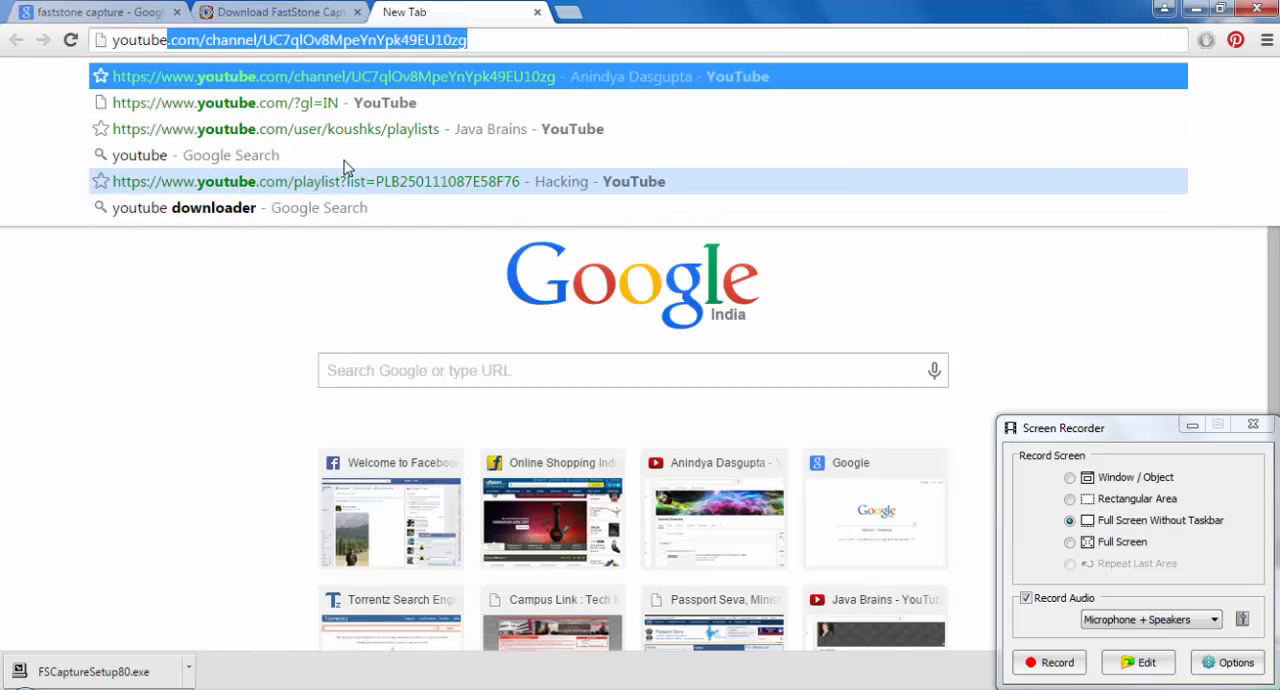
click(250, 102)
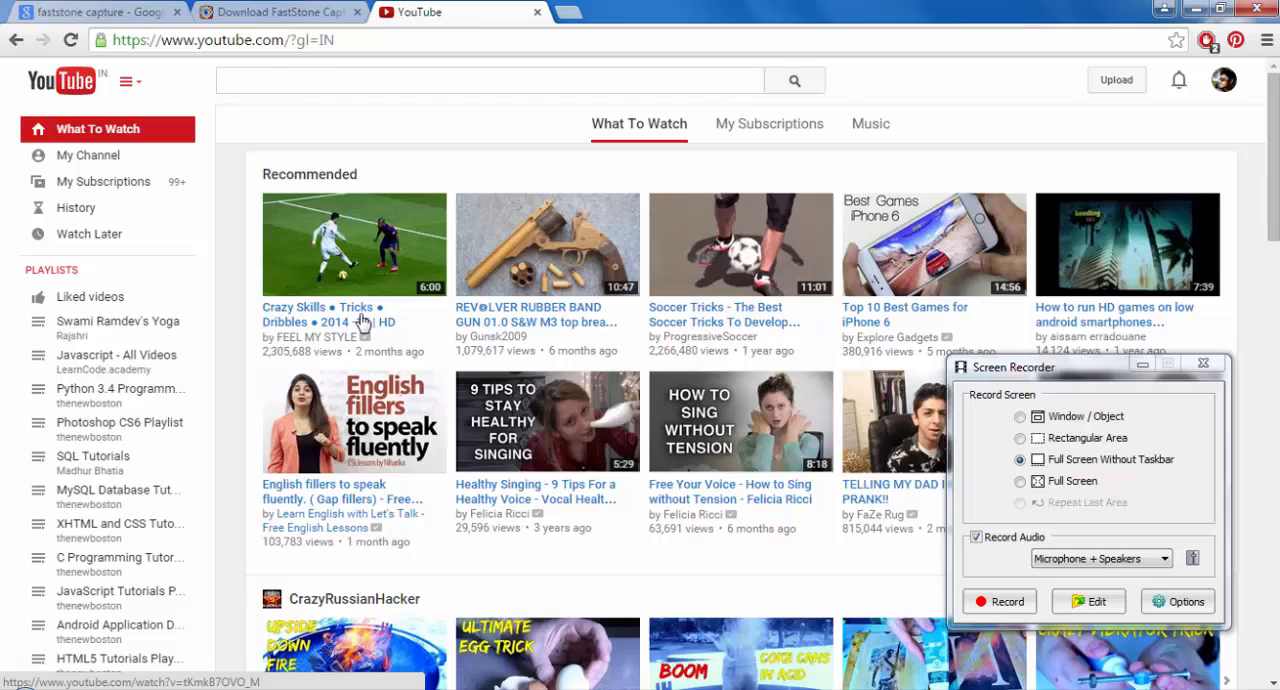
mouse_move(258, 360)
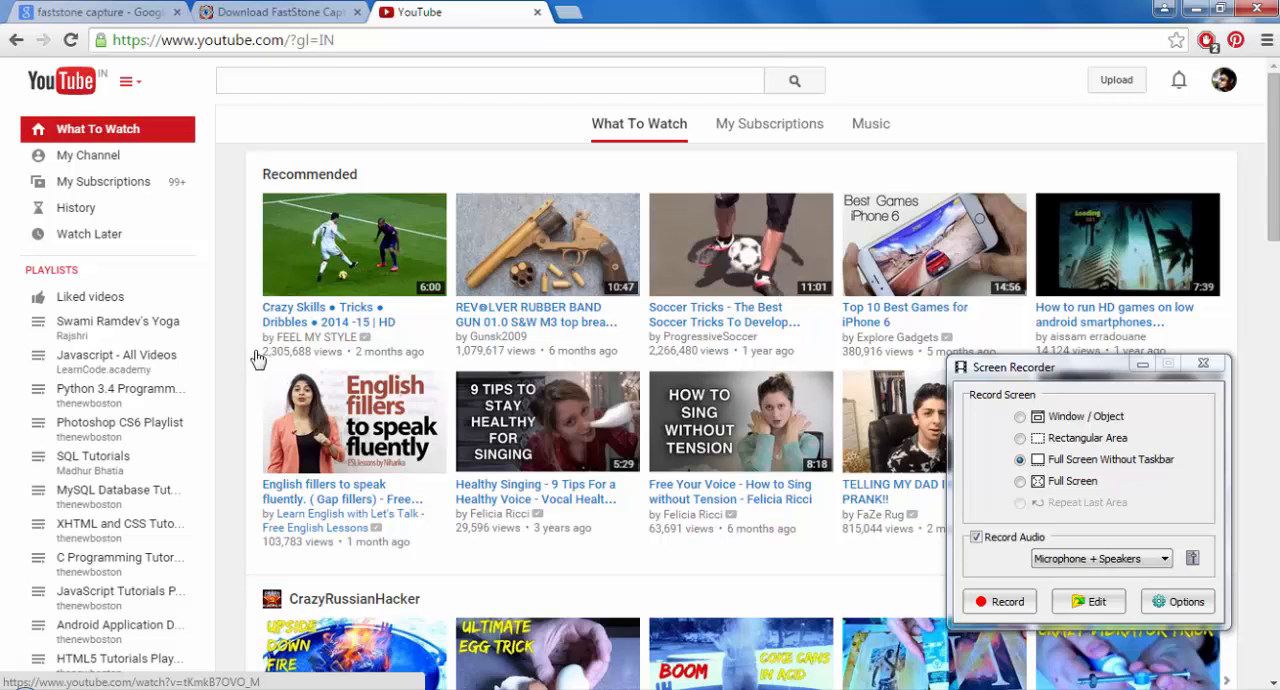
mouse_move(295, 323)
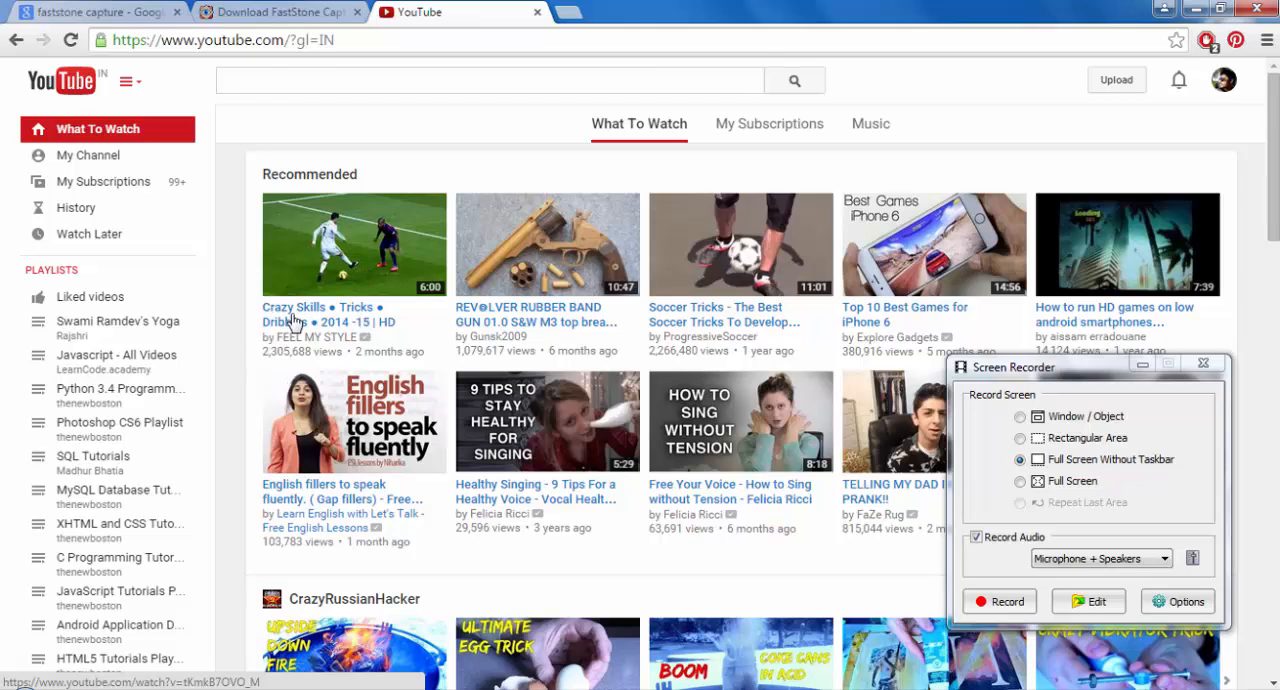
mouse_move(335, 248)
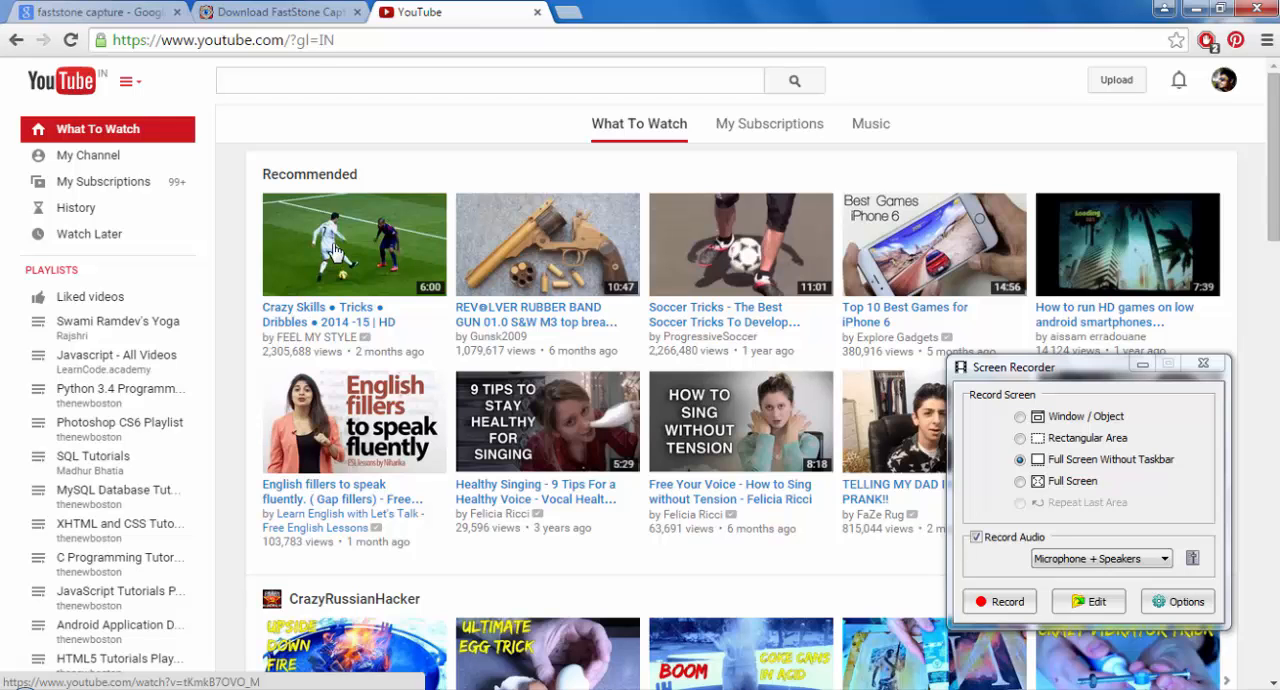
right_click(353, 244)
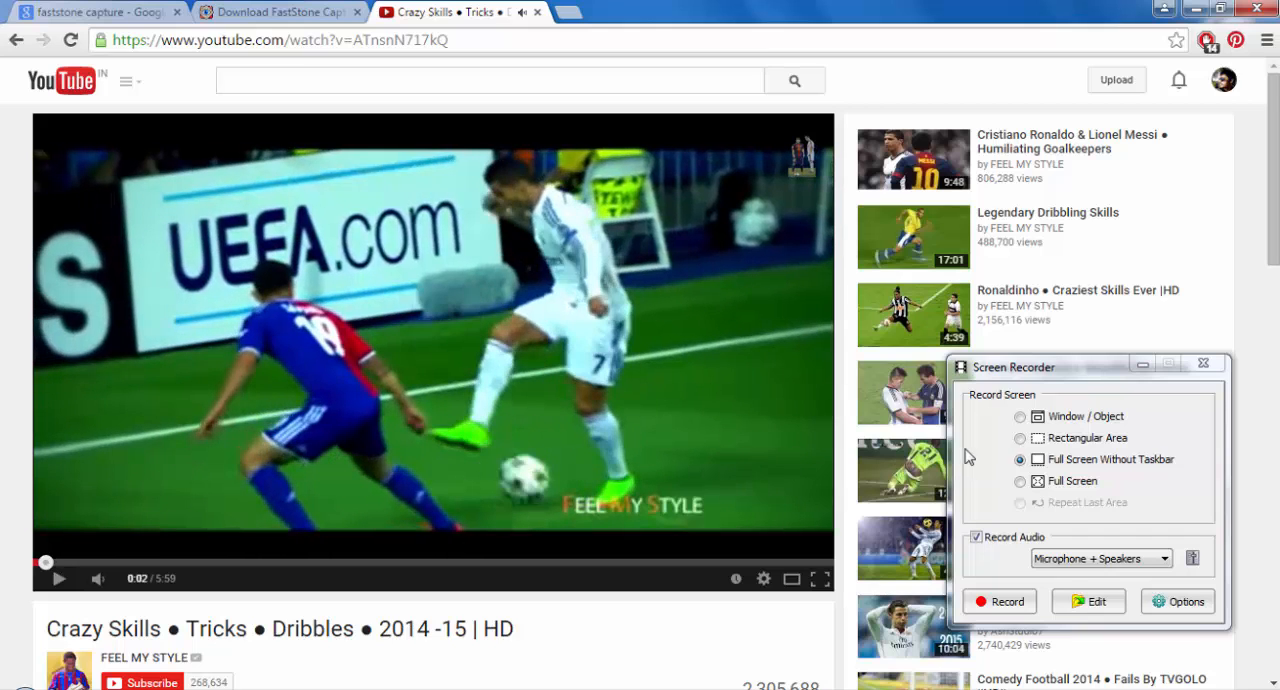
mouse_move(1120, 450)
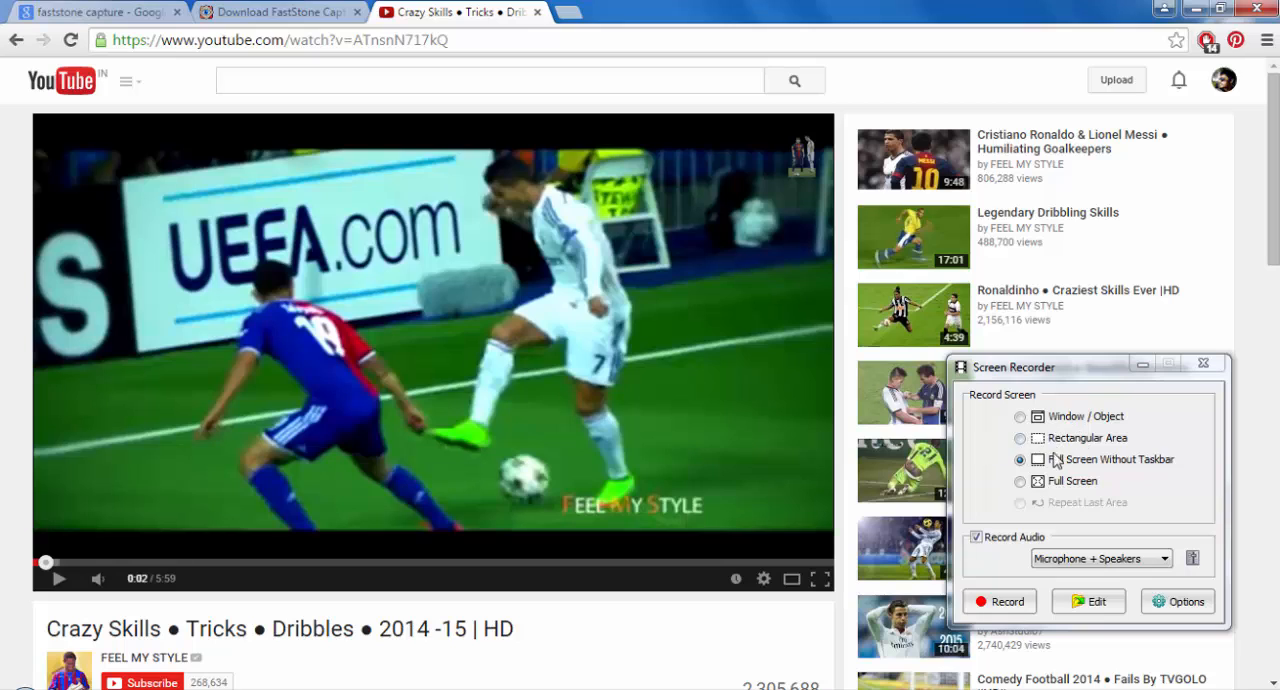
Step: Switch the Screen Recorder to Rectangular Area and open its Options dialog
click(1019, 438)
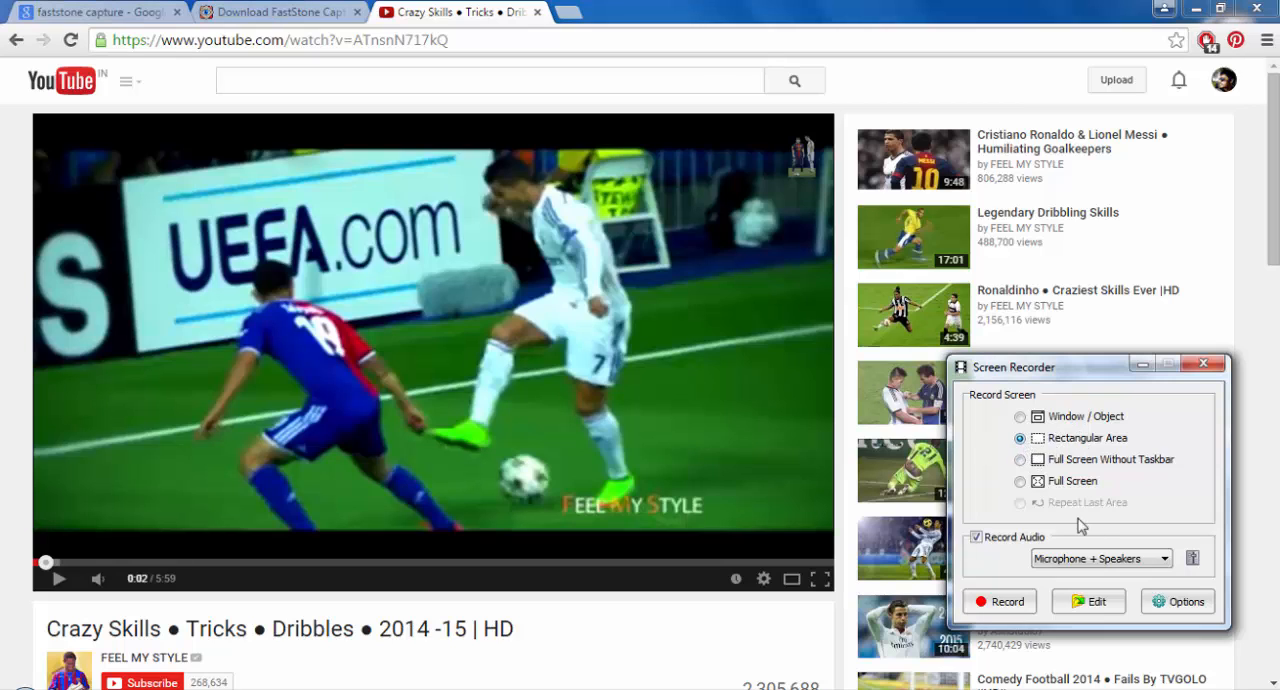
mouse_move(1217, 570)
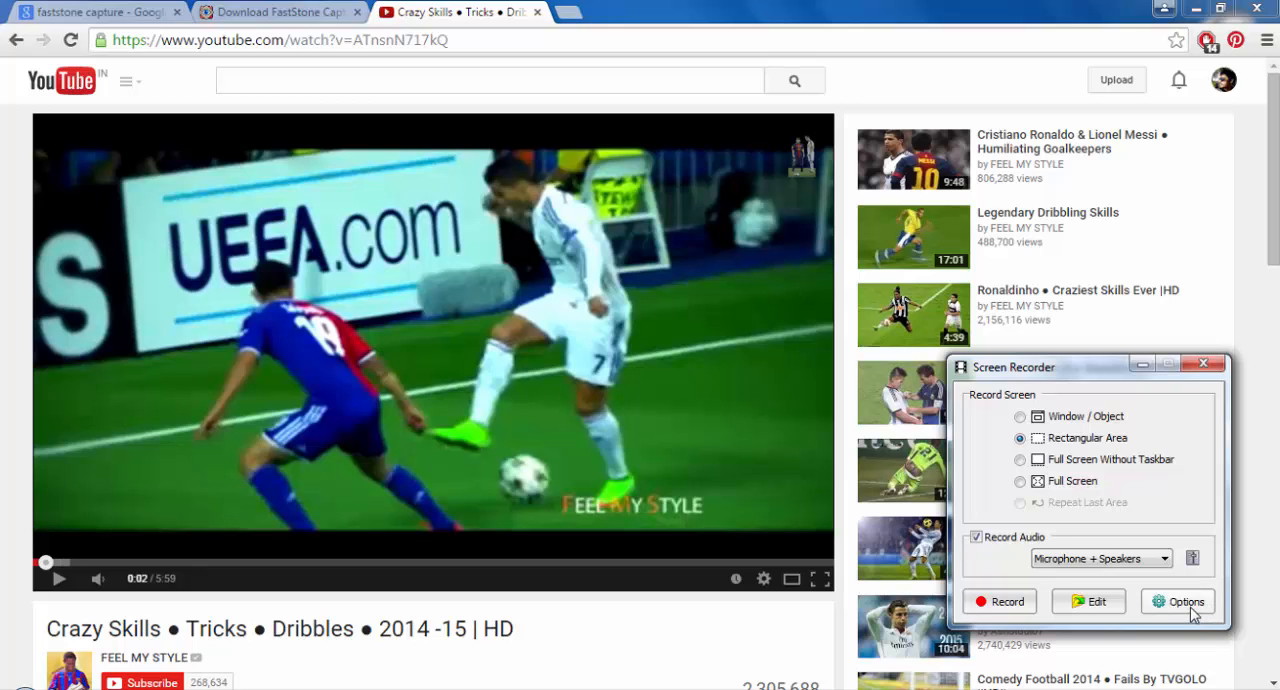
click(1178, 601)
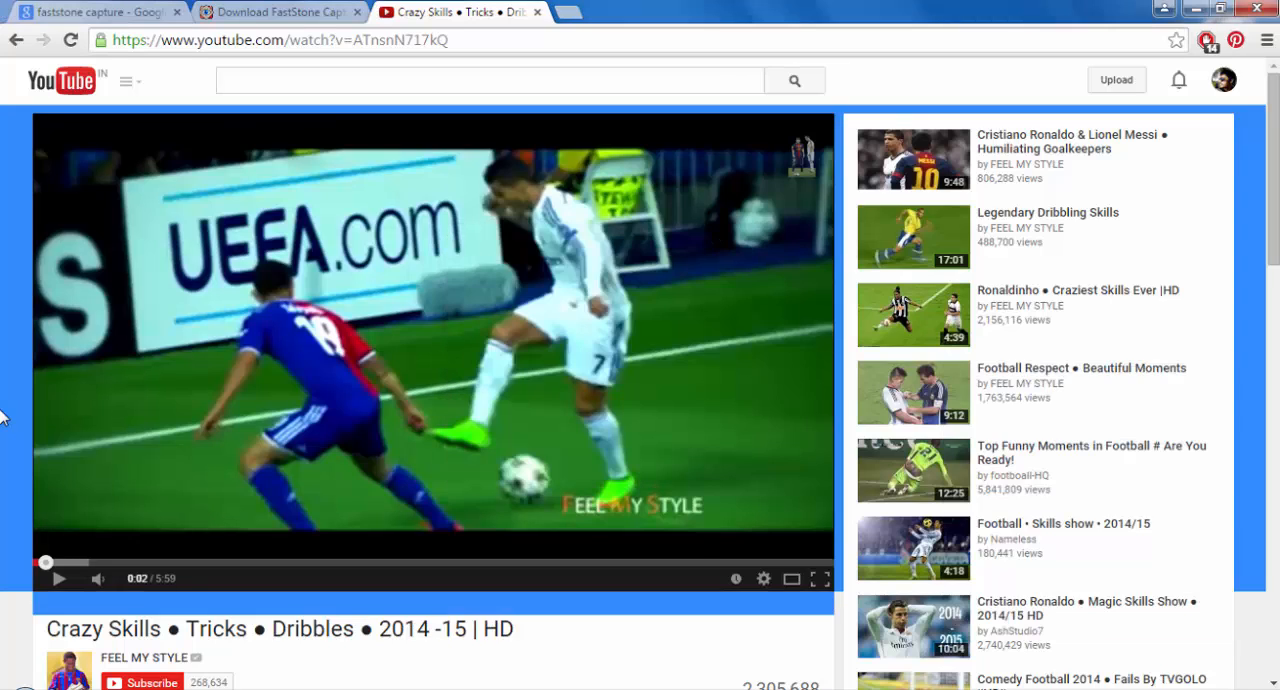
mouse_move(635, 640)
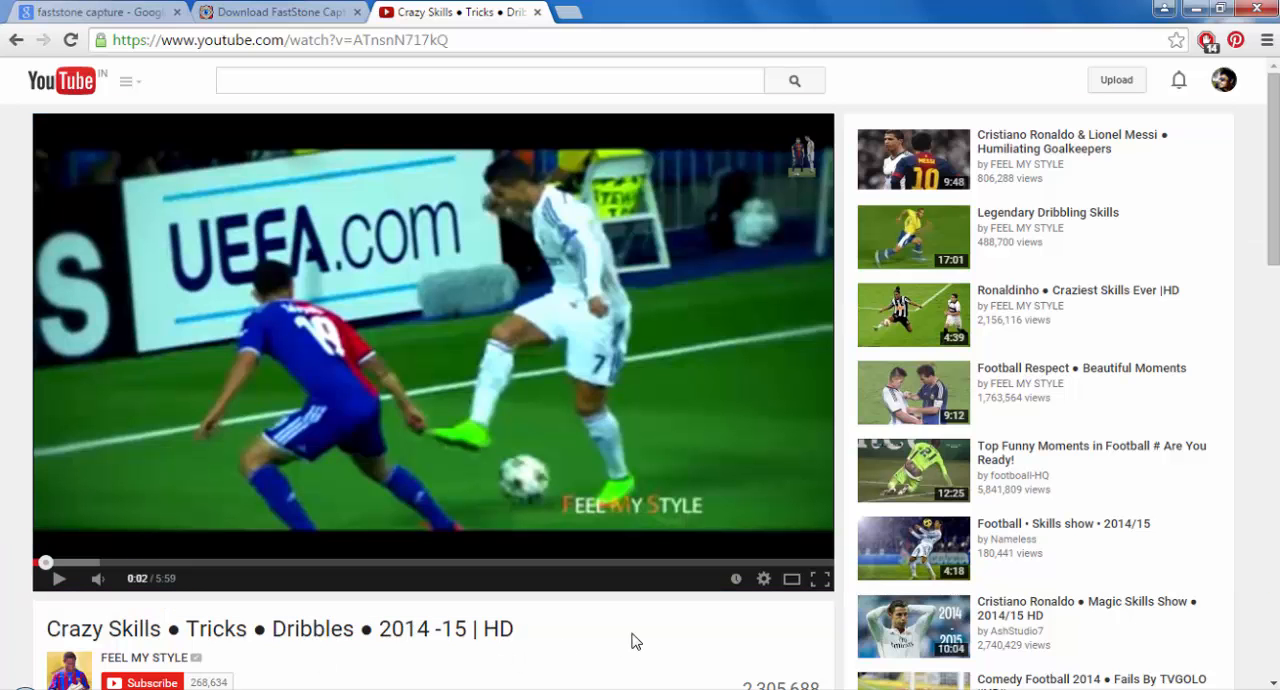
click(434, 345)
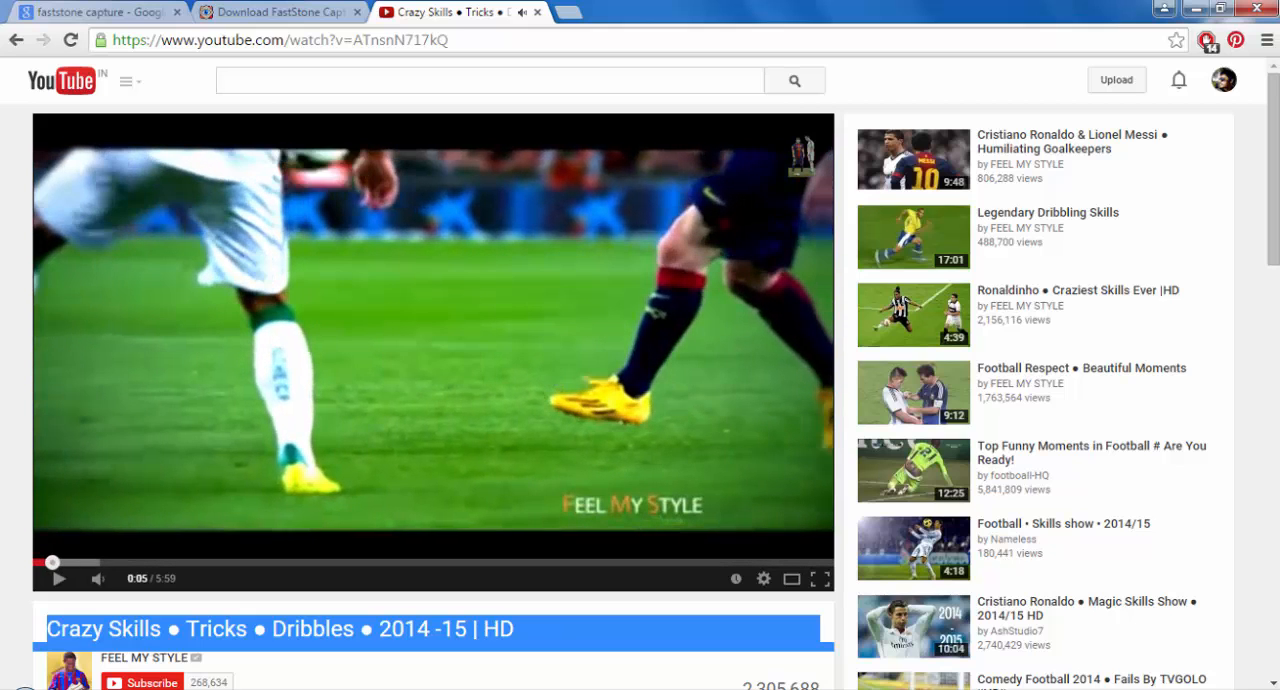
click(1178, 601)
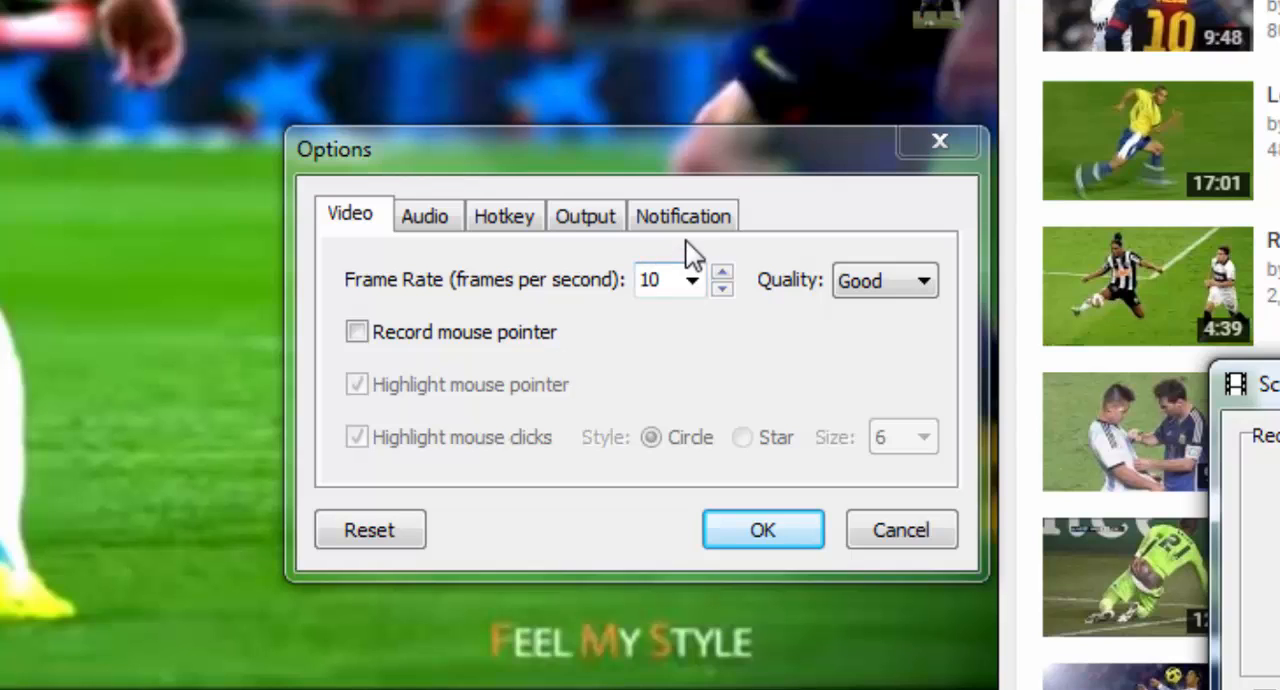
Step: Check the Ctrl+F11 pause hotkey and notification settings, then accept the Options with OK
click(504, 216)
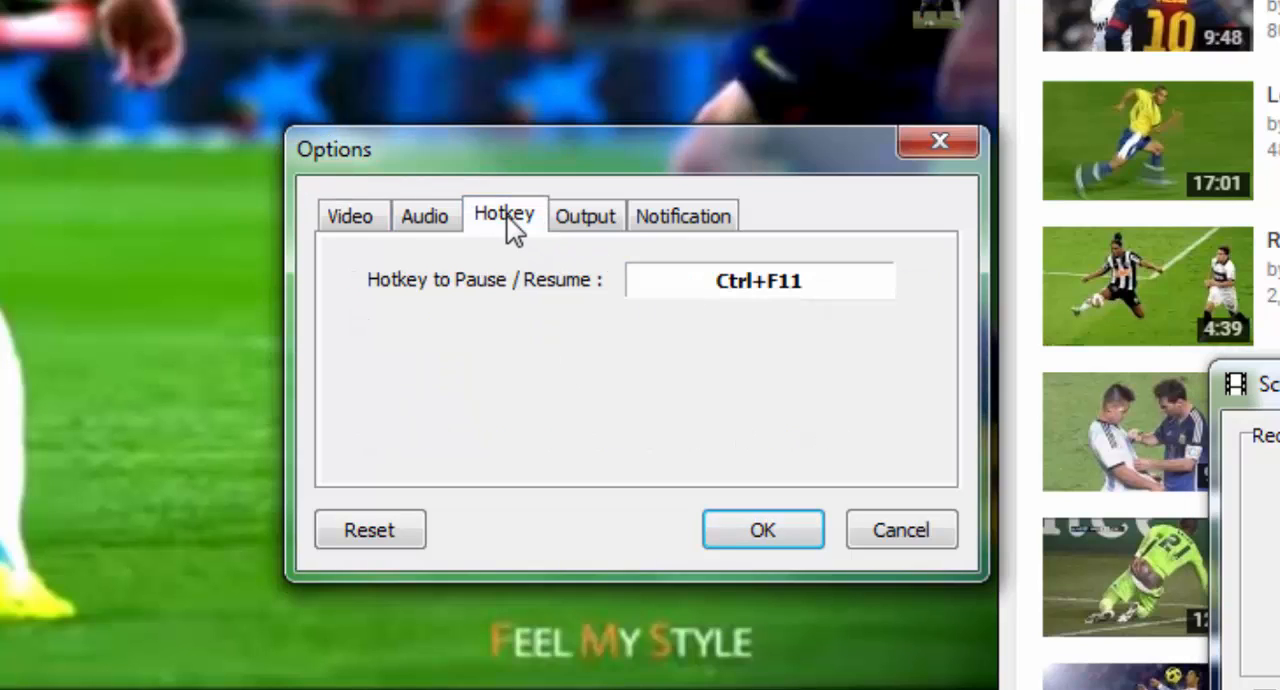
mouse_move(795, 305)
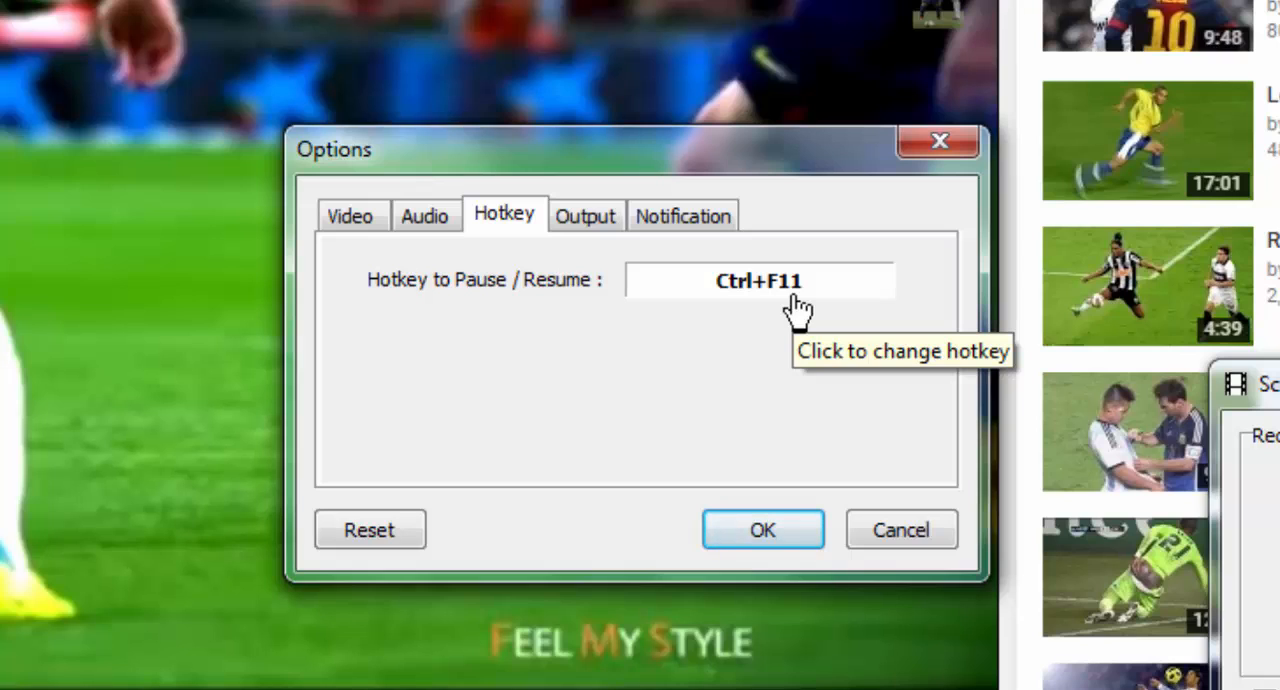
mouse_move(795, 330)
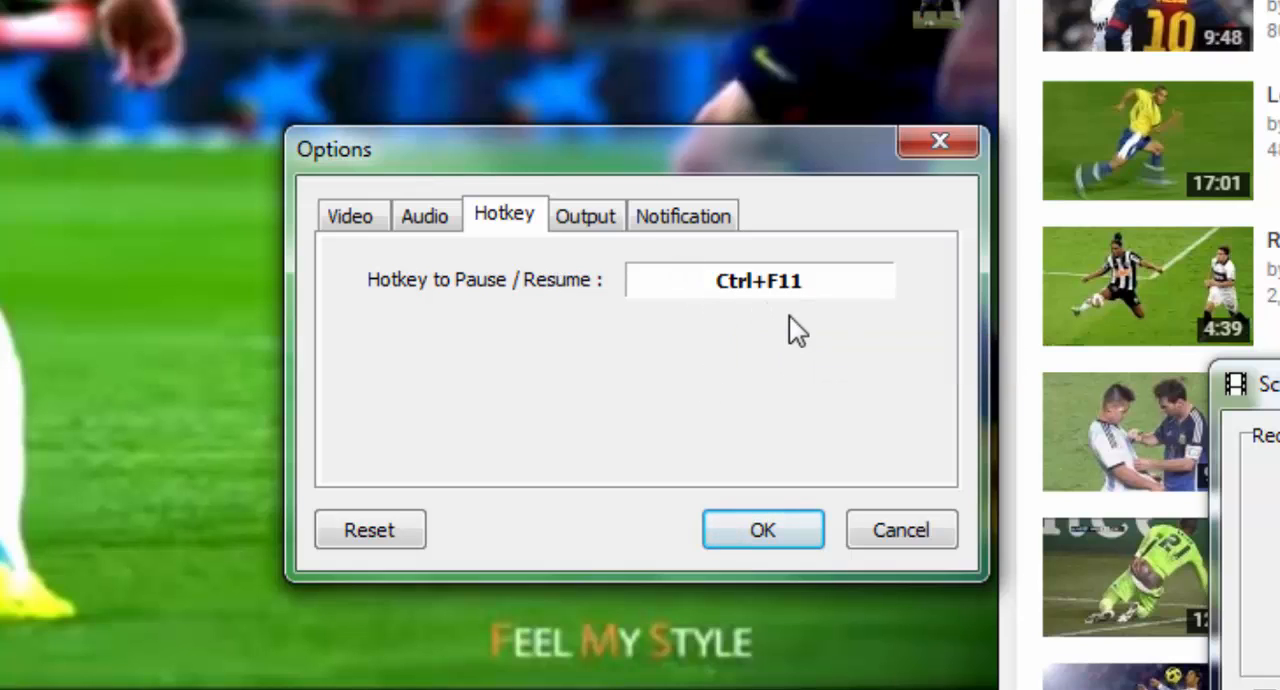
click(683, 214)
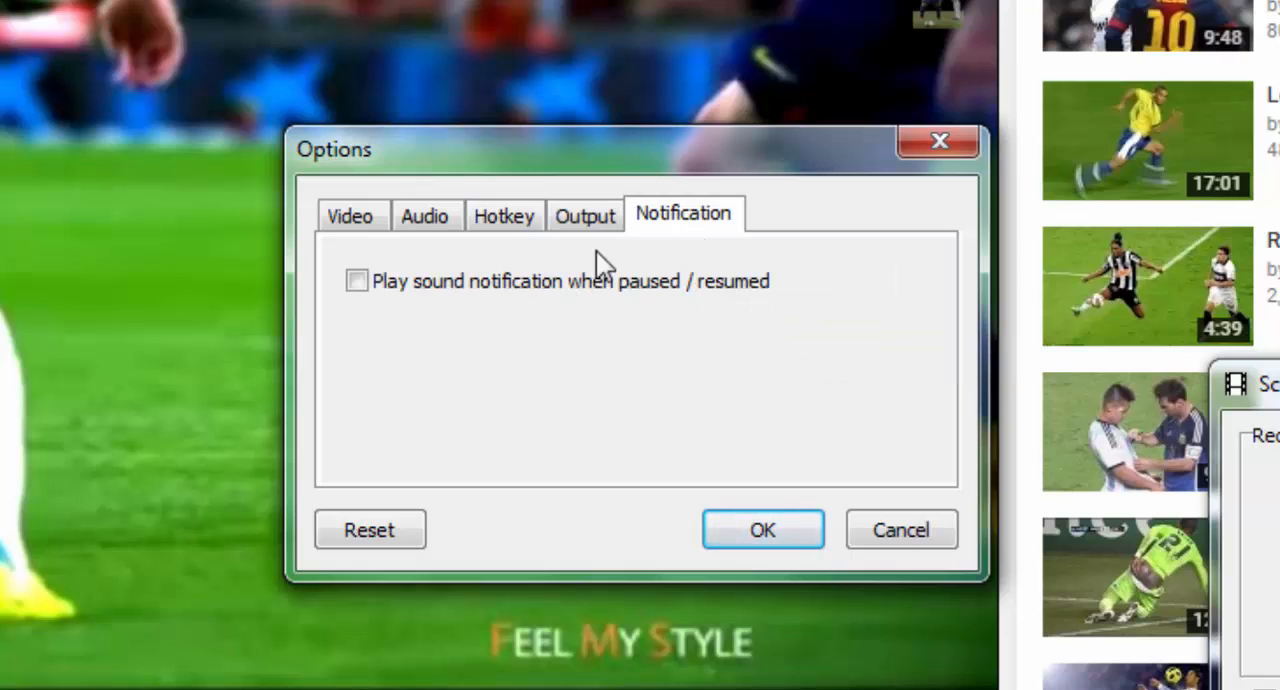
mouse_move(570, 245)
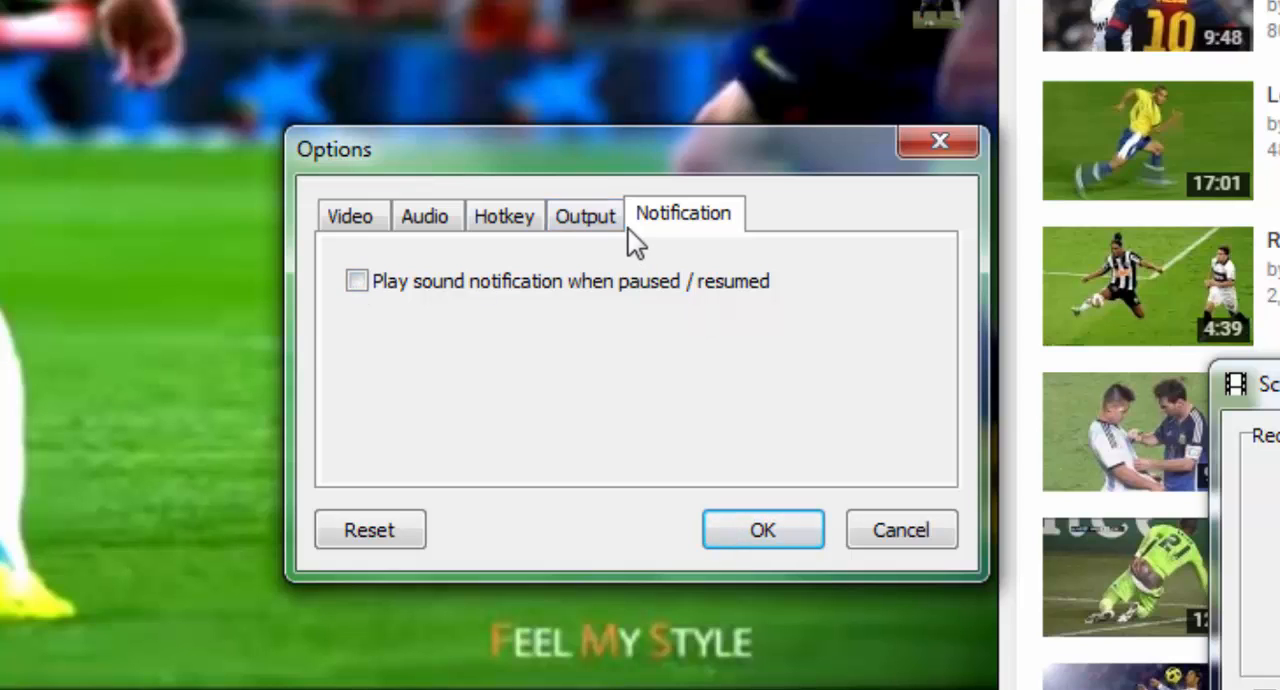
mouse_move(340, 260)
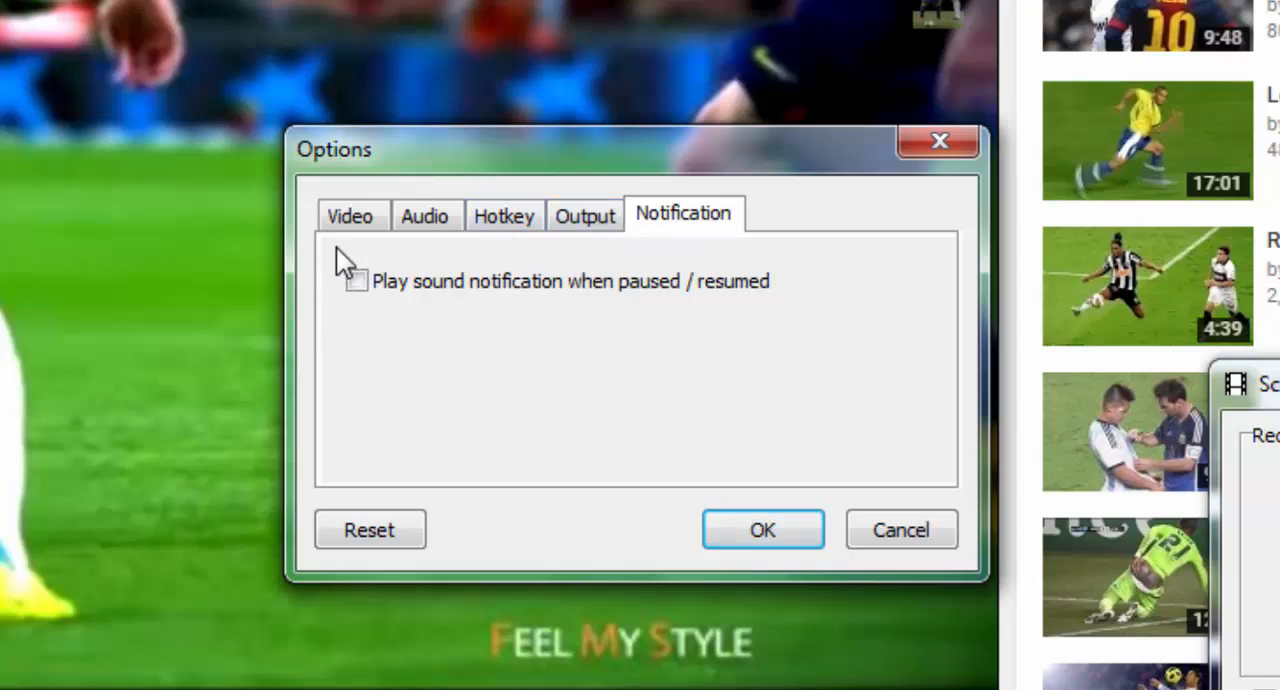
mouse_move(504, 216)
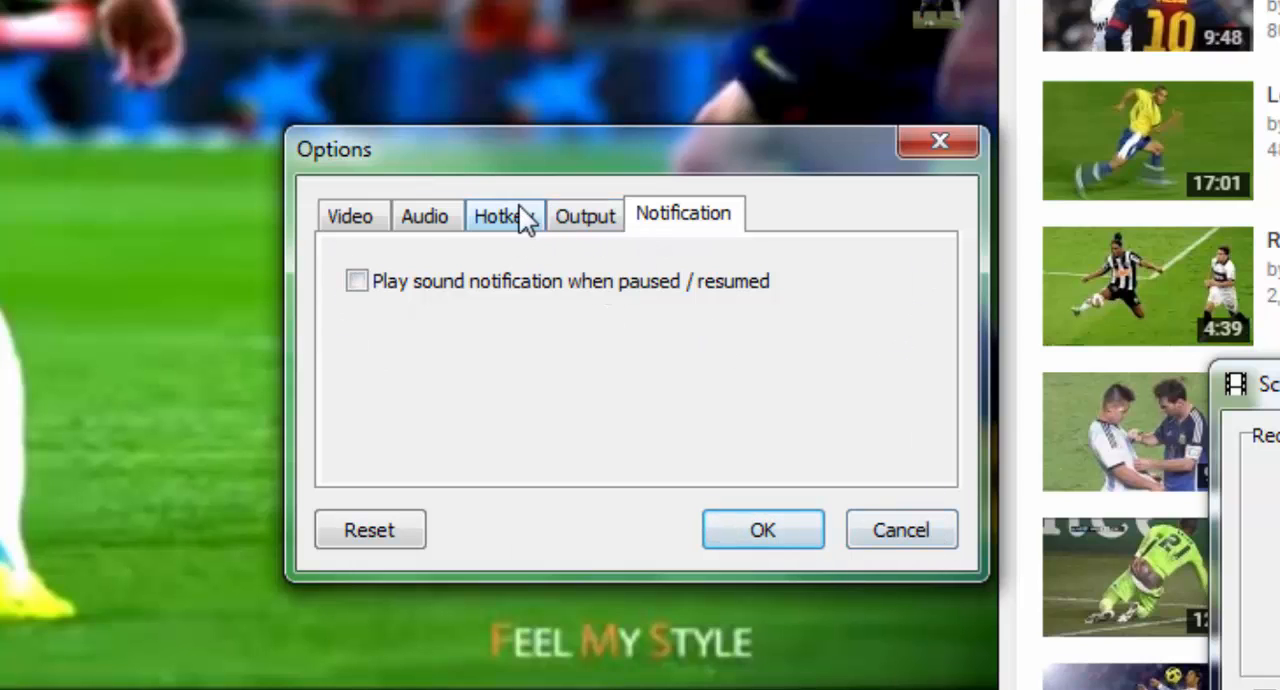
click(504, 216)
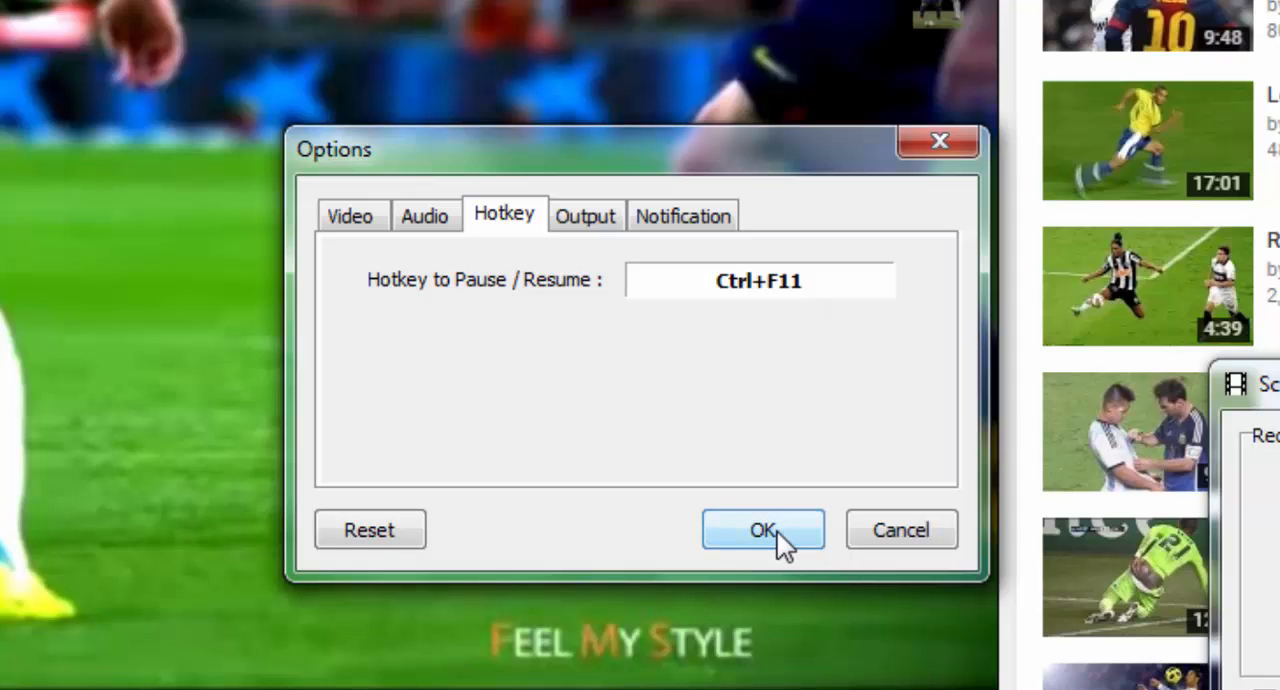
click(762, 530)
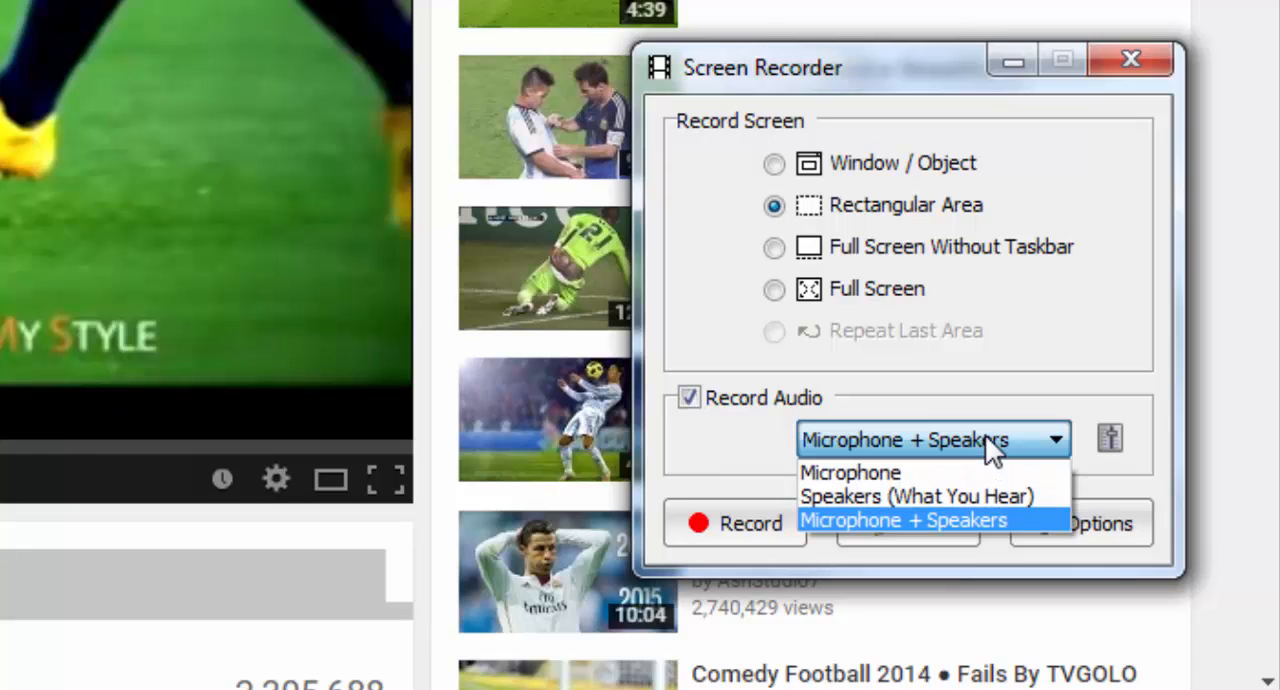
mouse_move(917, 496)
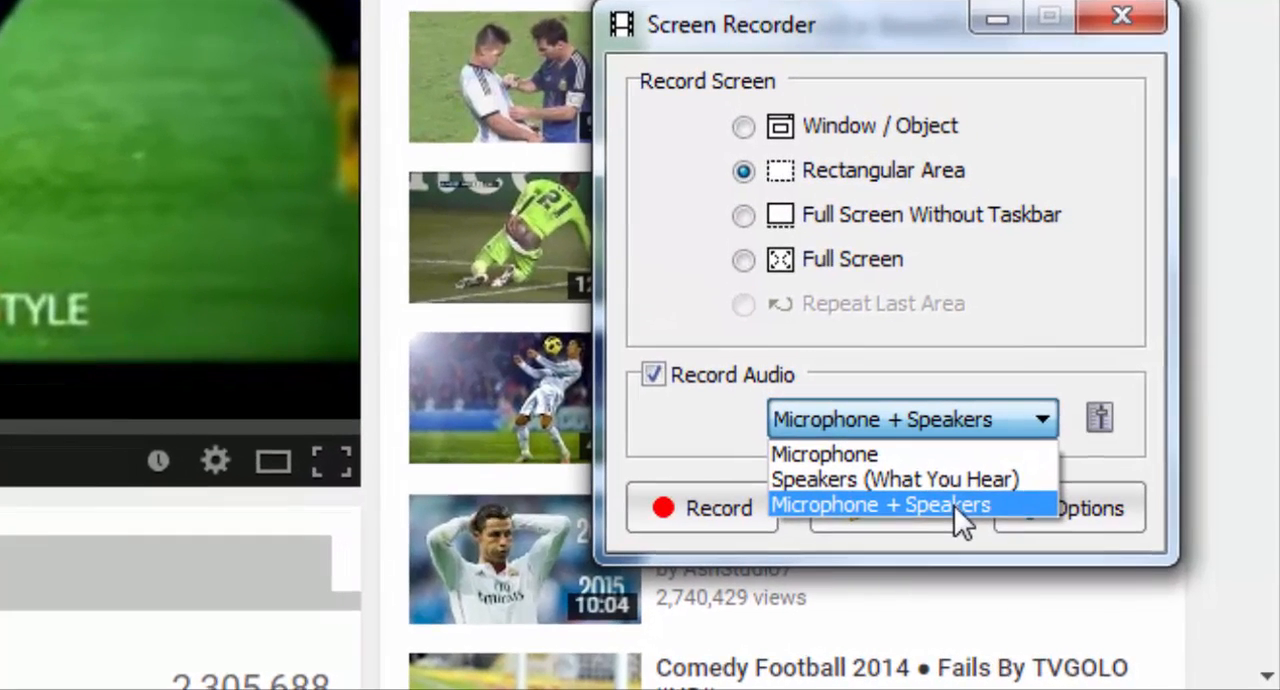
mouse_move(823, 453)
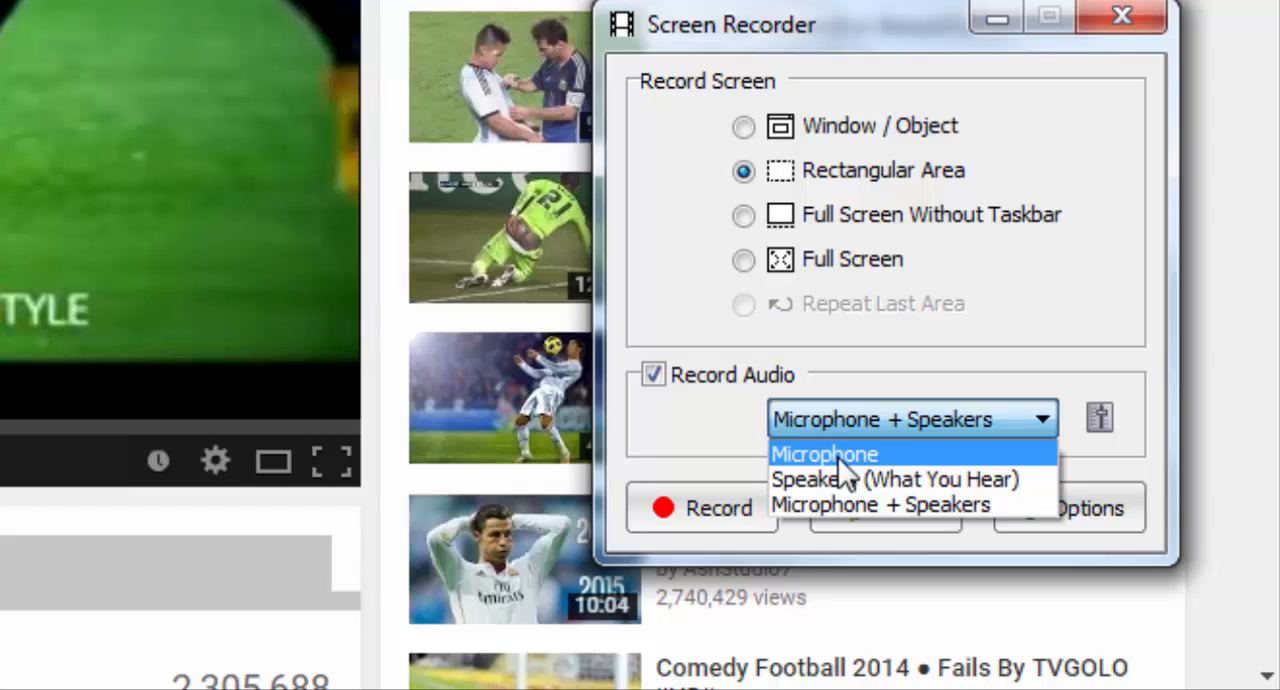
mouse_move(895, 479)
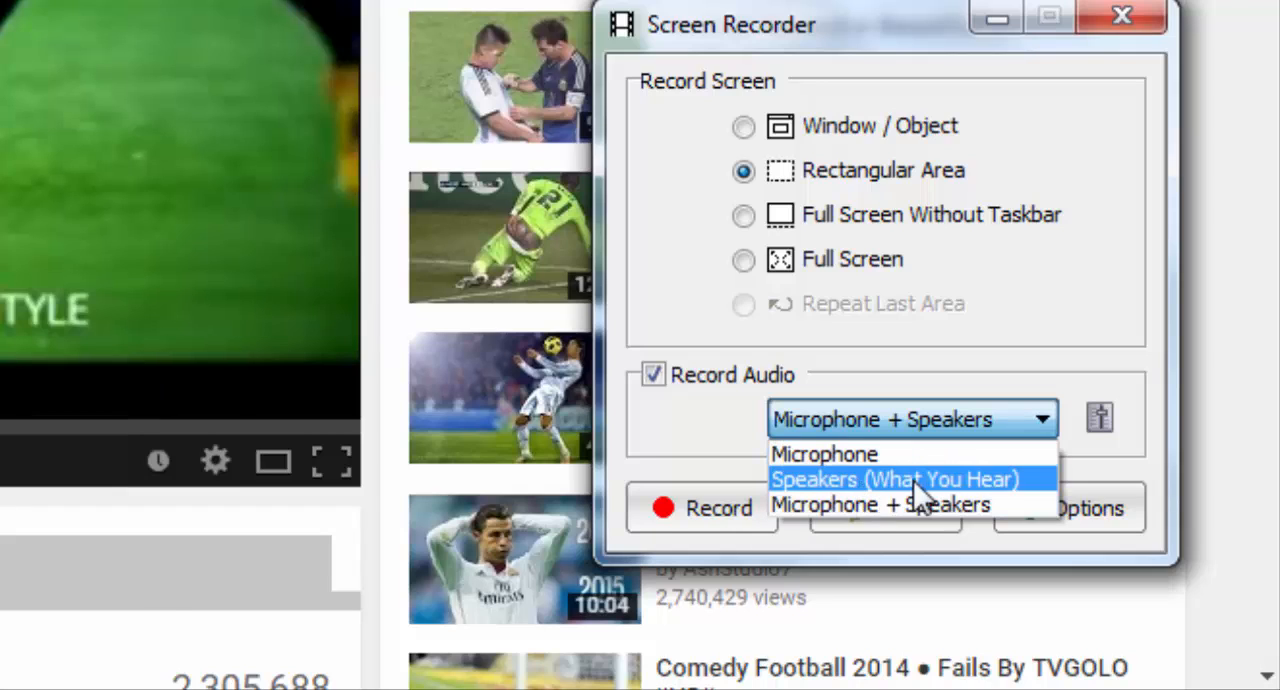
mouse_move(920, 505)
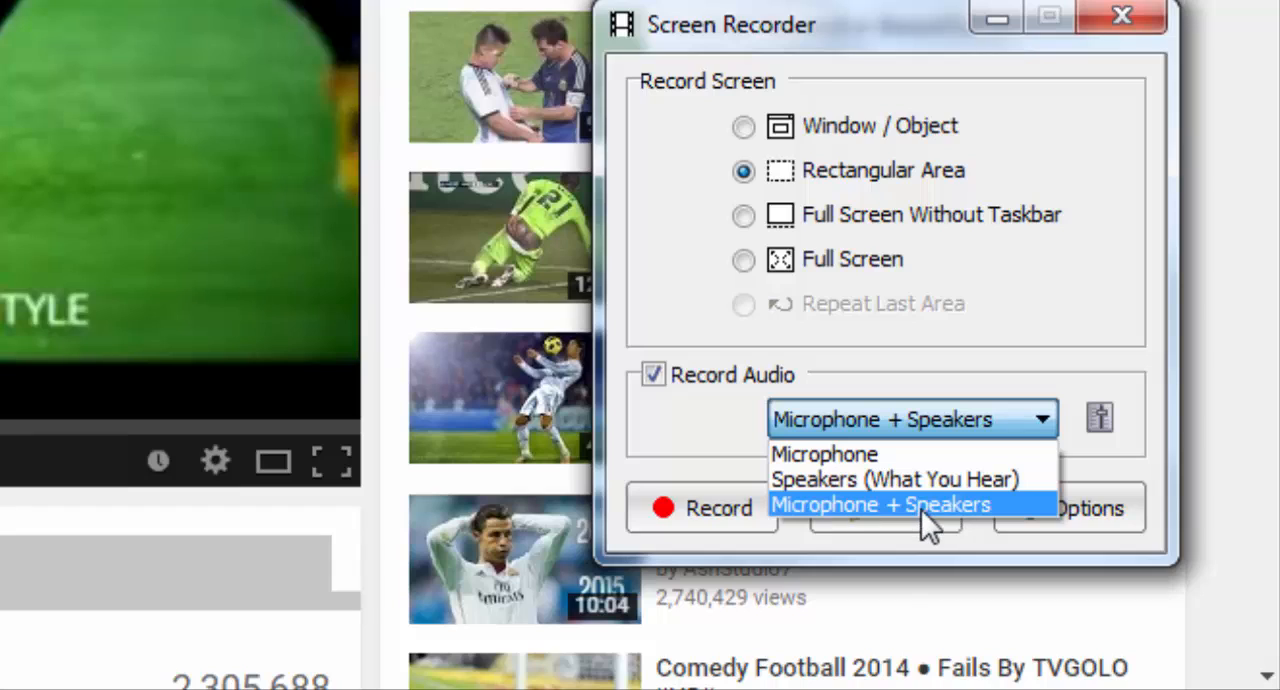
mouse_move(925, 525)
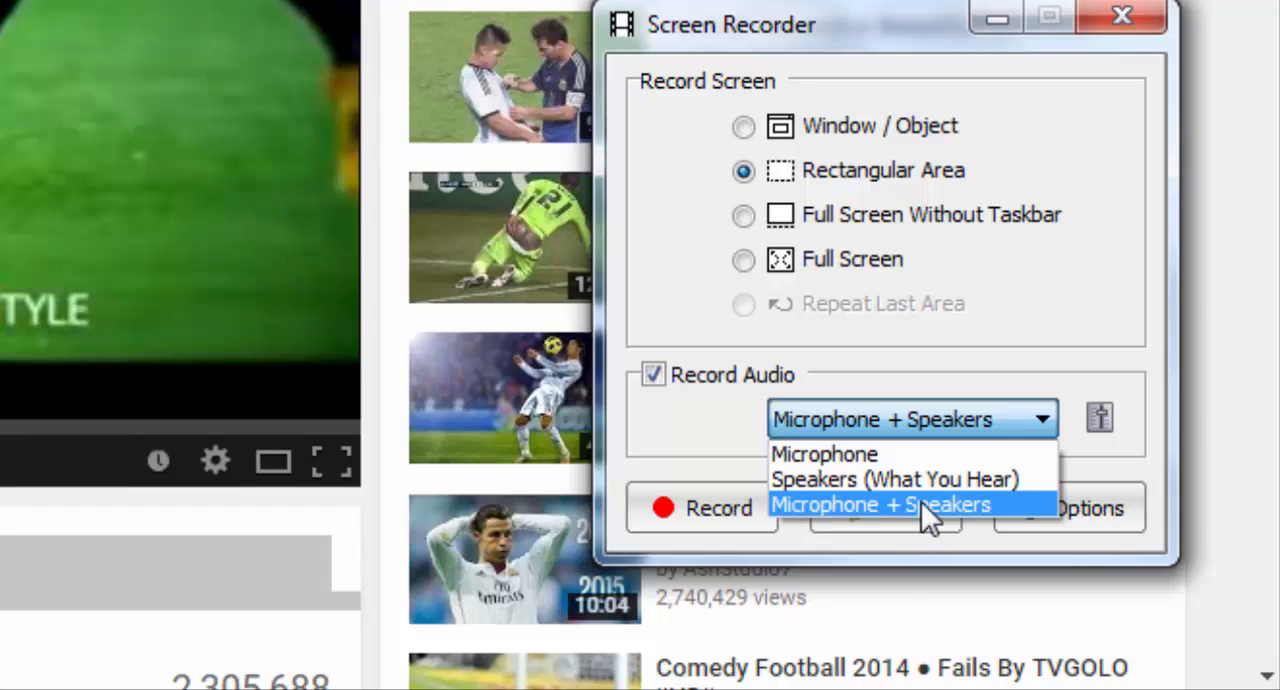
mouse_move(895, 479)
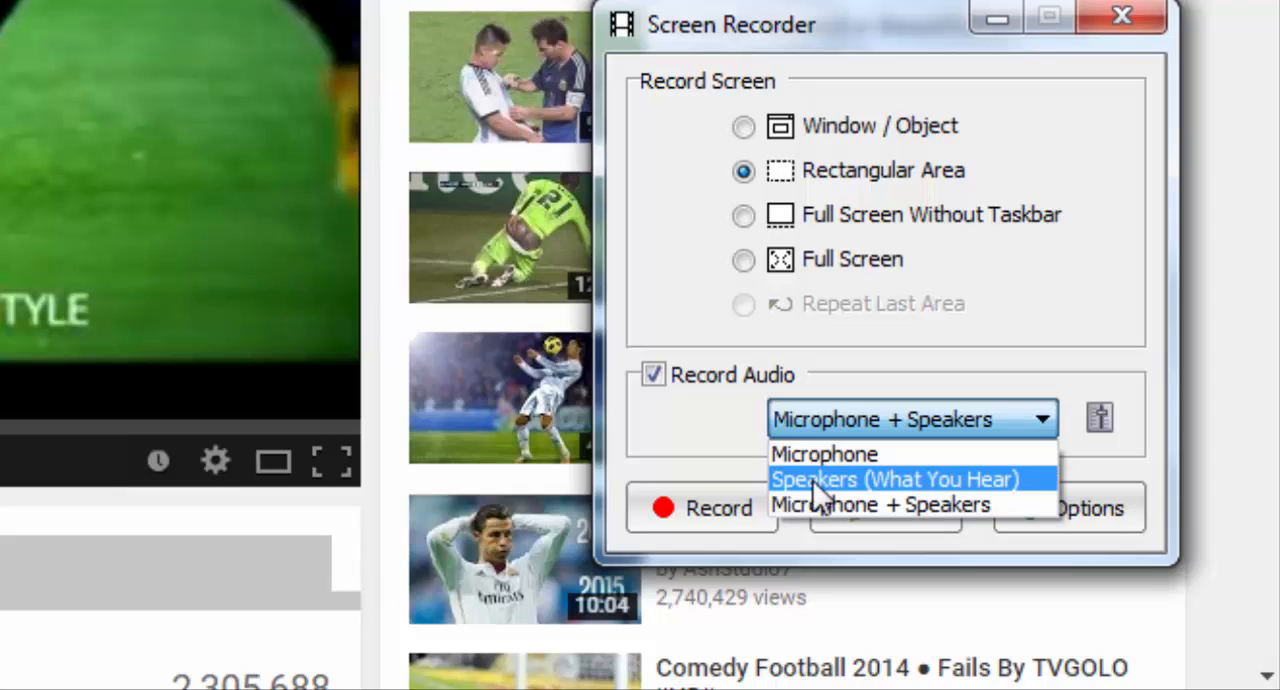
mouse_move(975, 490)
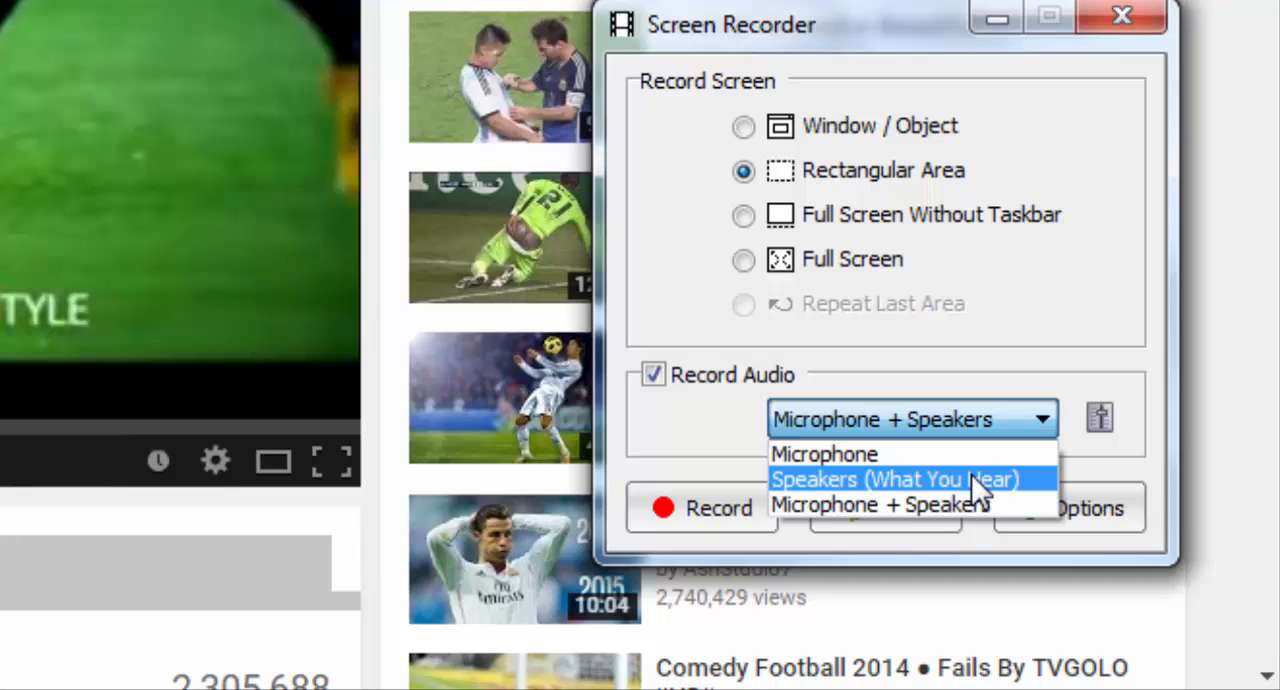
mouse_move(880, 504)
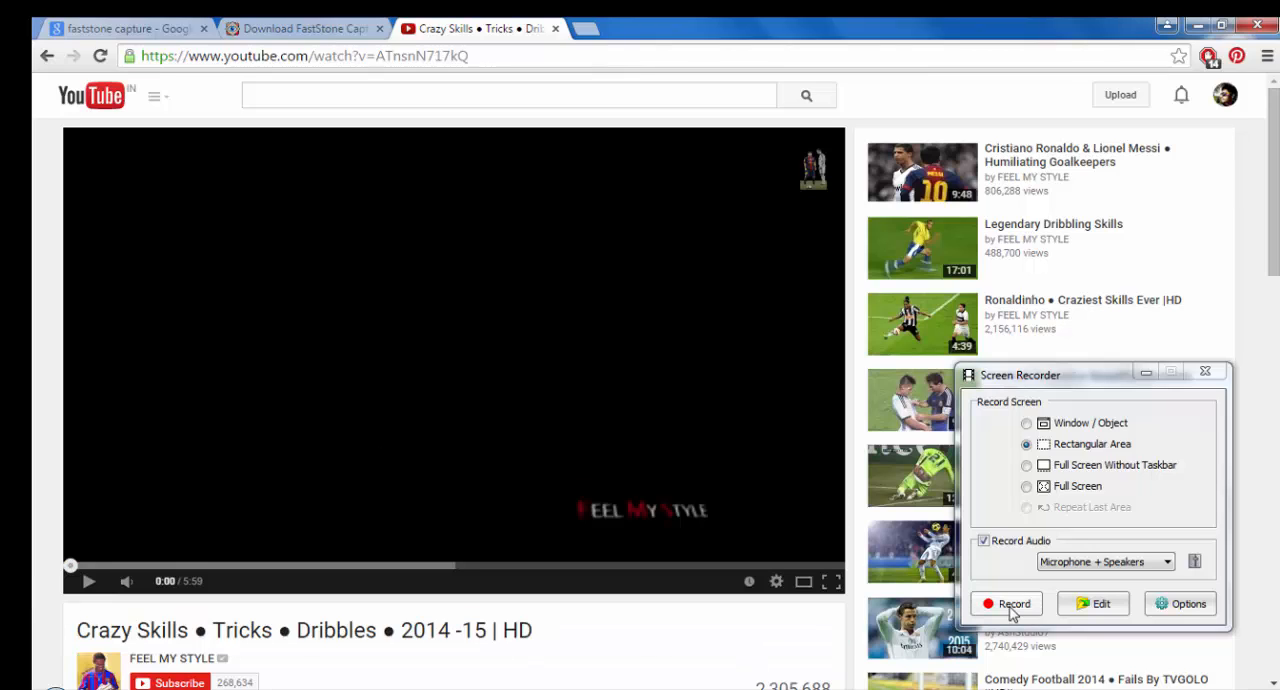
mouse_move(1043, 453)
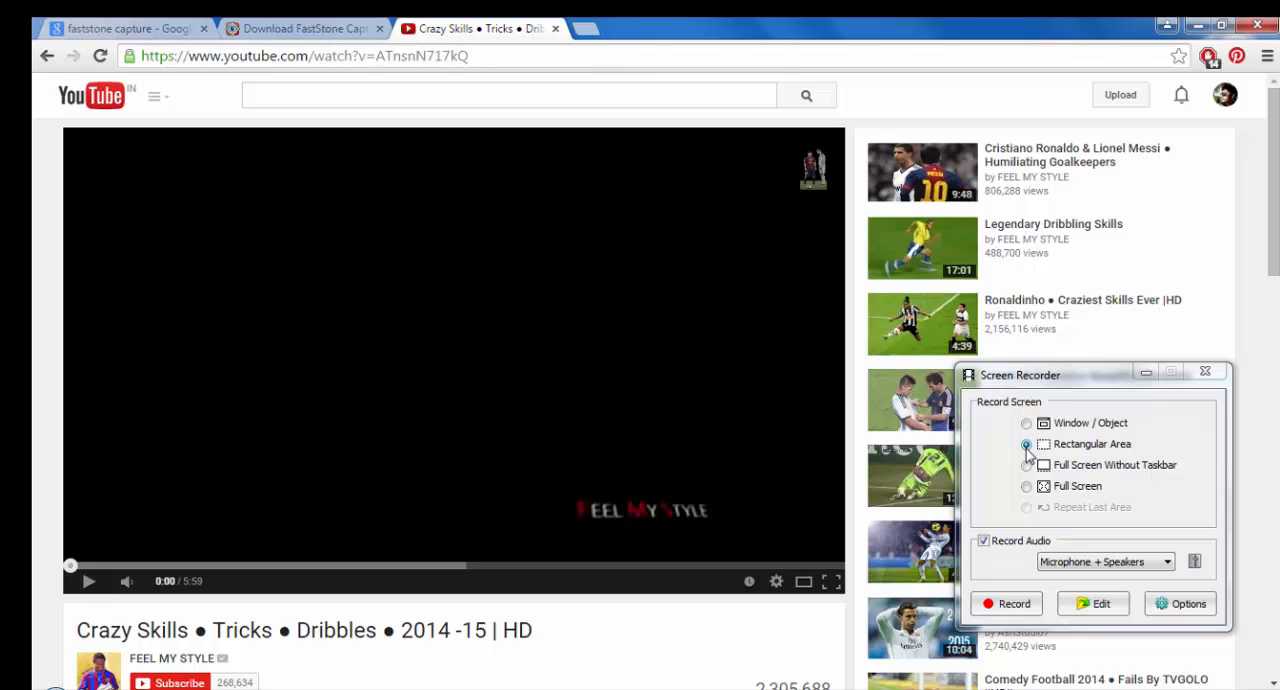
Step: Select Rectangular Area and start recording to mark the YouTube player area
click(1026, 422)
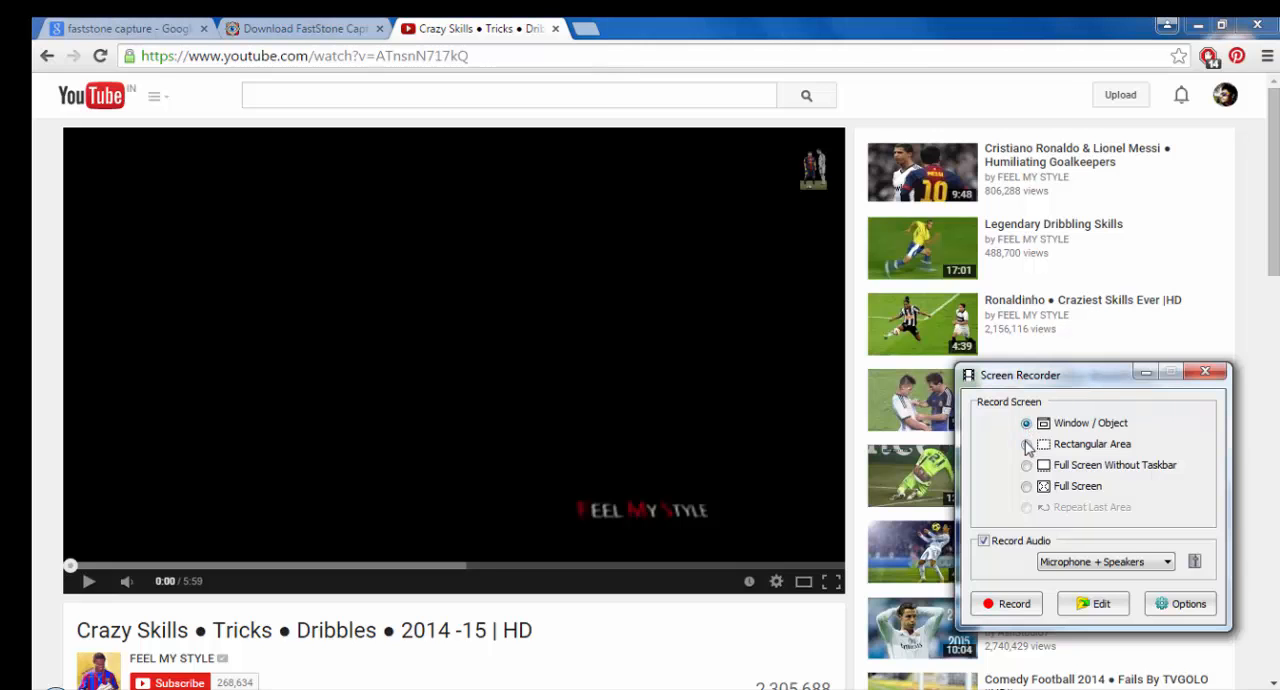
click(1026, 444)
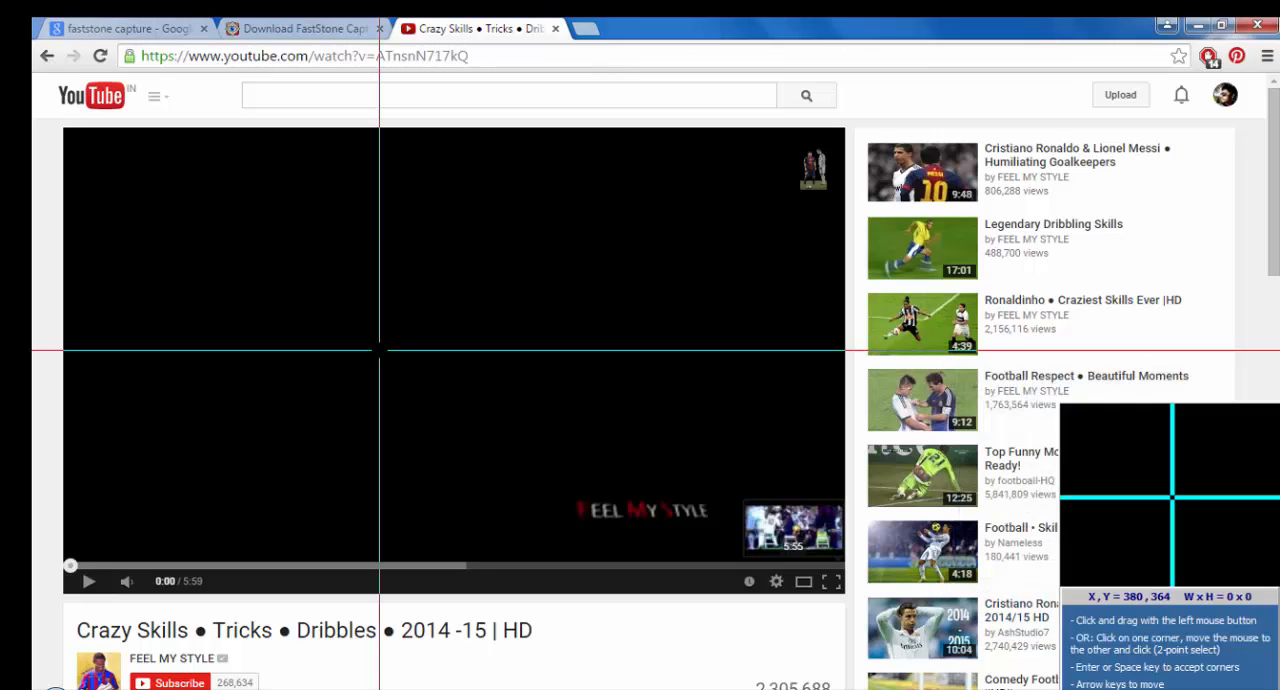
mouse_move(64, 162)
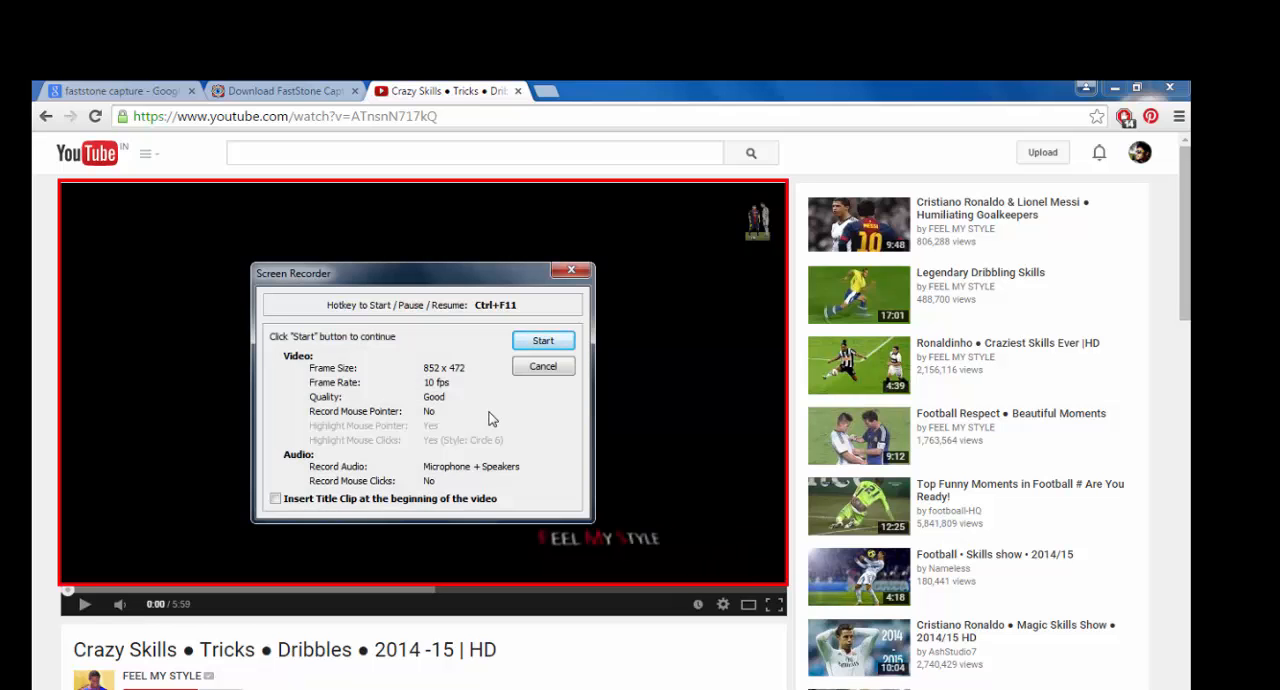
mouse_move(348, 388)
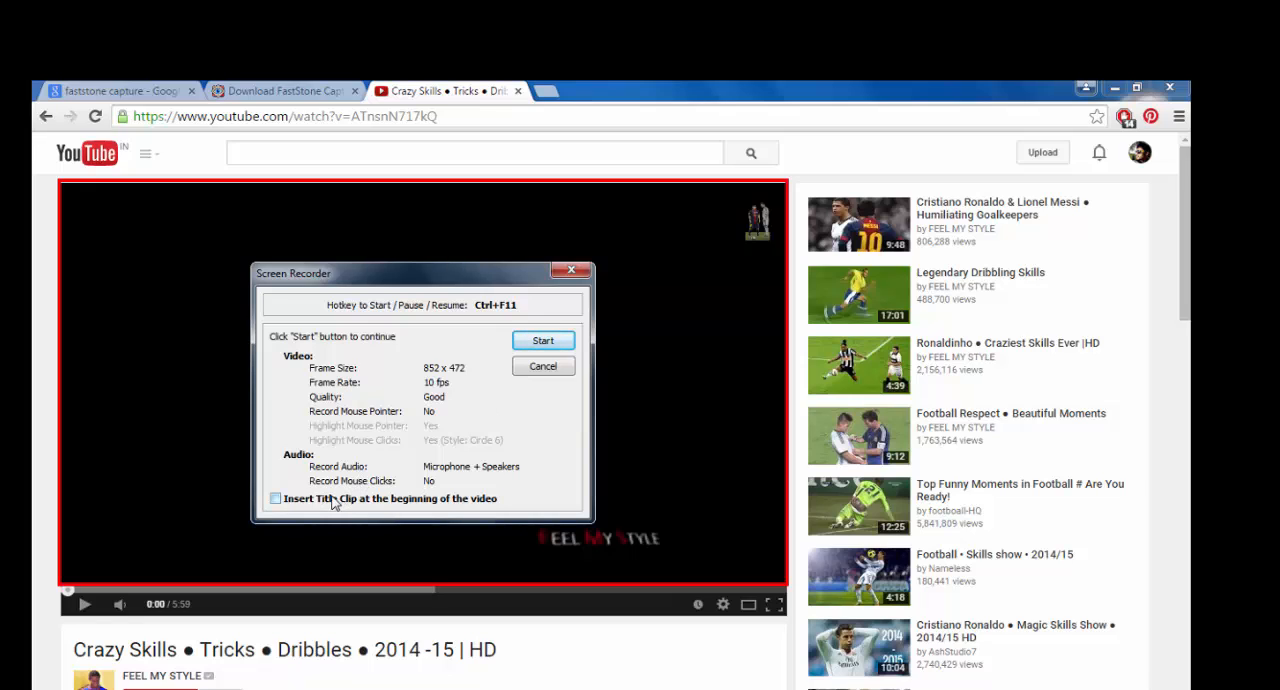
mouse_move(405, 510)
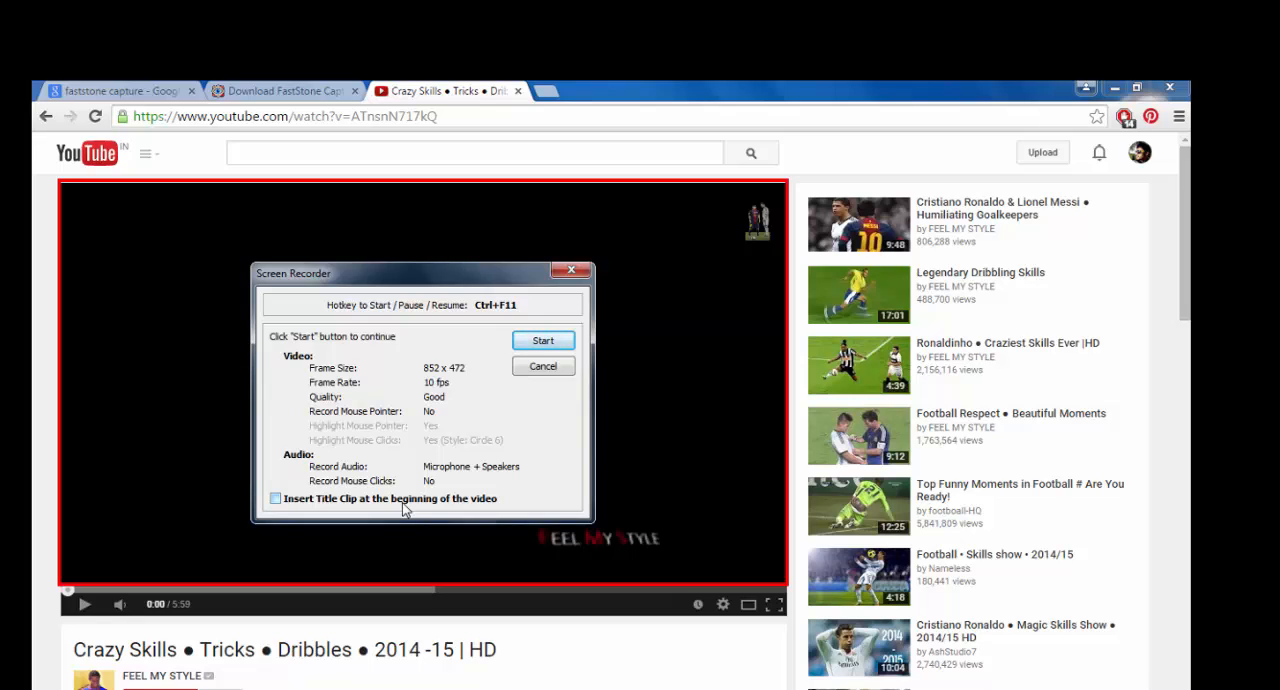
mouse_move(322, 506)
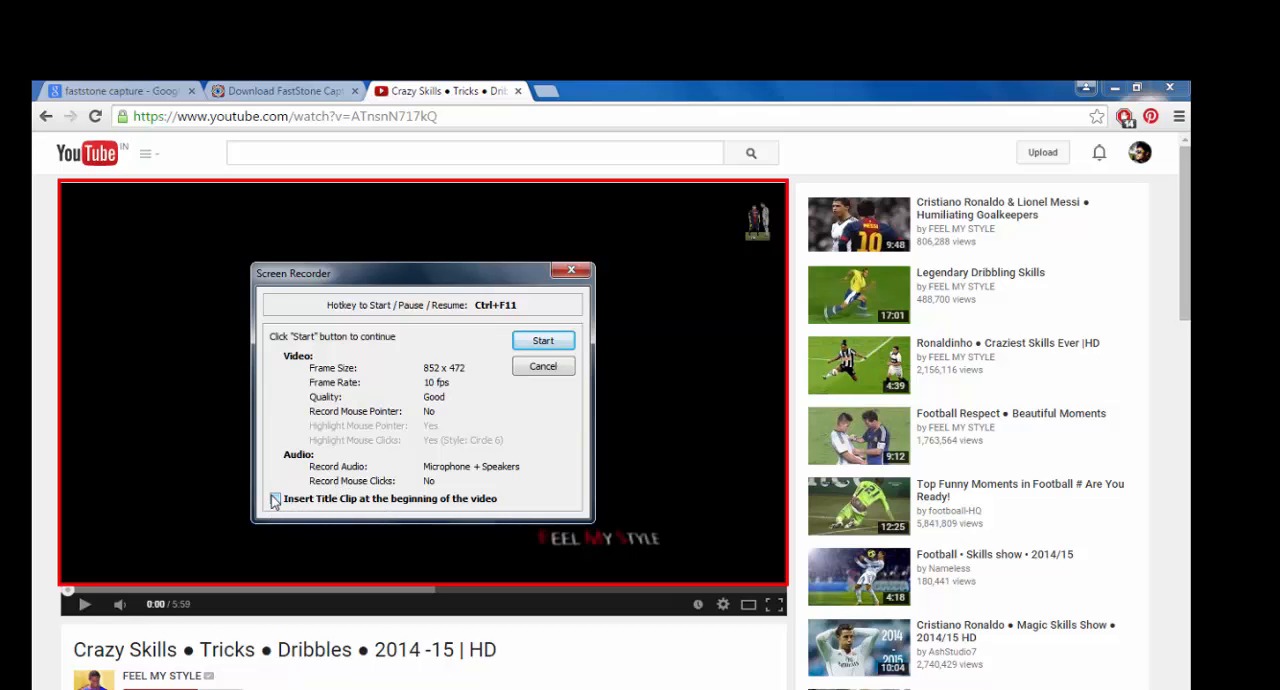
Step: Add a 'Crazy Skills' title clip at the video's start with green text
click(275, 500)
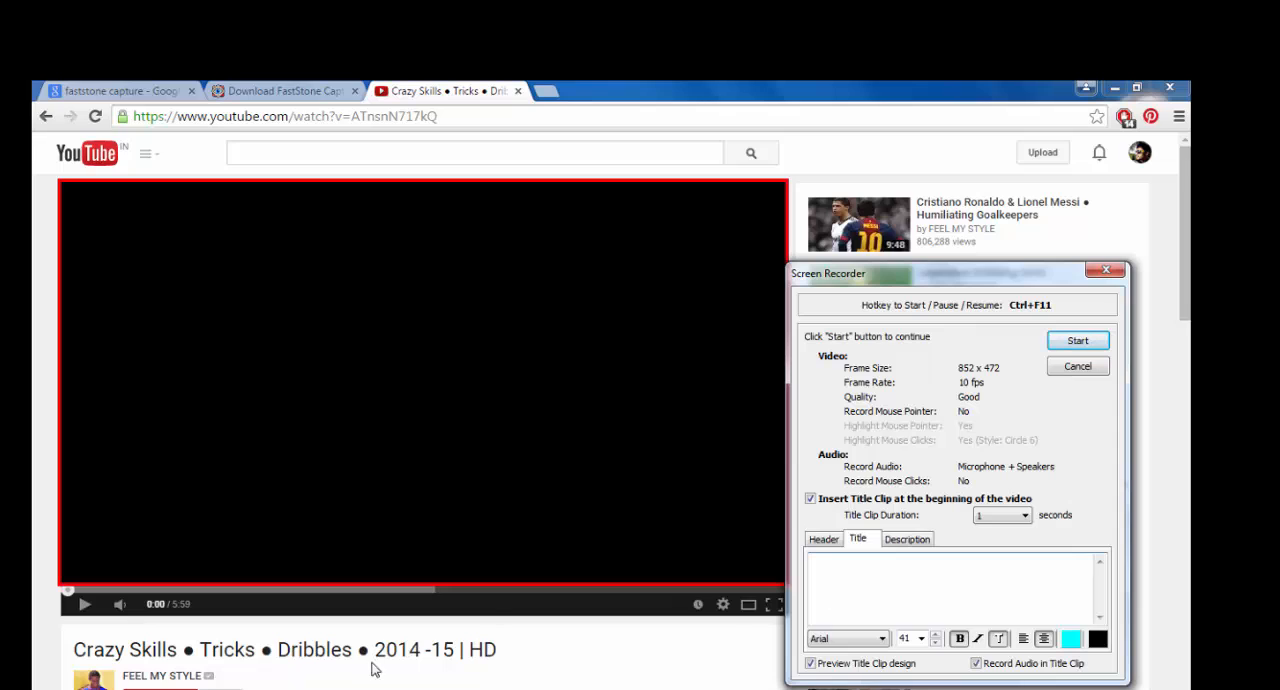
text(Crazy Skills)
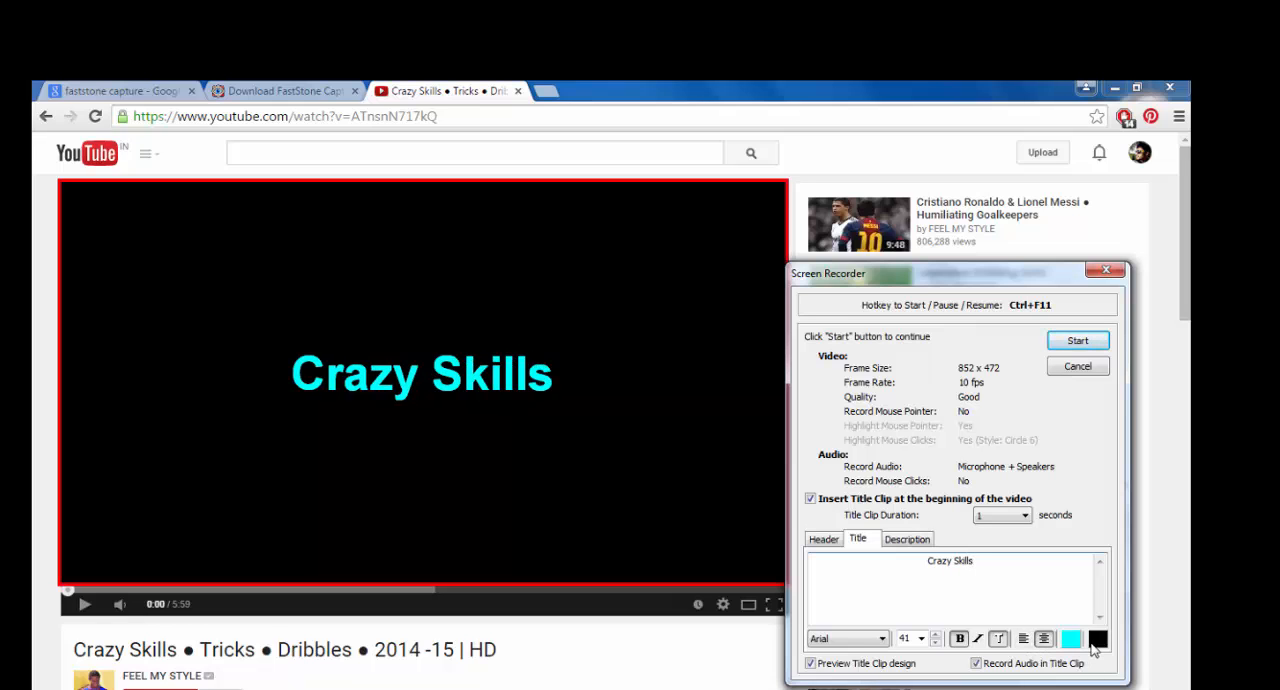
click(1071, 639)
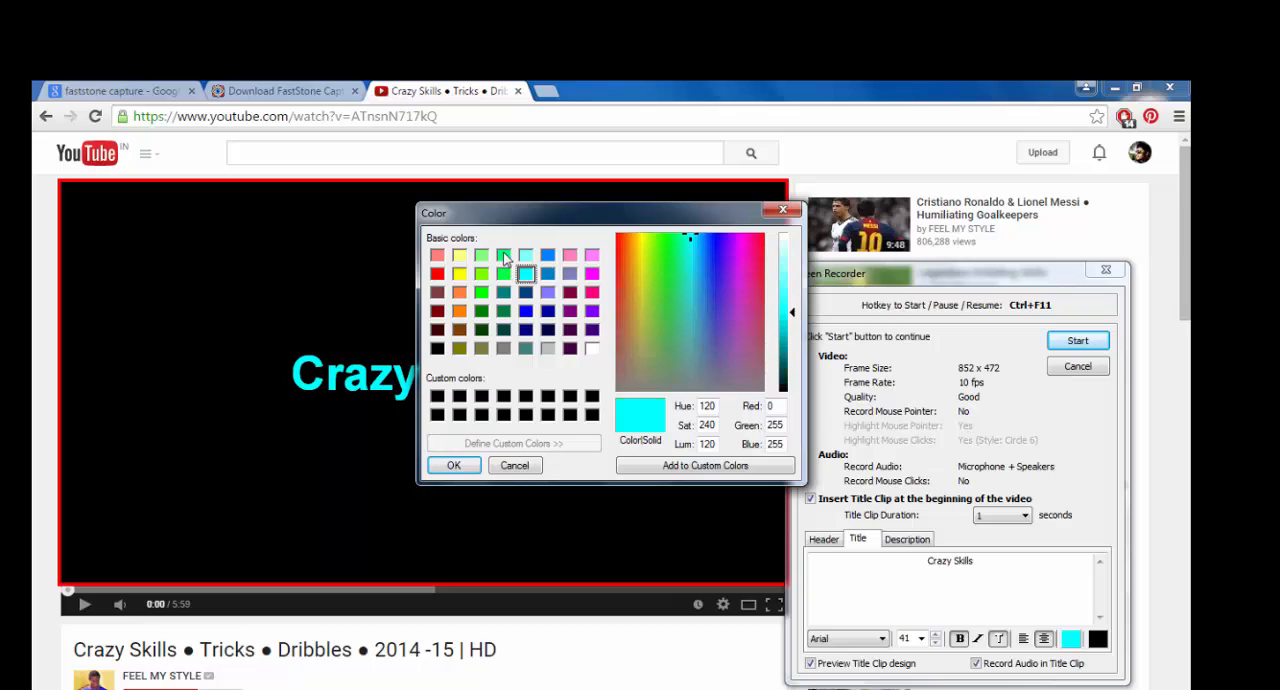
click(503, 255)
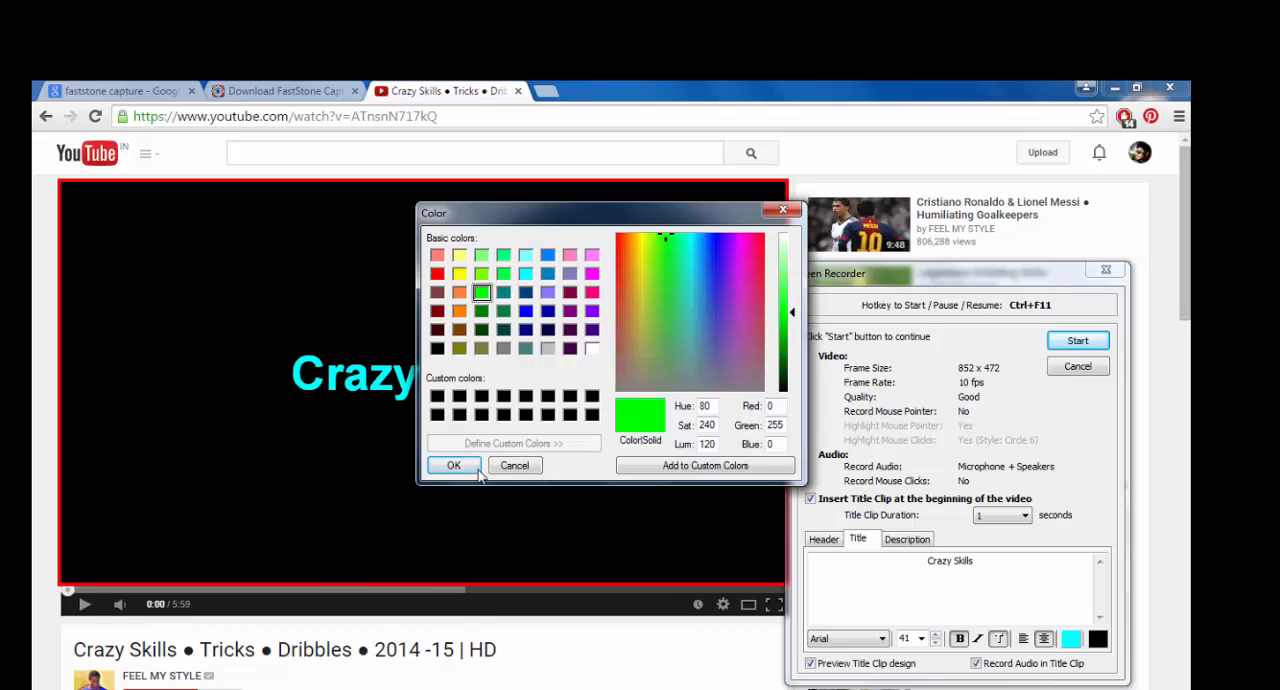
click(453, 465)
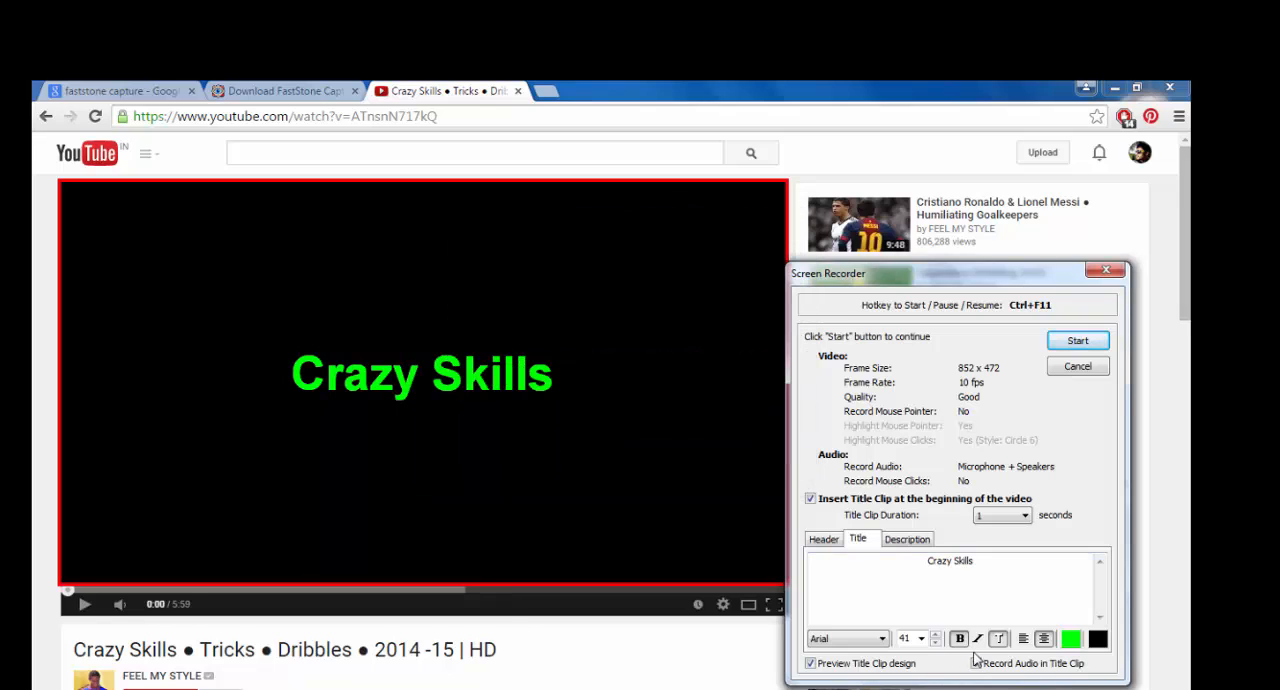
Step: Set the title font size to 50 and keep the clip at one second
click(936, 643)
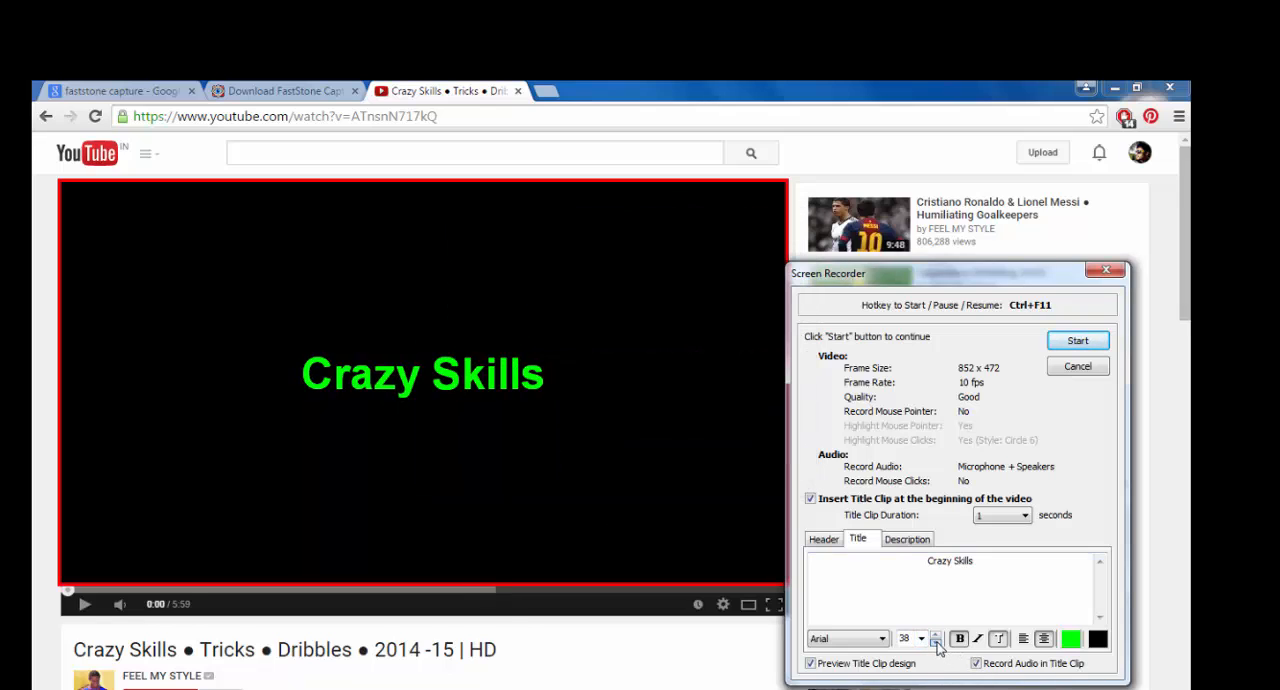
click(935, 643)
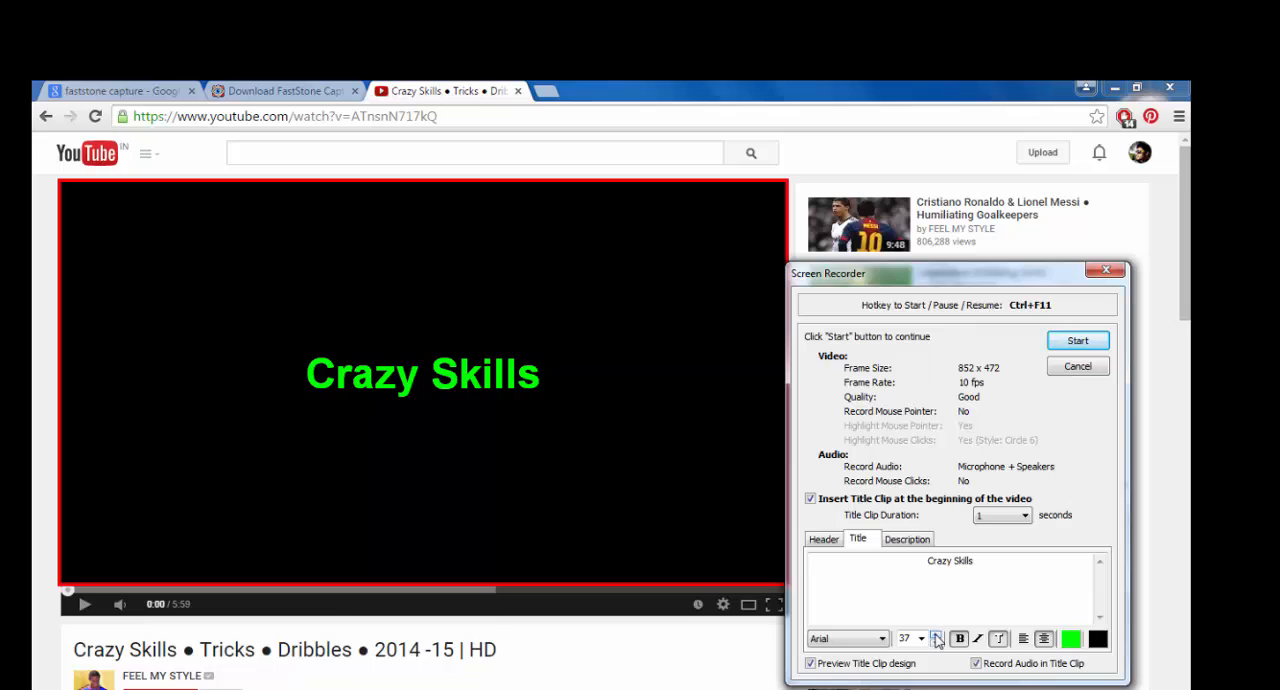
click(921, 634)
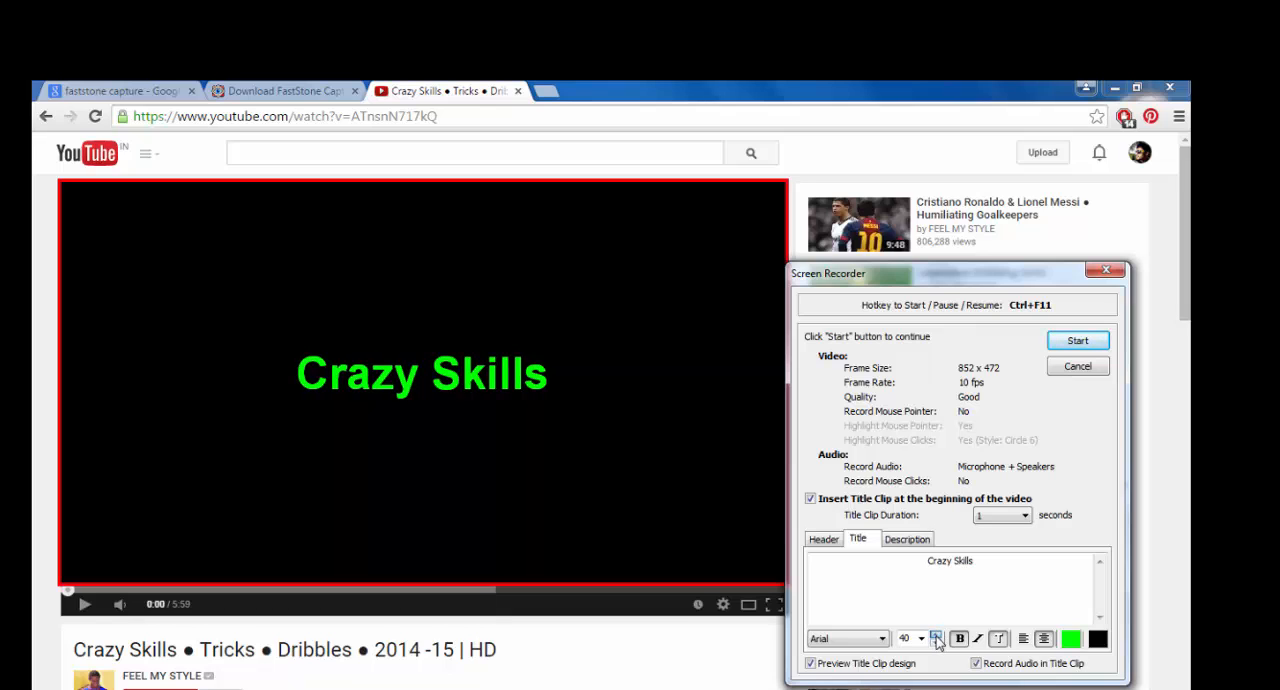
click(910, 635)
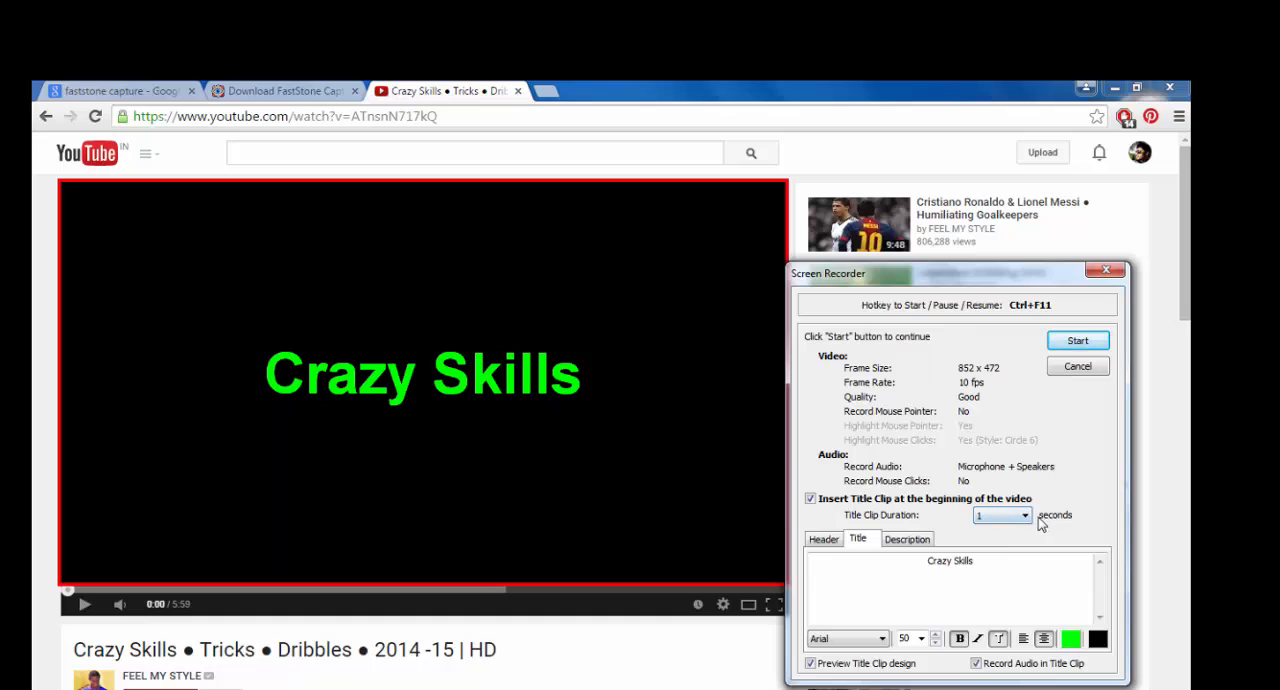
click(1020, 515)
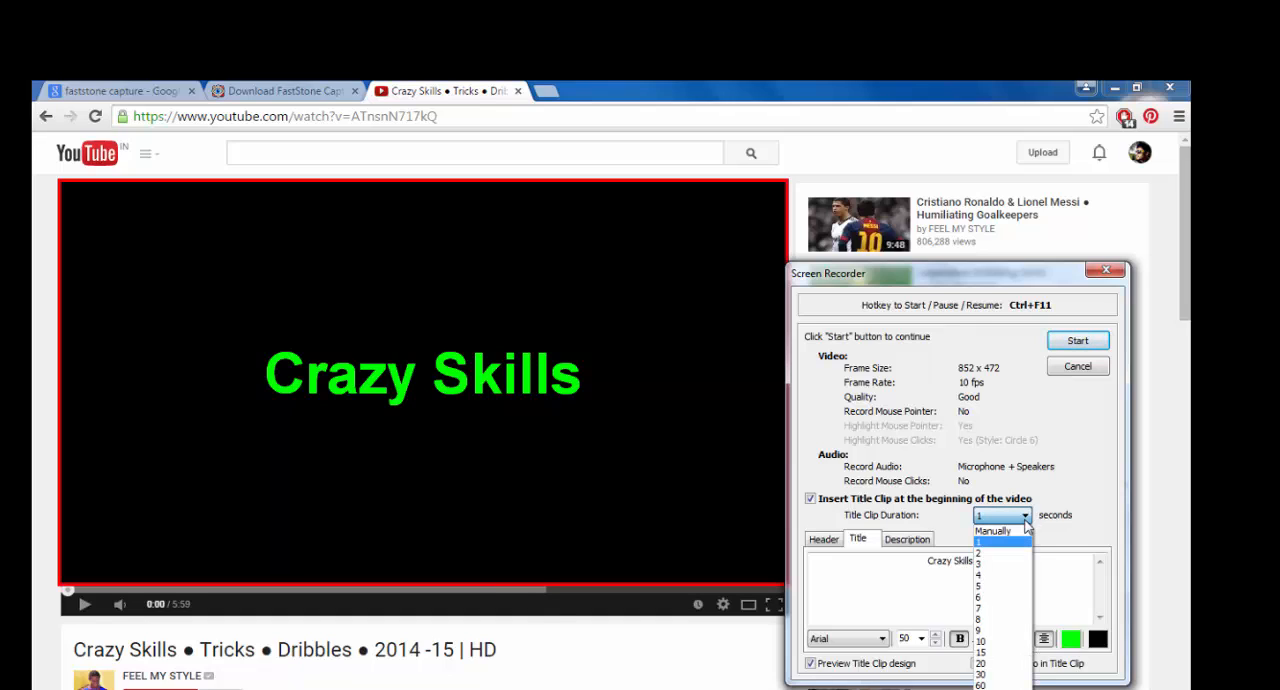
click(978, 542)
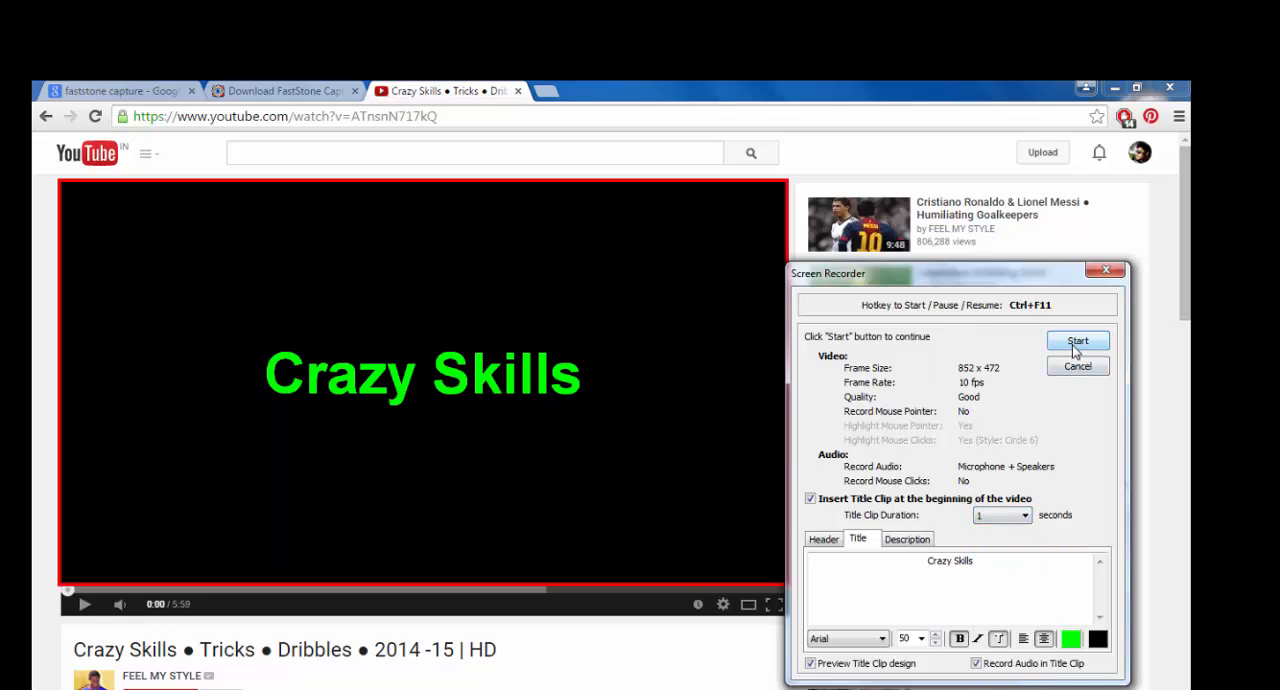
Step: Start recording with the title clip, play the football video, then pause it past 51 seconds
click(1077, 340)
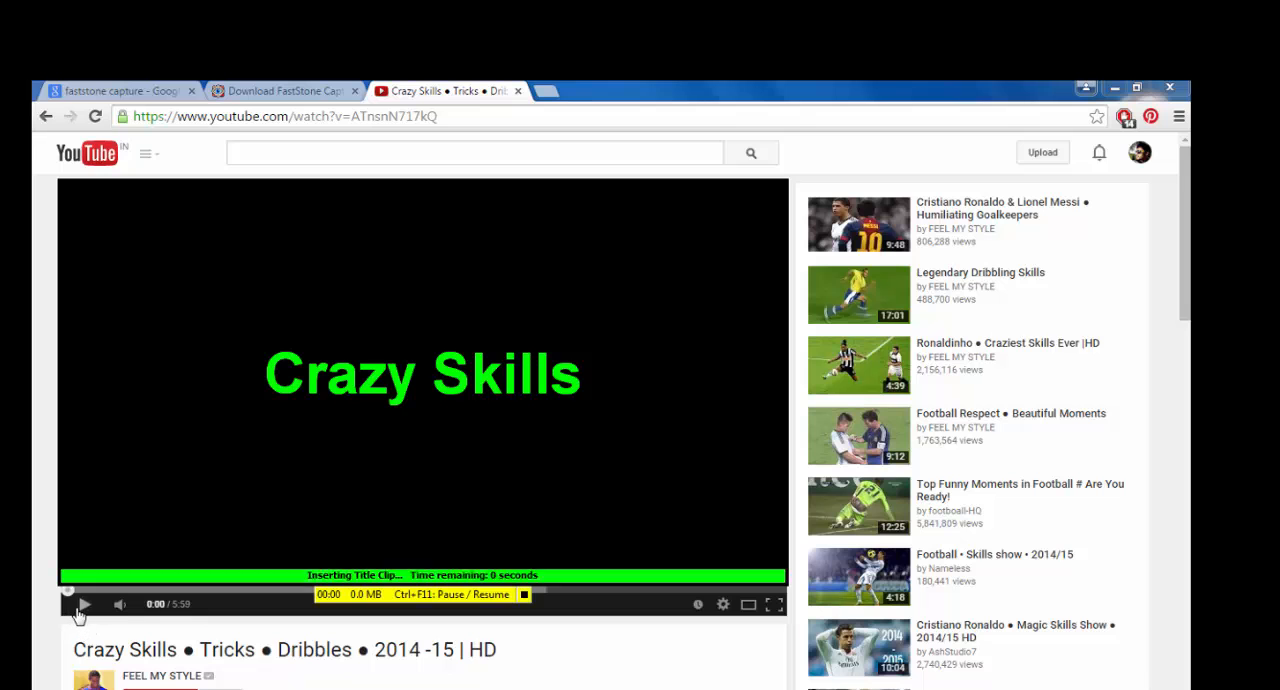
click(84, 603)
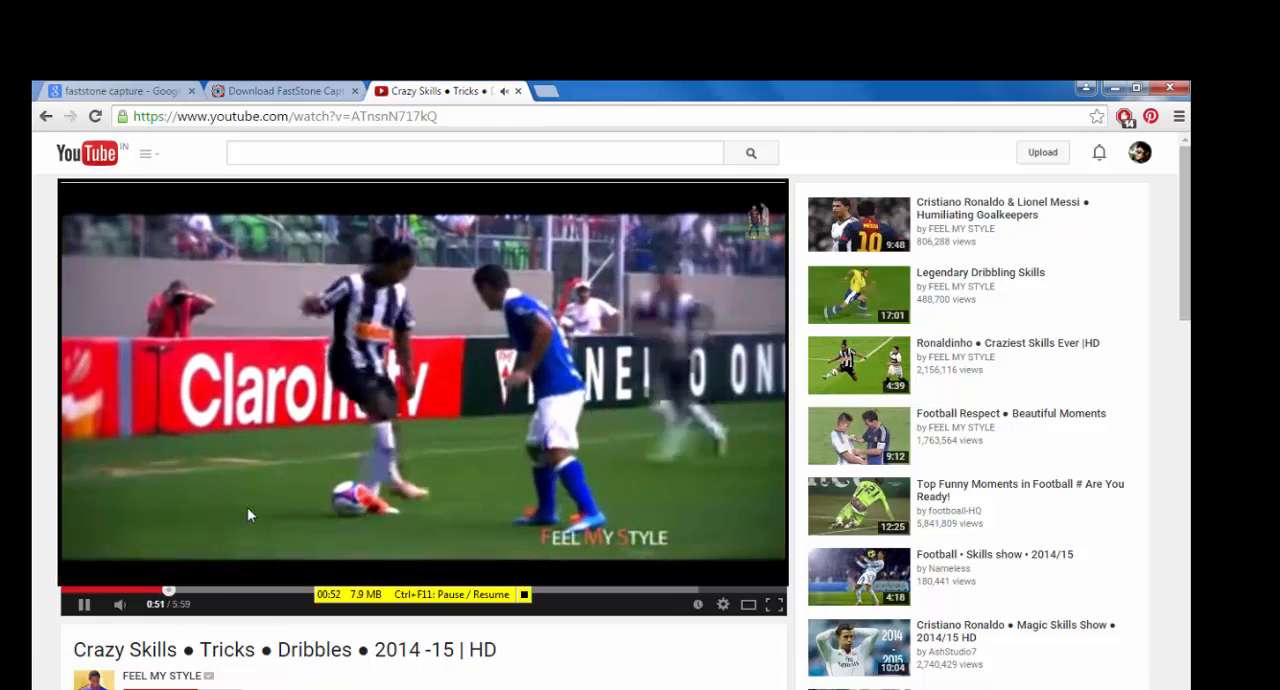
click(84, 604)
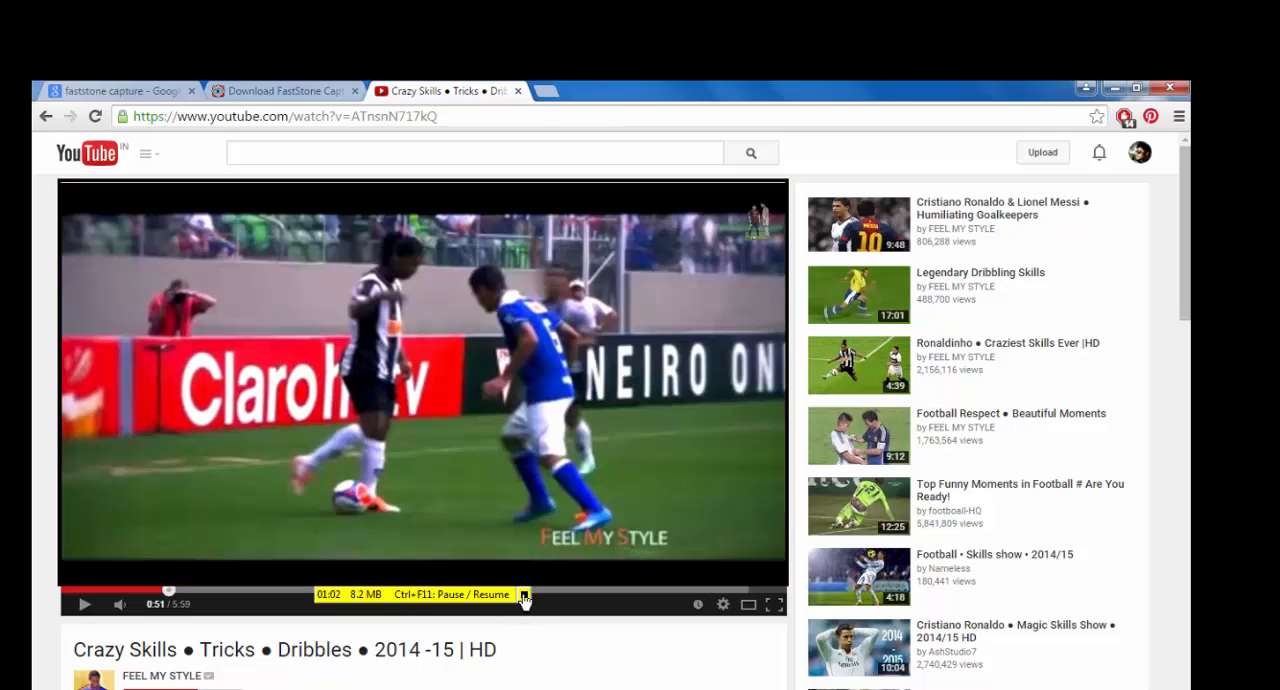
Step: Stop the recording and name the file Skills in the Save As dialog
click(524, 597)
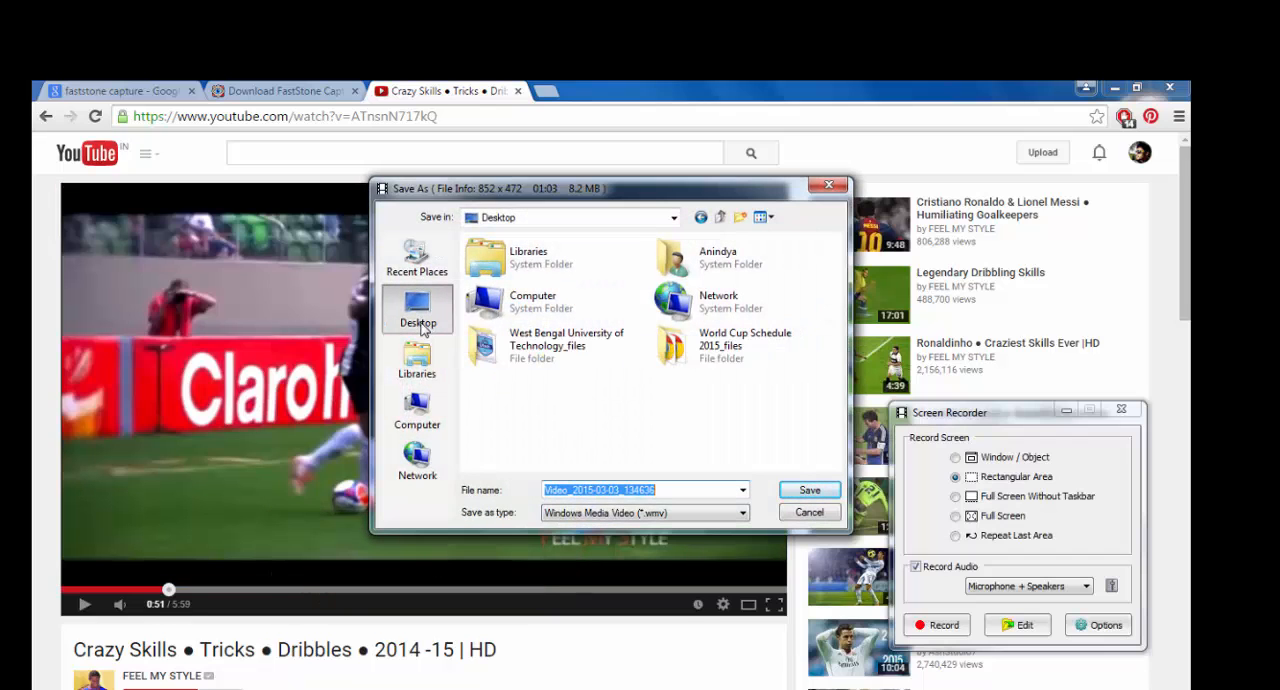
text(Skills)
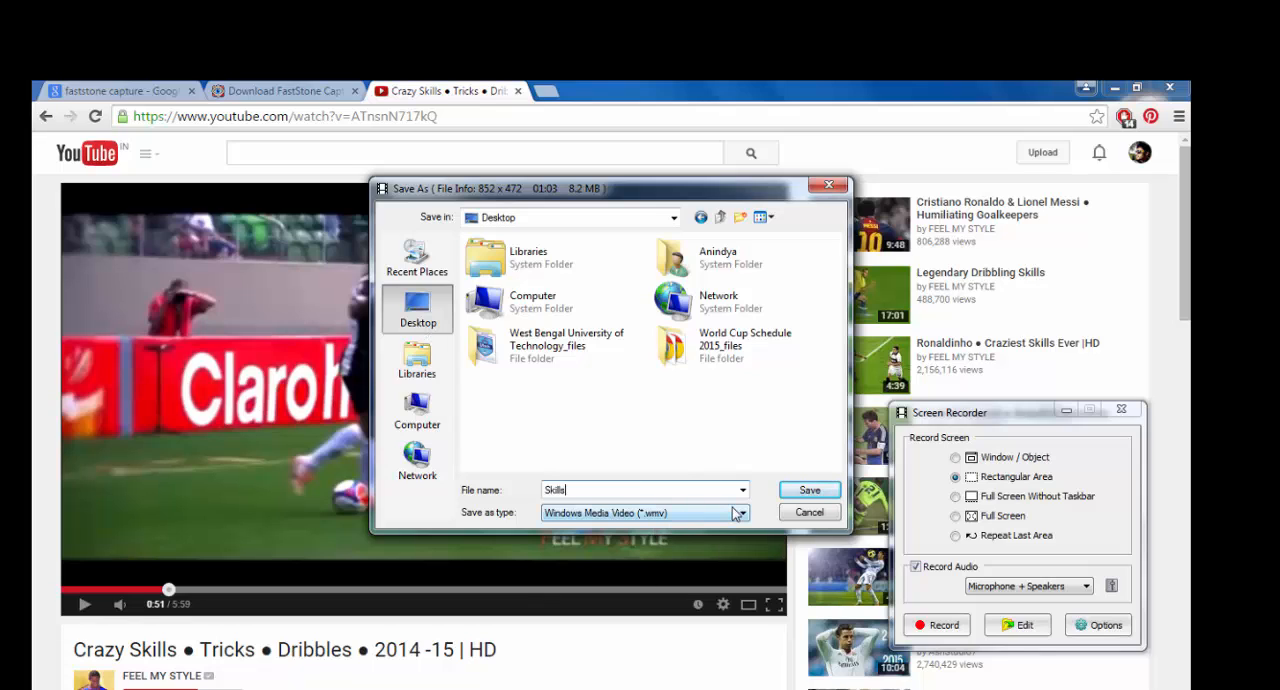
mouse_move(730, 513)
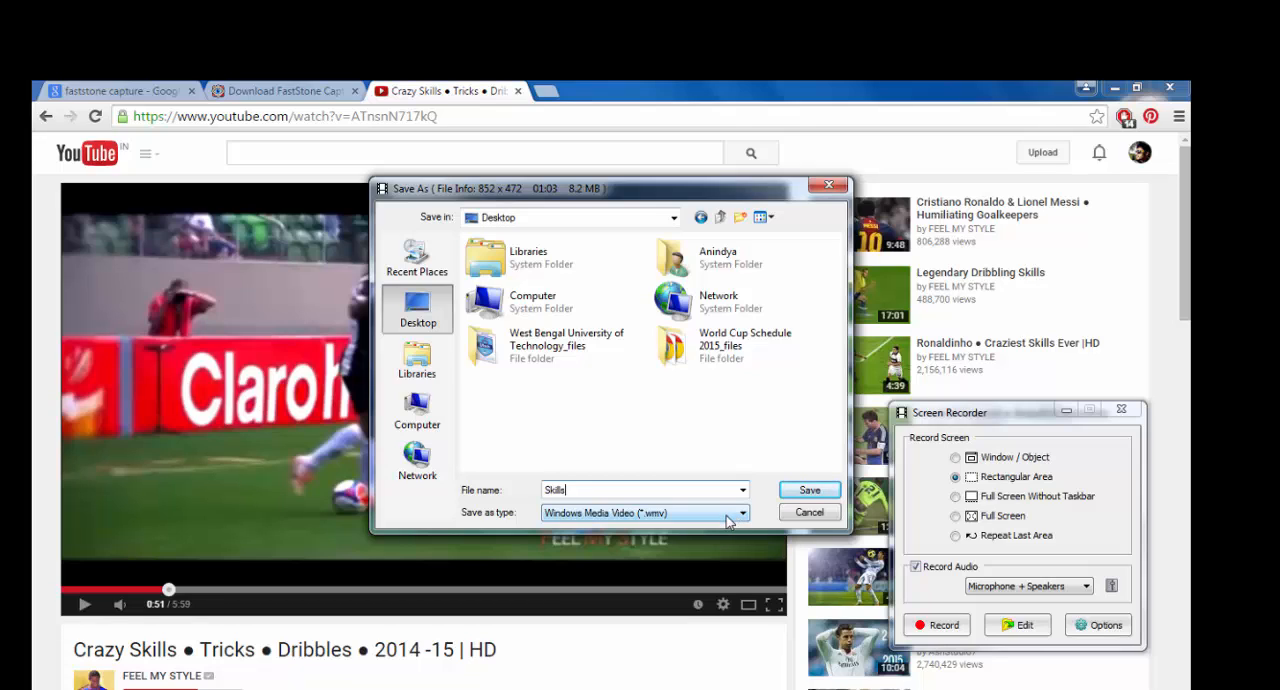
mouse_move(641, 527)
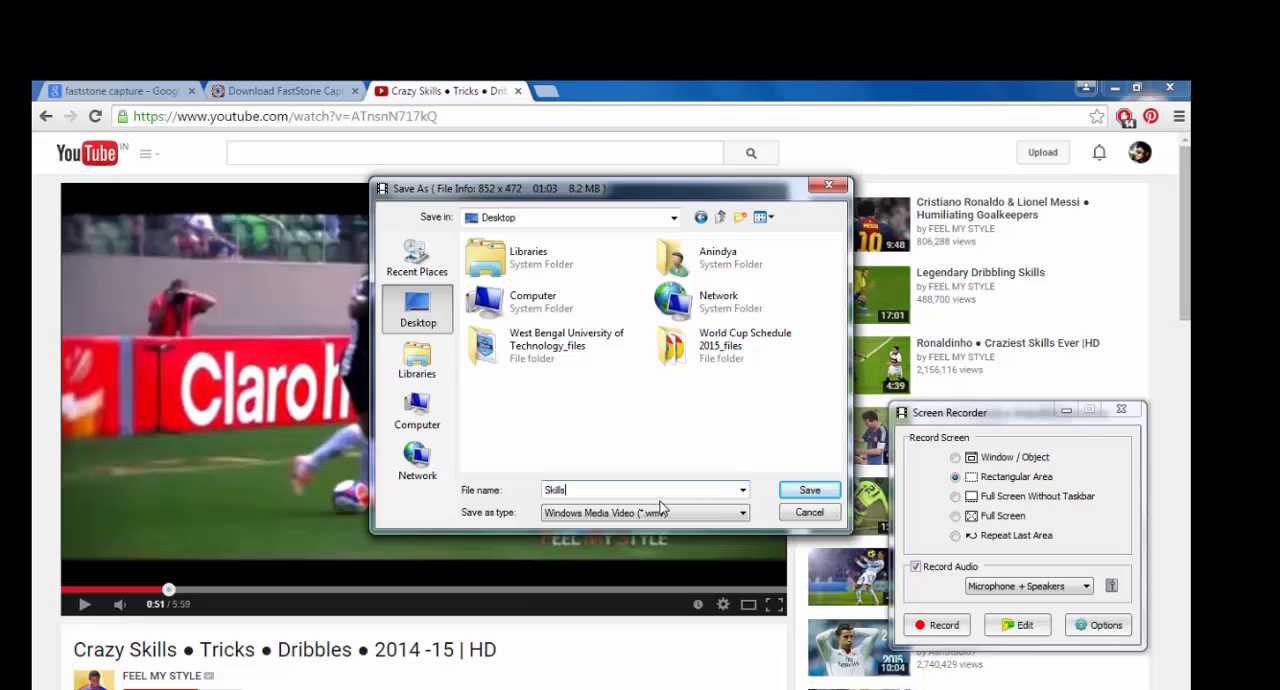
mouse_move(888, 495)
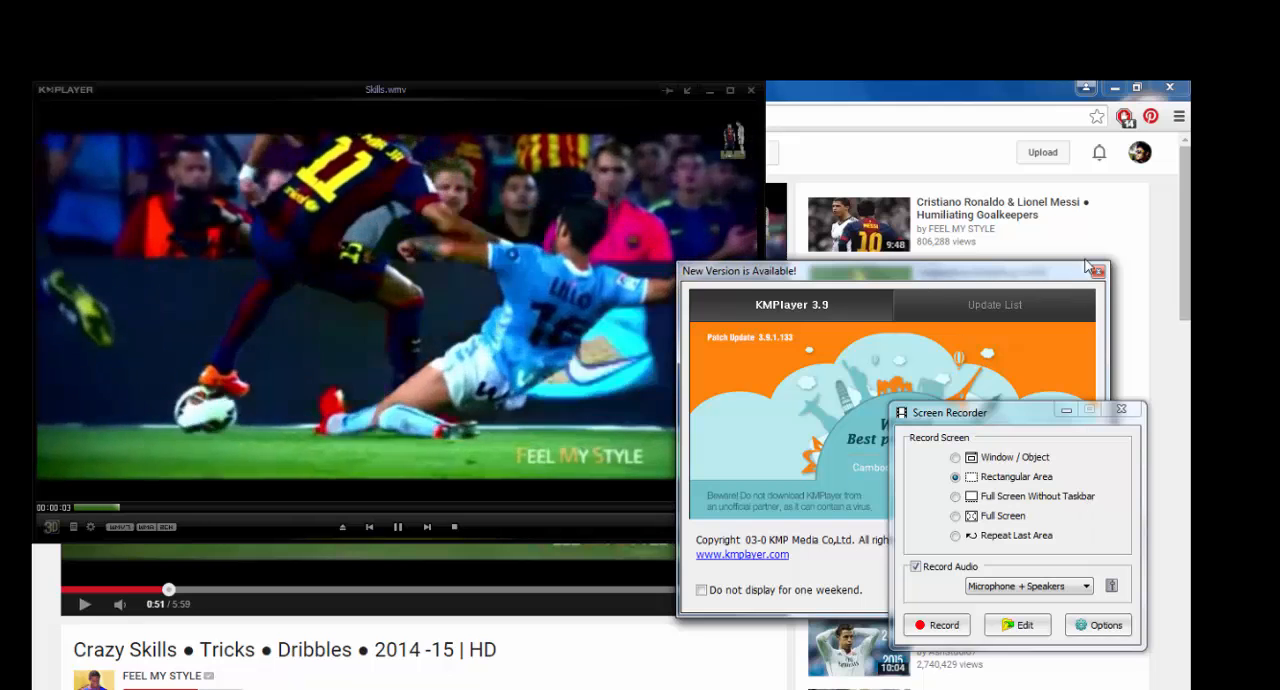
Step: Dismiss KMPlayer's new-version notice and play Skills.wmv past the one-minute mark
click(1096, 271)
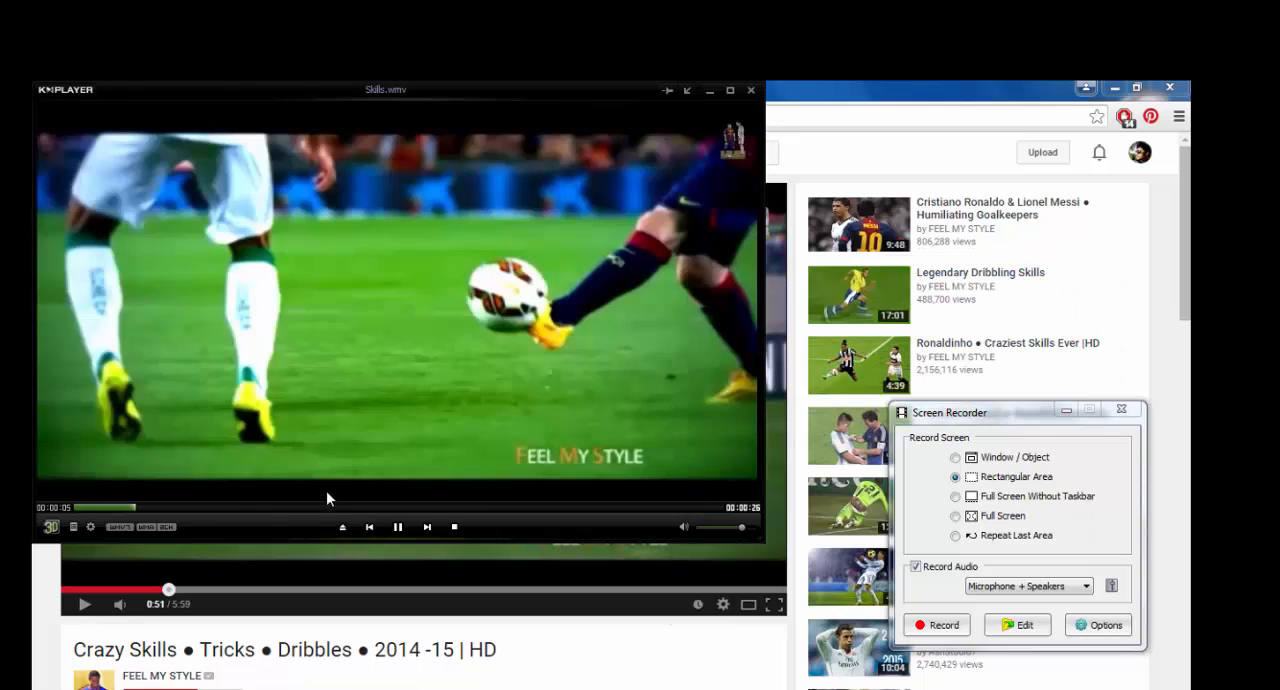
click(715, 527)
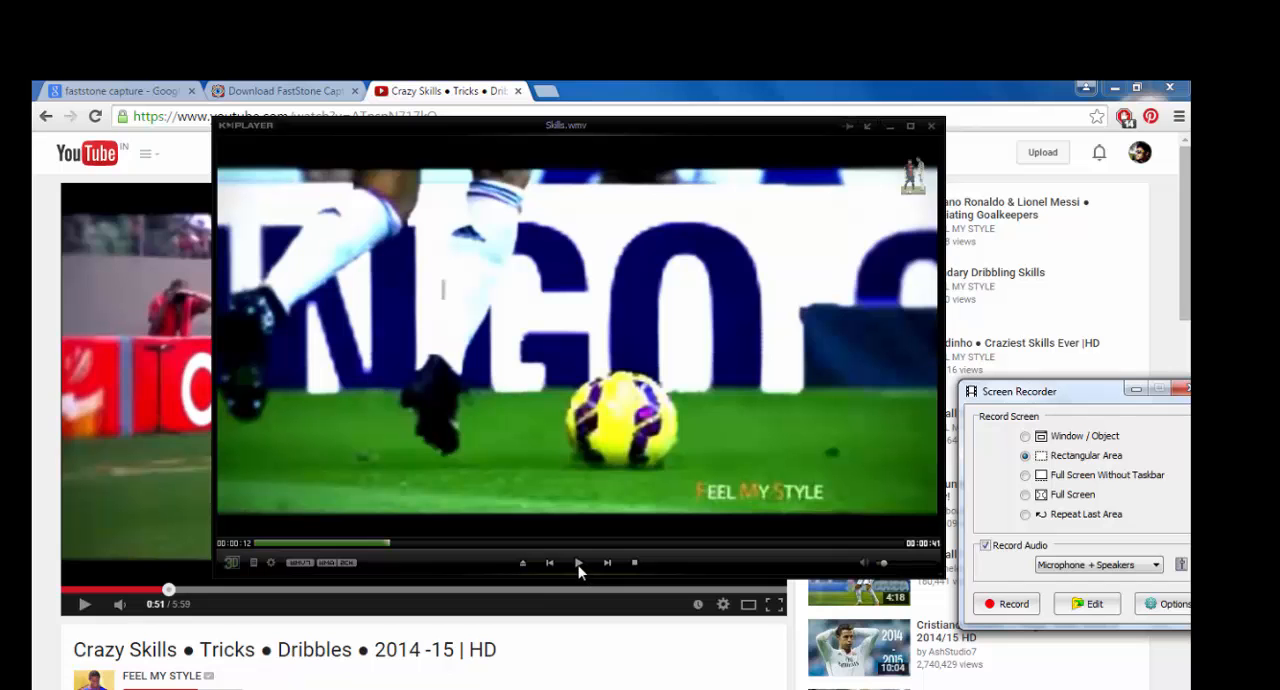
click(578, 562)
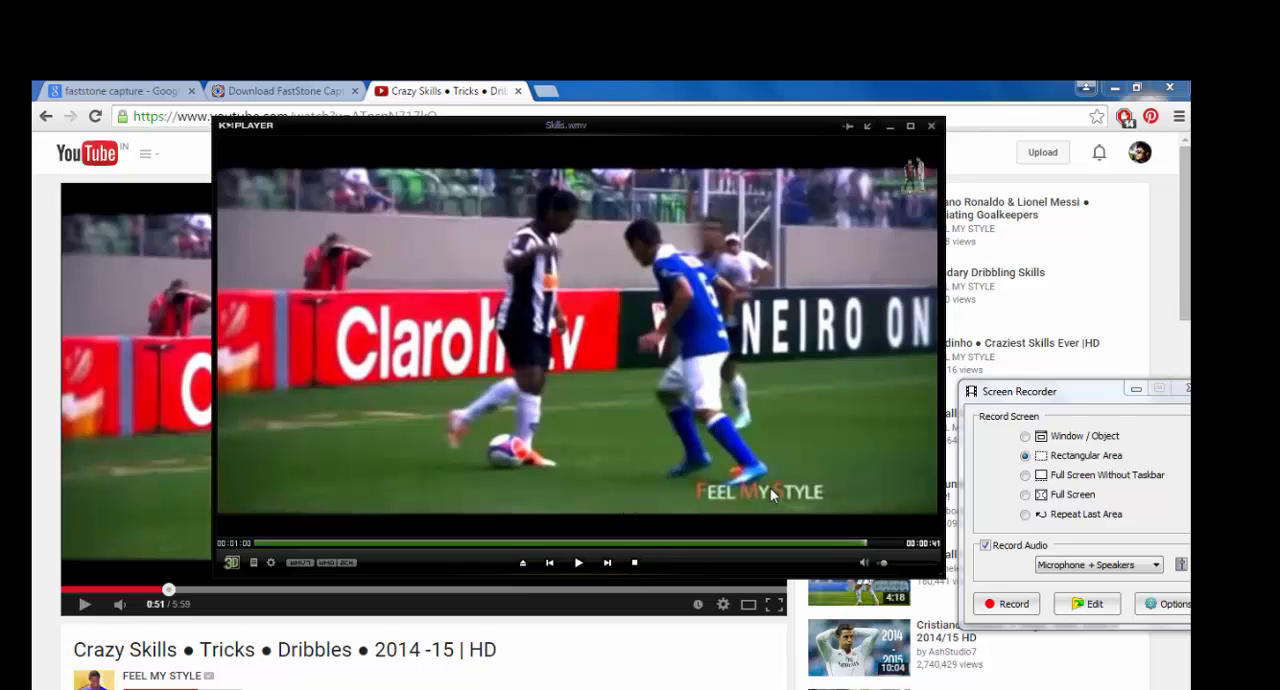
mouse_move(615, 550)
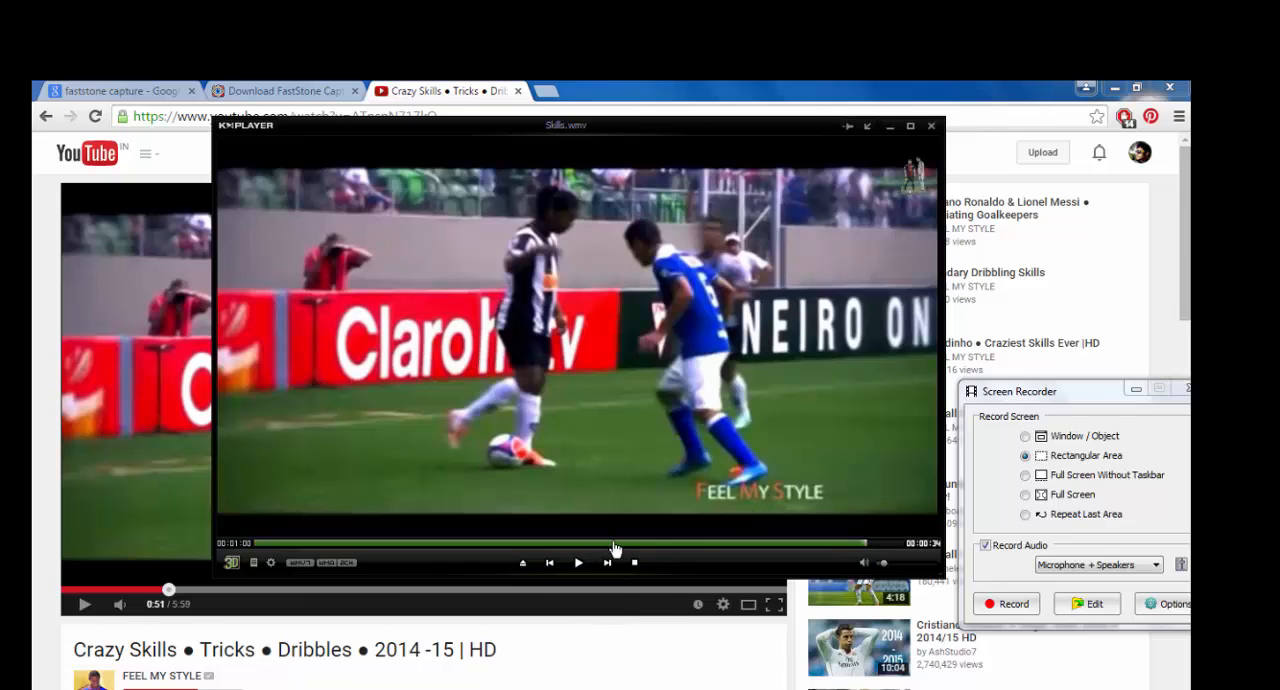
mouse_move(640, 573)
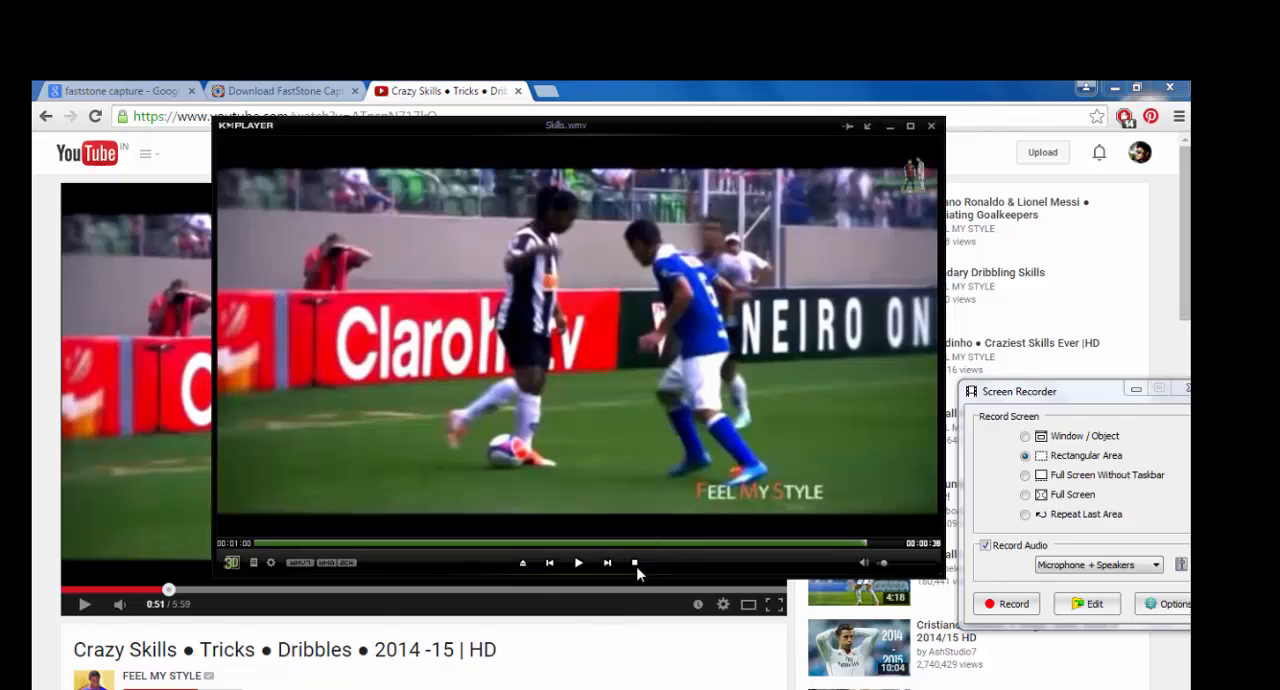